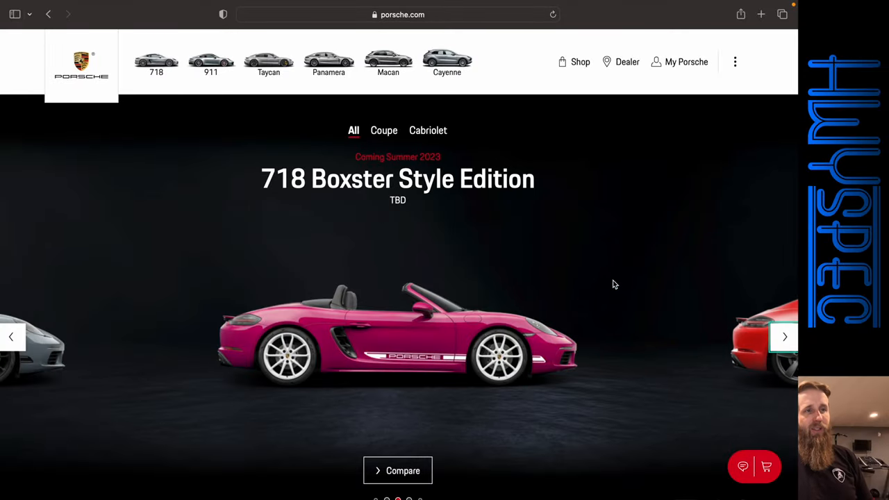
mouse_move(232, 243)
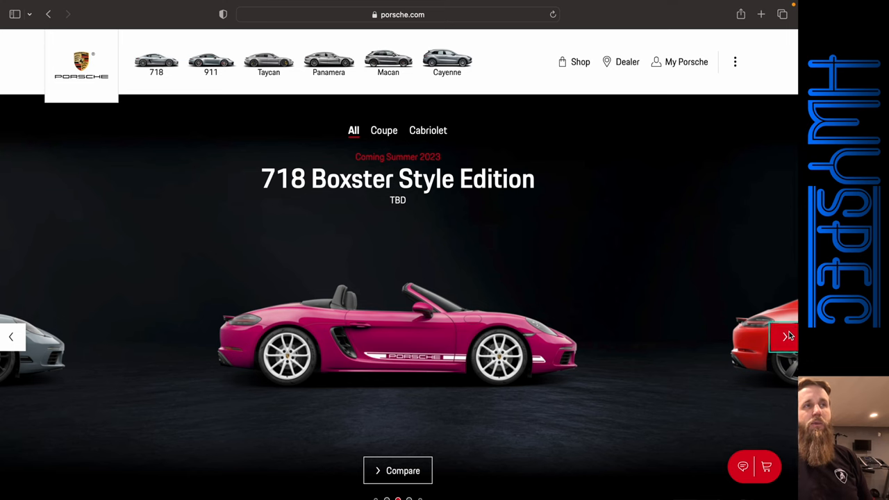
- Page the 718 carousel to its last model, the 718 Boxster GTS 4.0 at $92,400
left_click(787, 337)
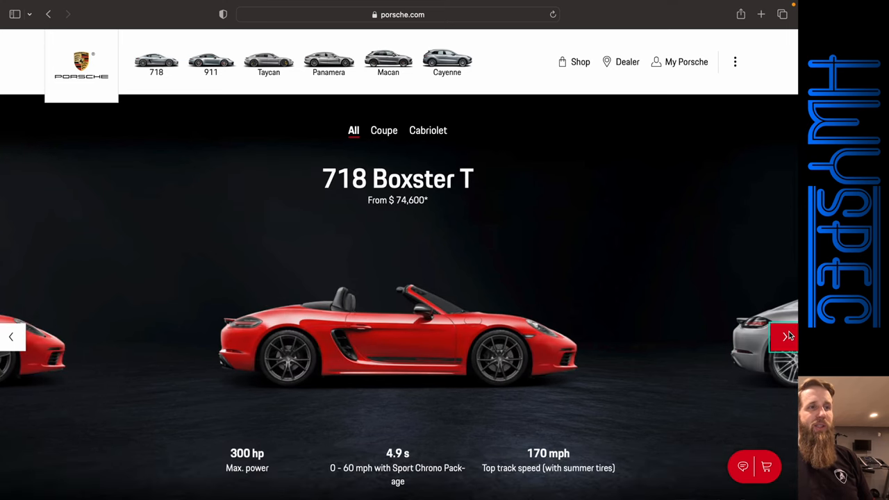
left_click(784, 336)
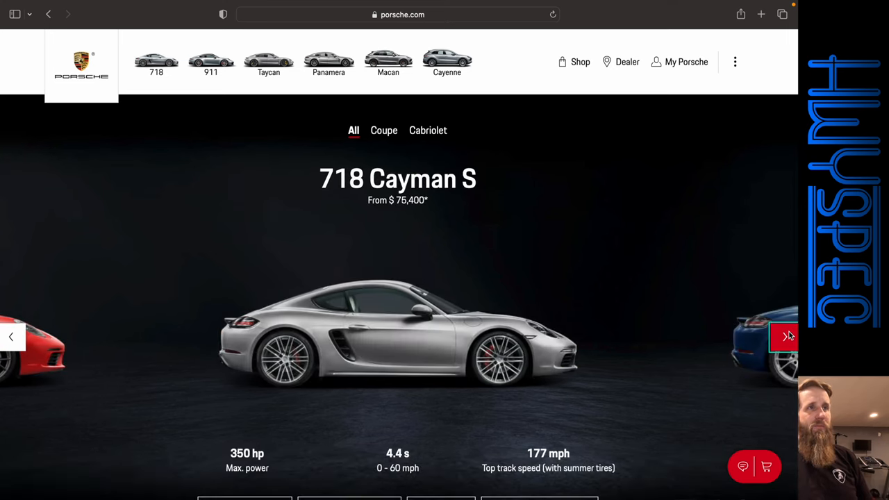
left_click(784, 337)
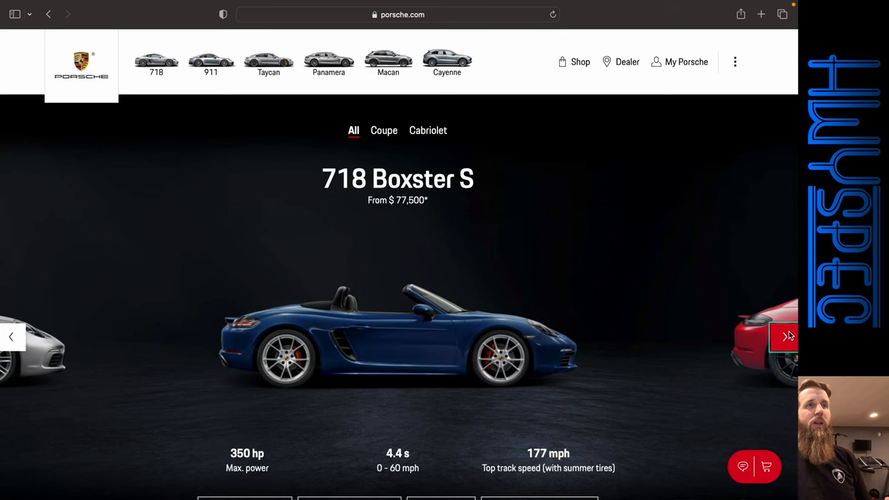
left_click(786, 337)
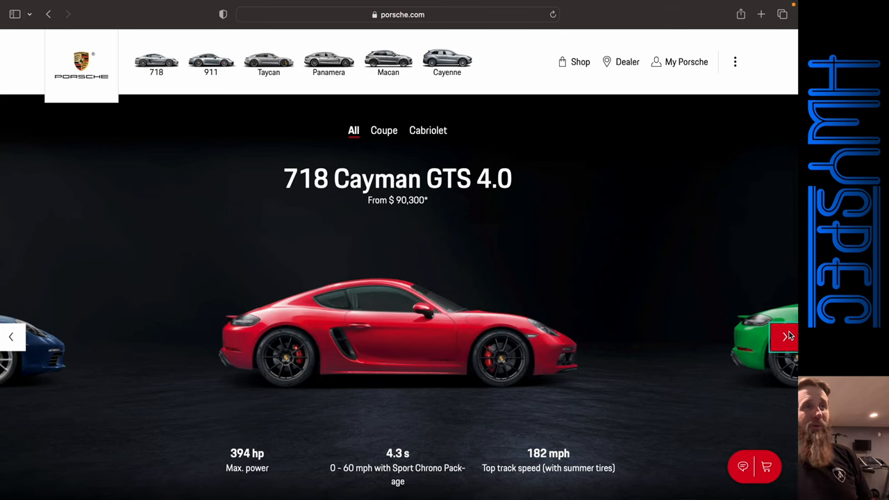
left_click(787, 336)
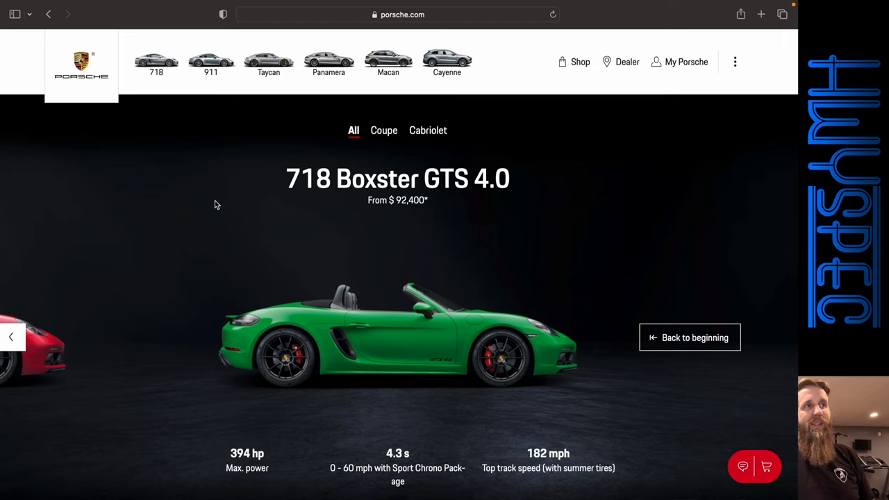
mouse_move(214, 212)
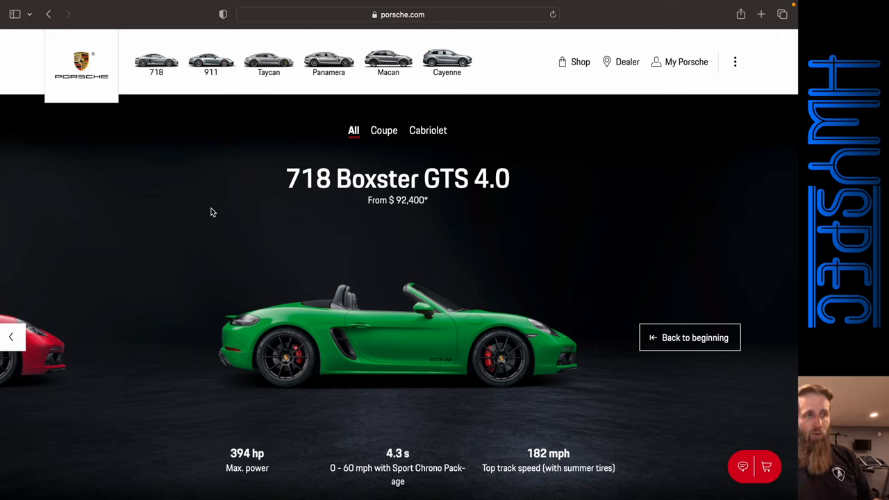
mouse_move(457, 347)
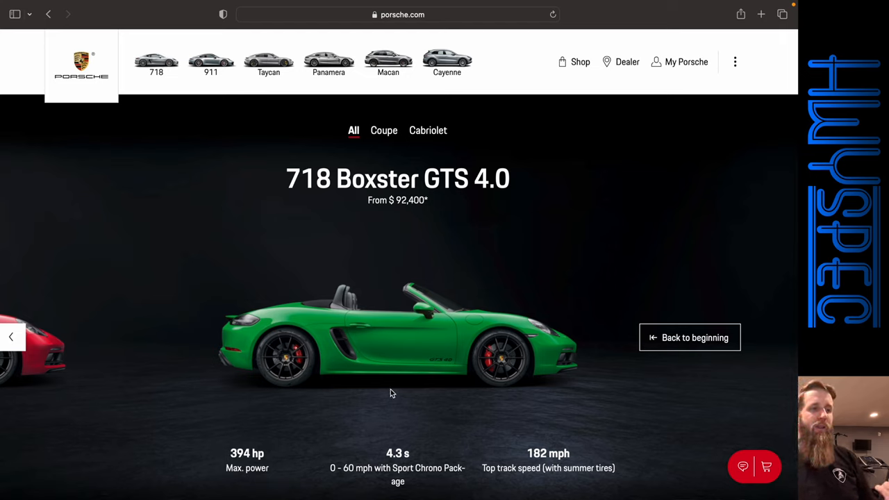
mouse_move(302, 431)
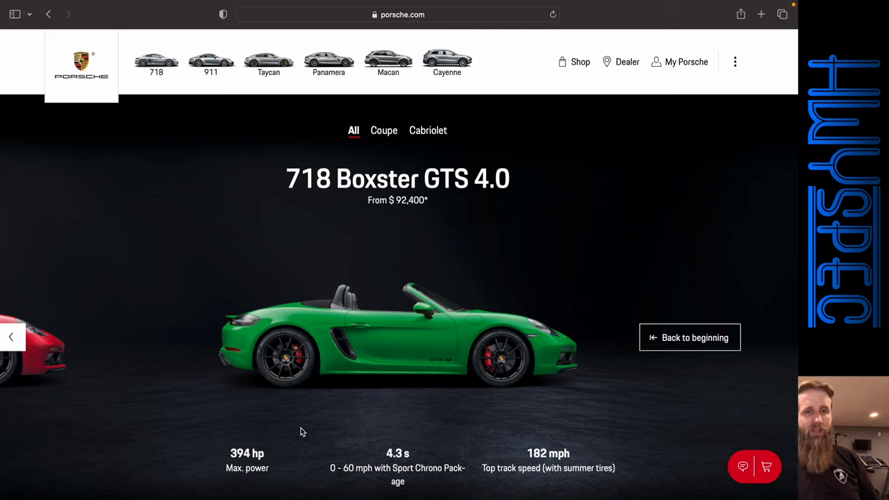
mouse_move(266, 457)
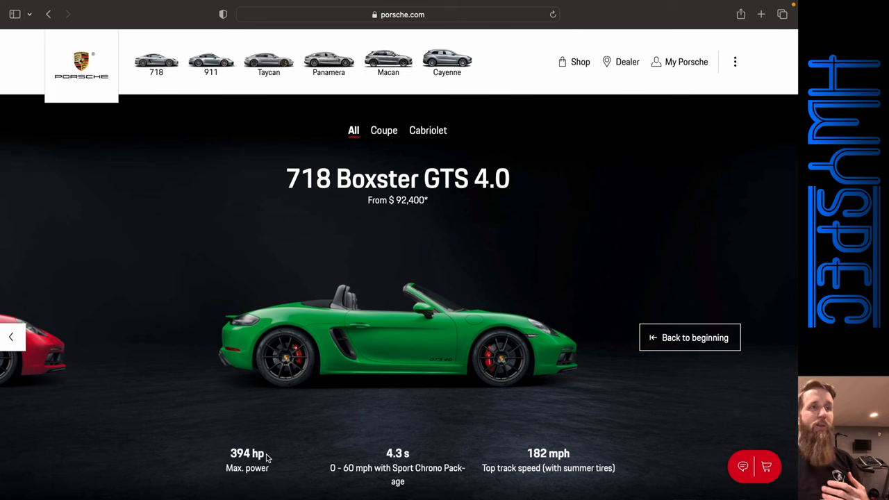
mouse_move(433, 341)
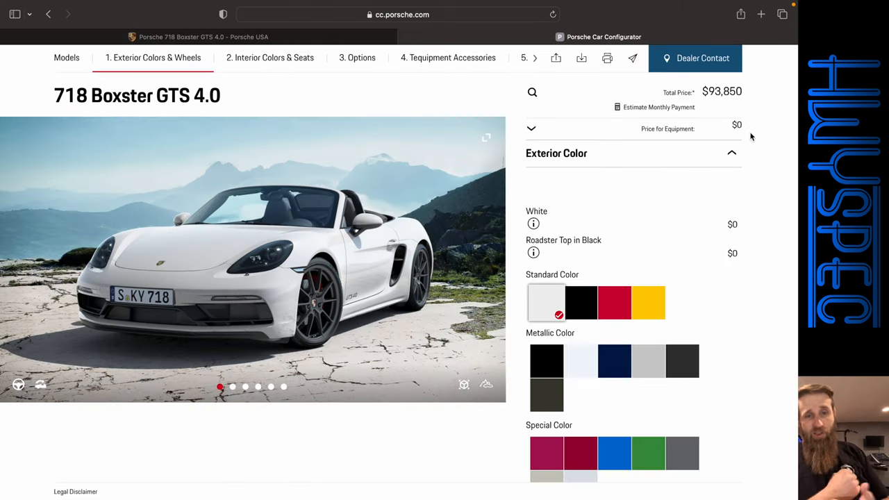
- Paint the Boxster in Ruby Star Neo ($96,430) and view it from the rear and side
scroll("down", 3)
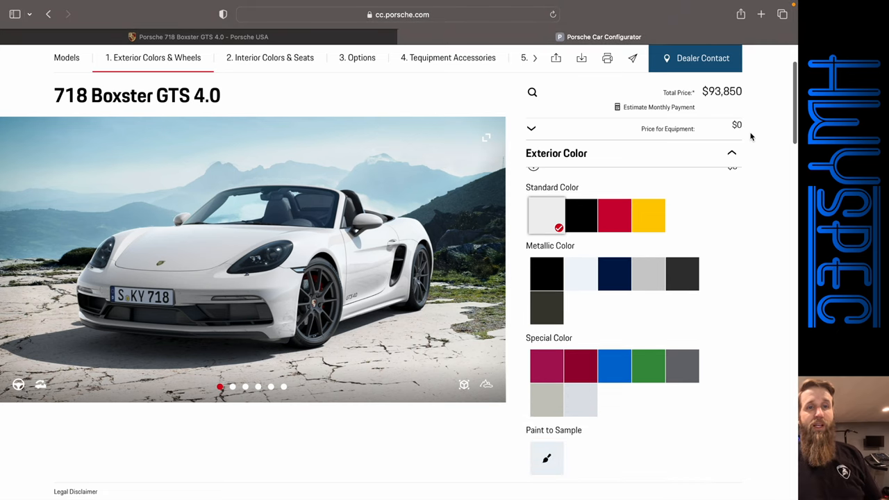
mouse_move(549, 365)
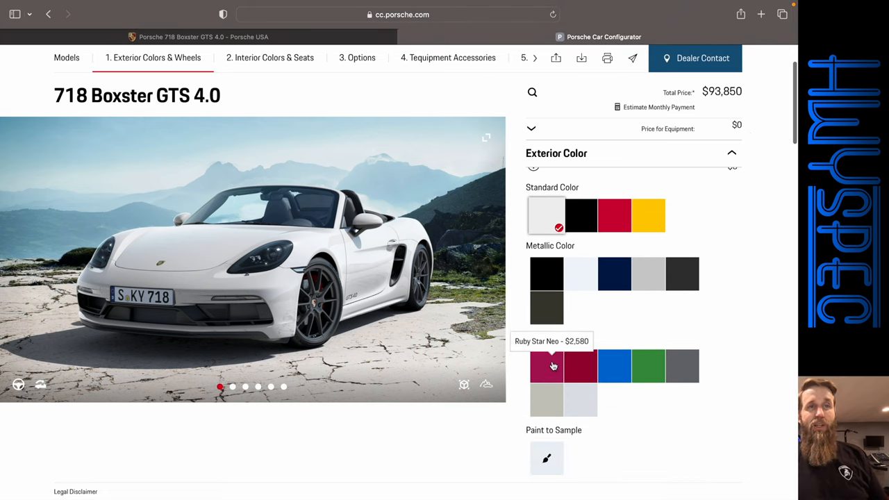
left_click(547, 366)
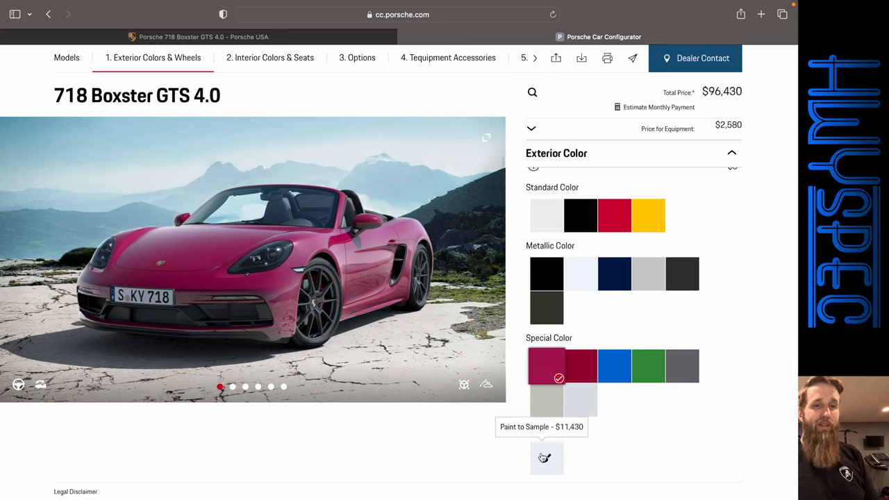
scroll("down", 3)
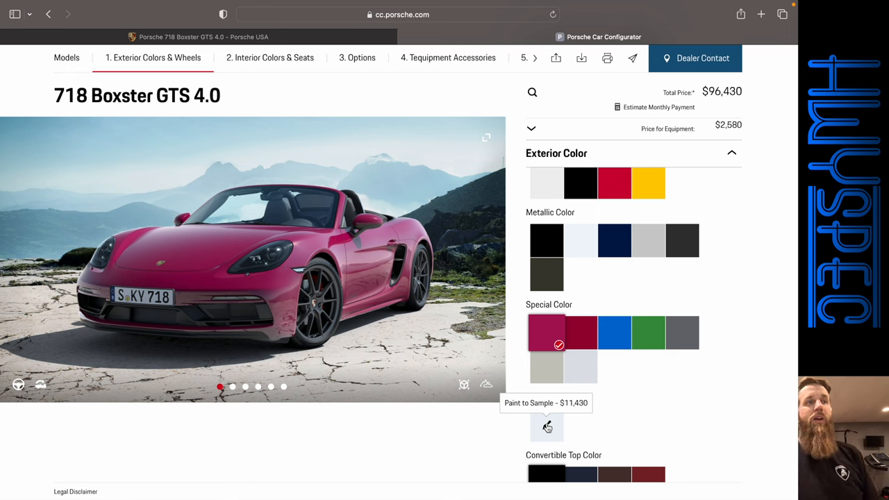
left_click(488, 259)
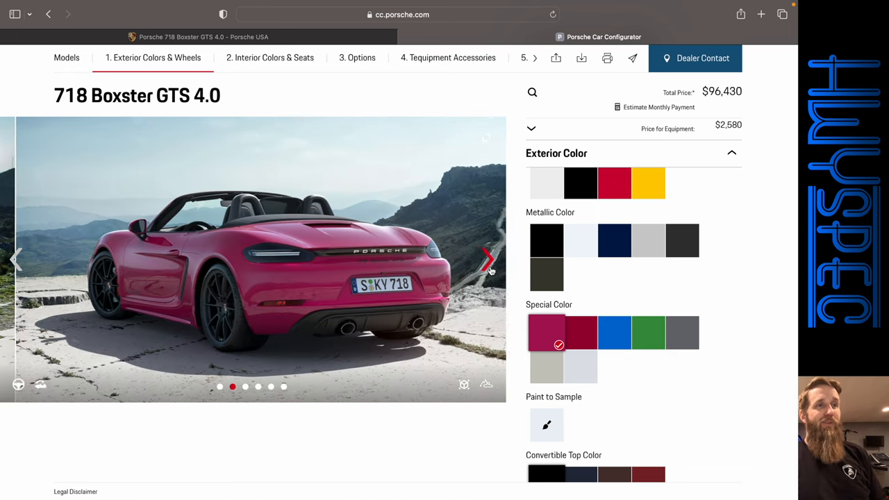
left_click(488, 259)
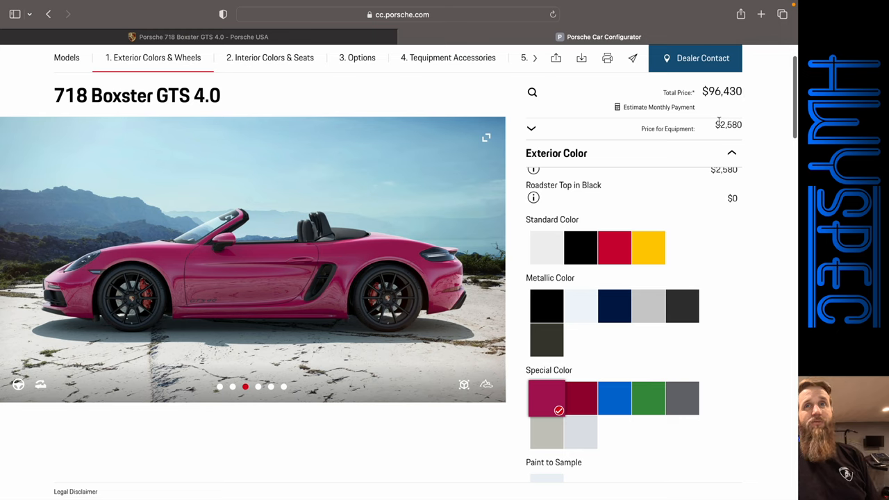
scroll("down", 3)
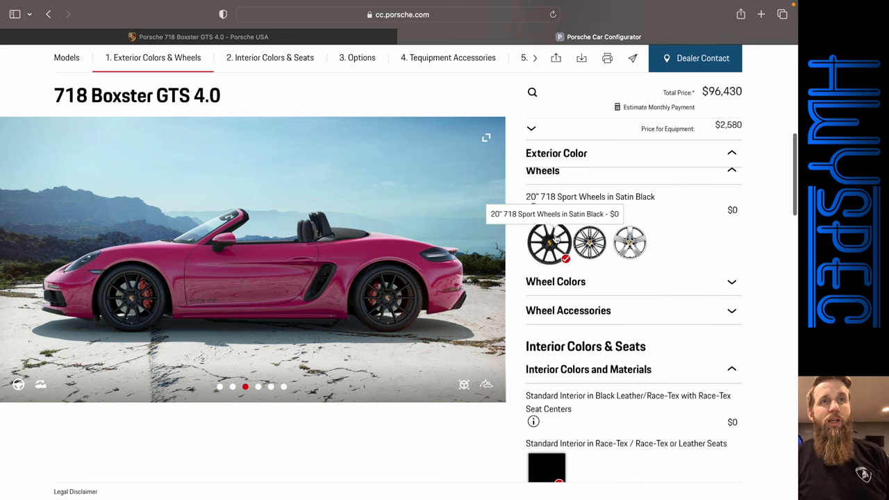
mouse_move(589, 244)
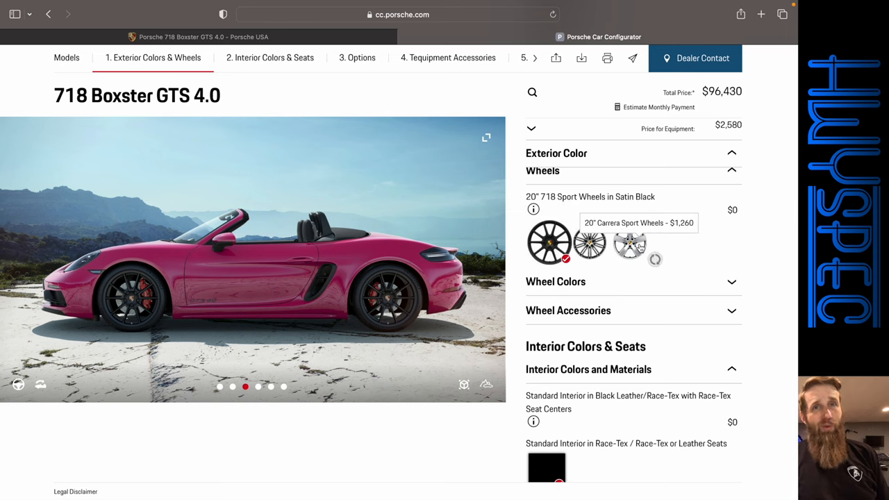
- Fit the 20" 911 Turbo Wheels ($98,880) and expand the Wheel Colors paint options
left_click(589, 243)
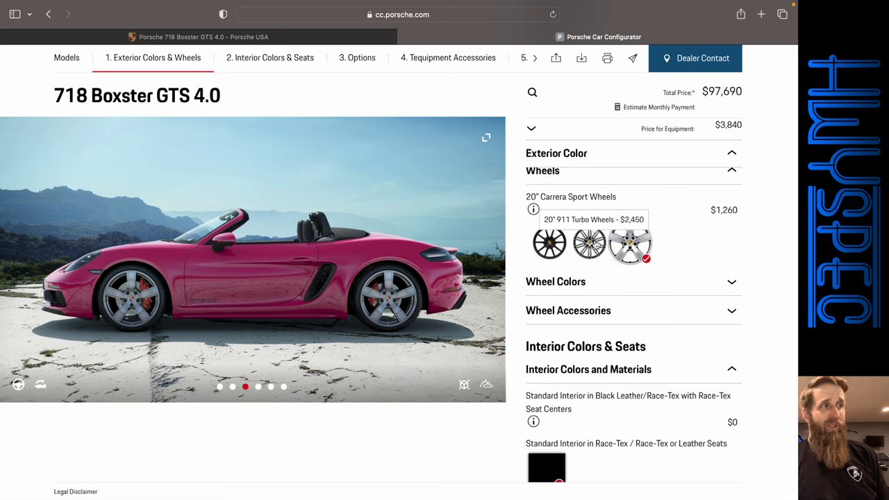
left_click(590, 244)
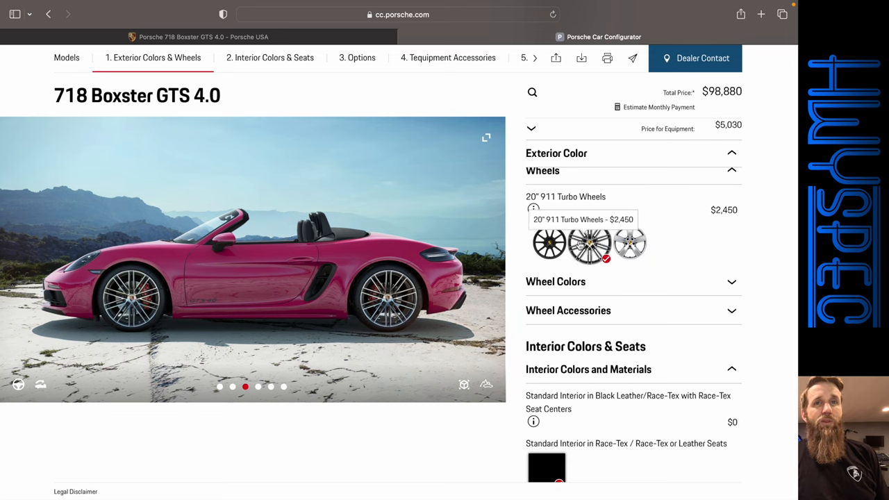
mouse_move(590, 283)
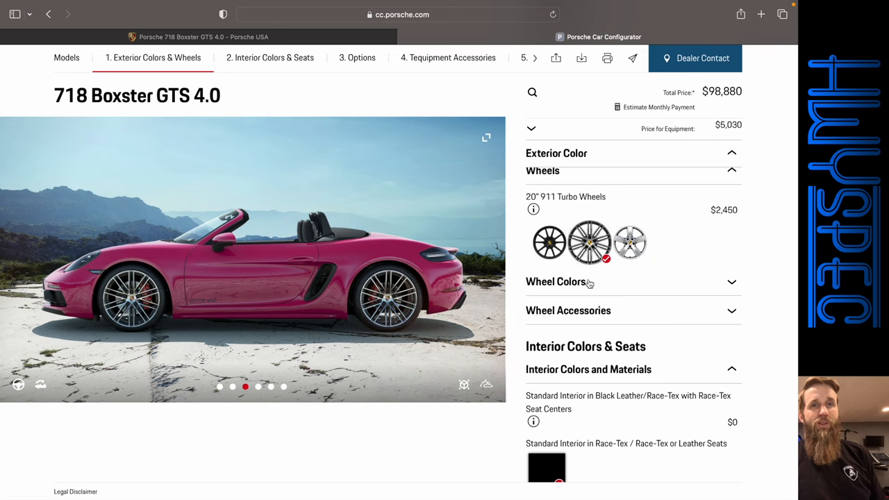
left_click(556, 281)
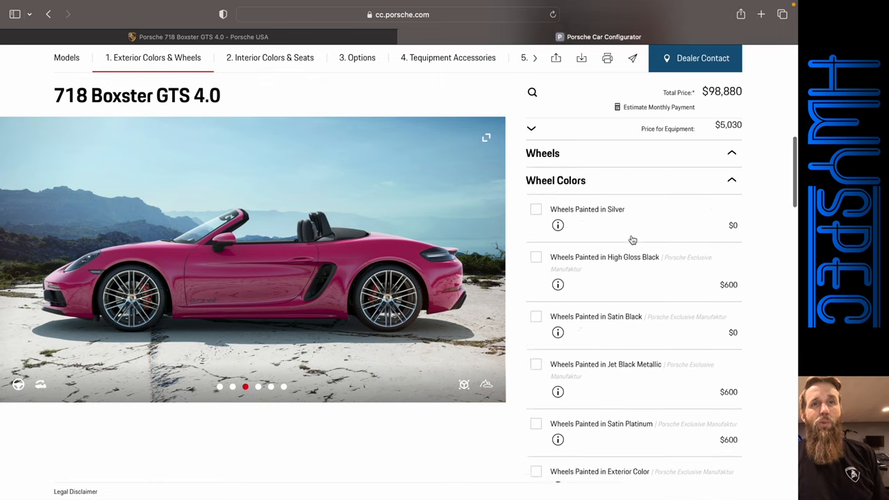
scroll("down", 3)
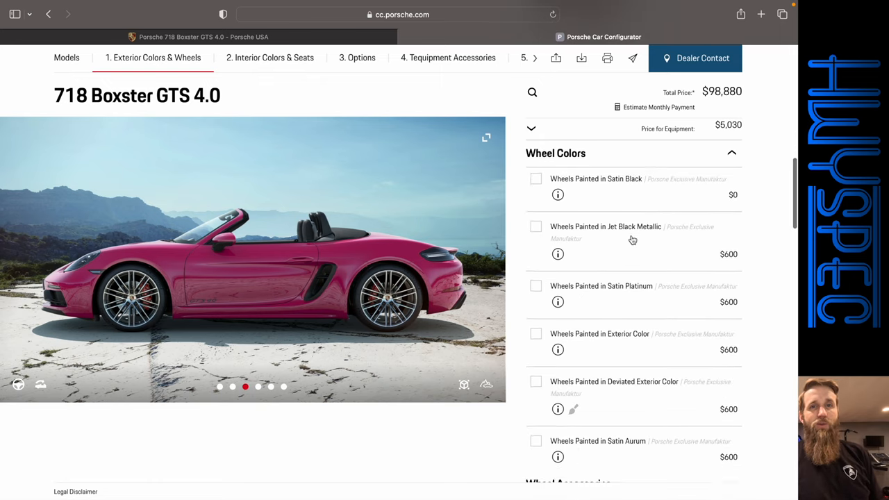
scroll("down", 3)
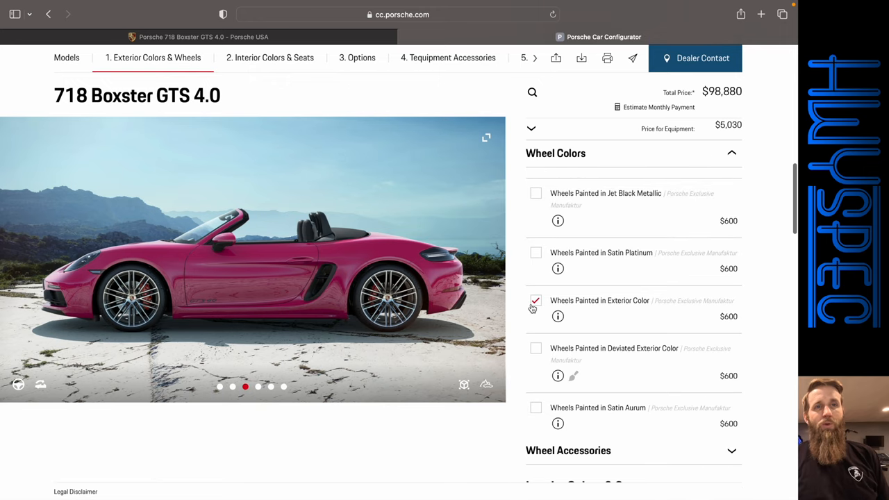
- Paint the wheels in exterior colour, accepting the required swap to Carrera Sport Wheels
left_click(536, 303)
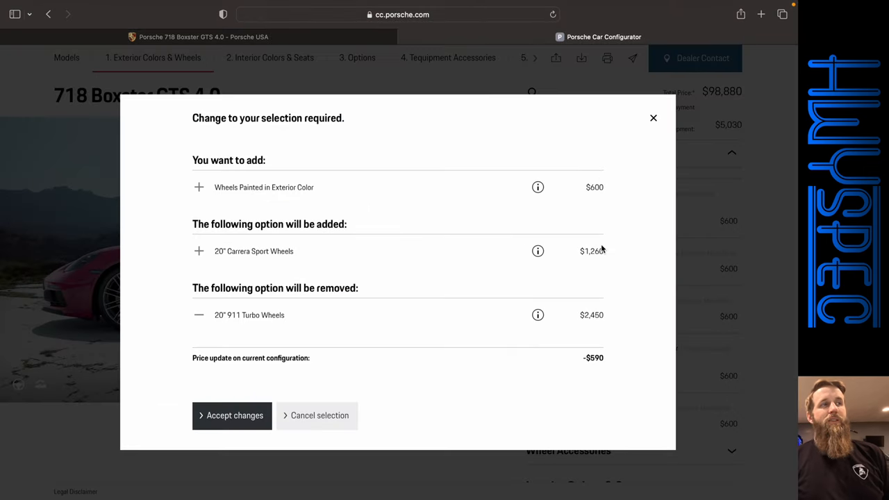
mouse_move(298, 346)
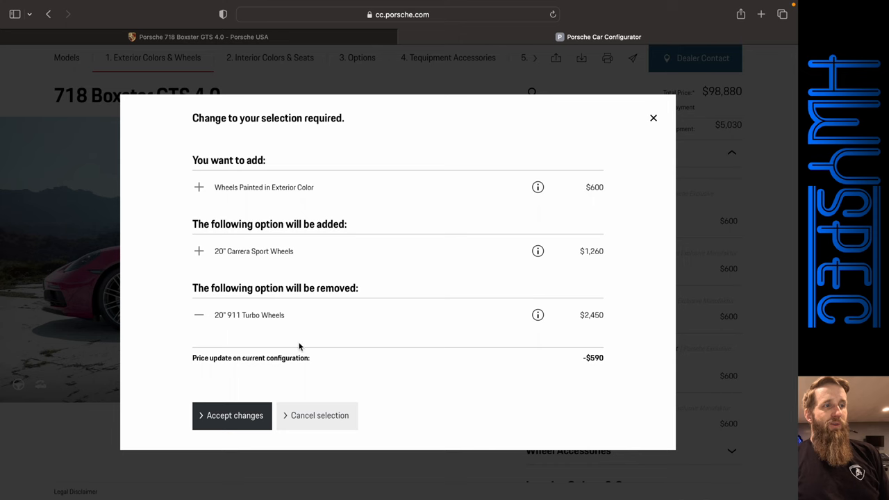
left_click(232, 415)
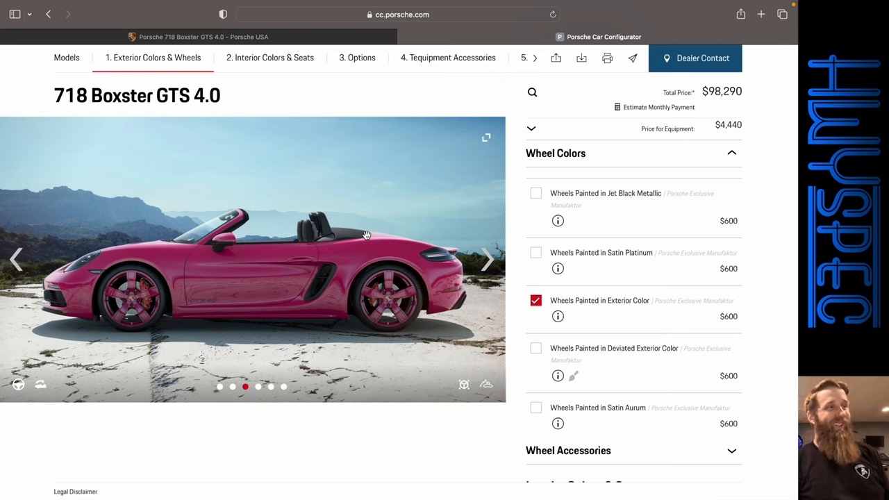
mouse_move(579, 347)
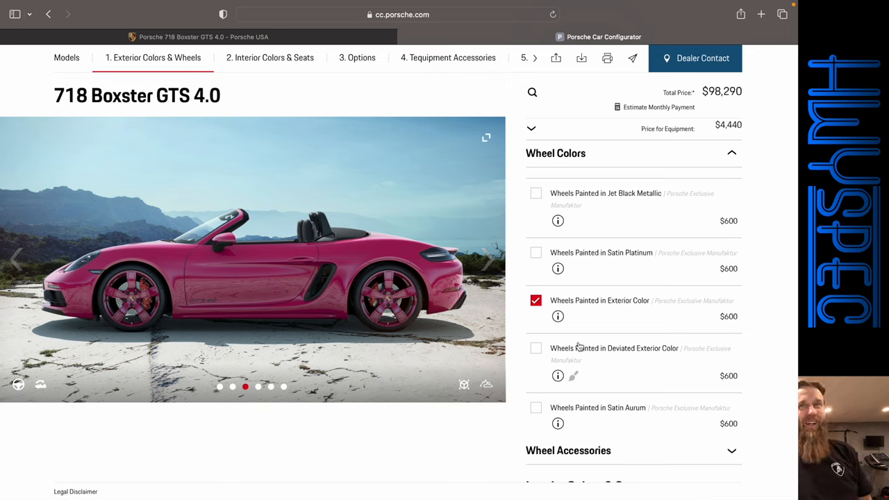
scroll("down", 3)
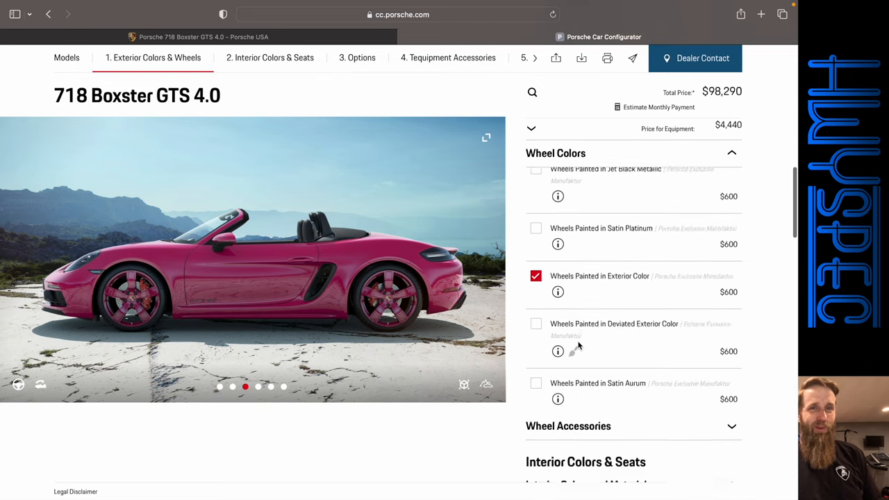
- Add Titanium Wheel Bolts ($100,090) and reselect the 20" 911 Turbo Wheels
scroll("down", 3)
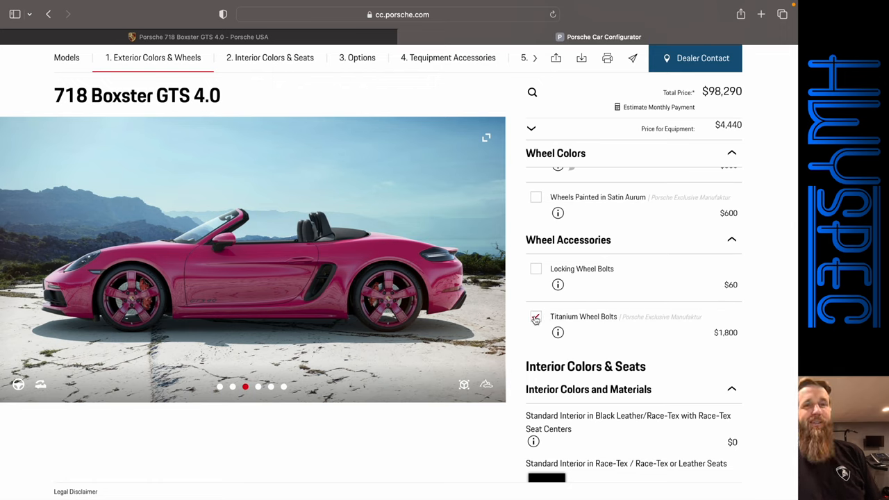
left_click(536, 317)
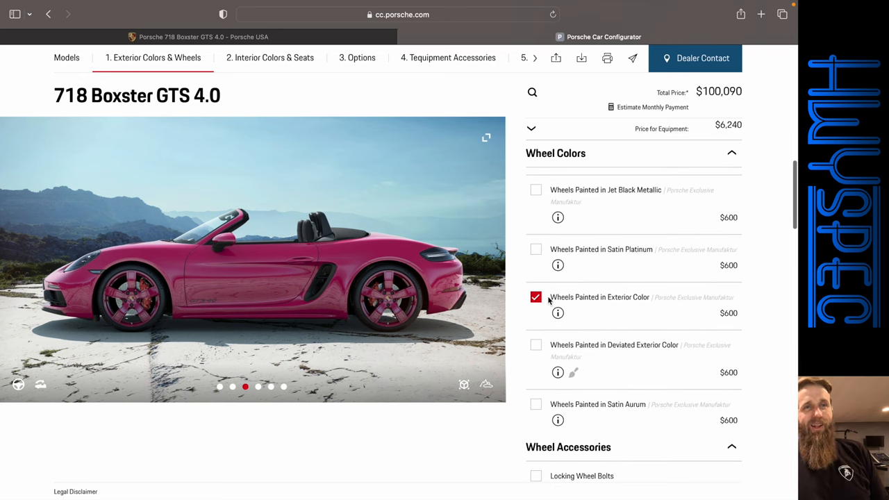
left_click(535, 297)
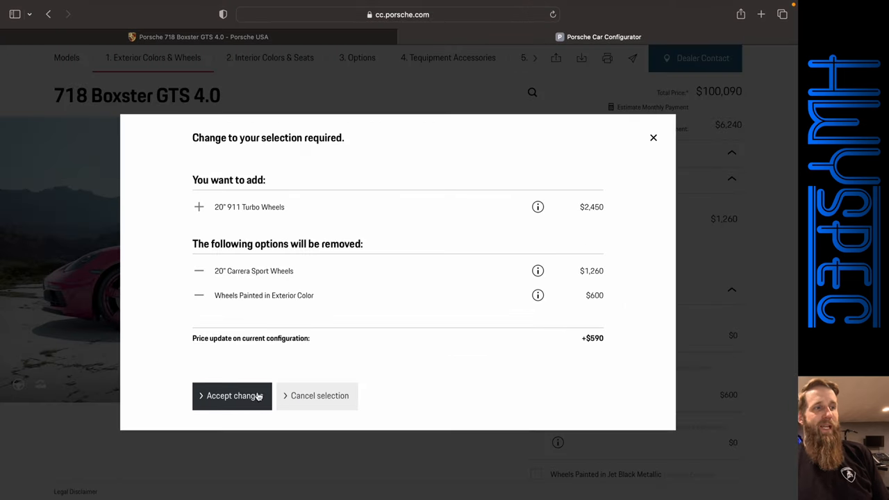
- Confirm the return to 20" 911 Turbo Wheels, dropping body-colour wheel paint ($100,680)
left_click(232, 395)
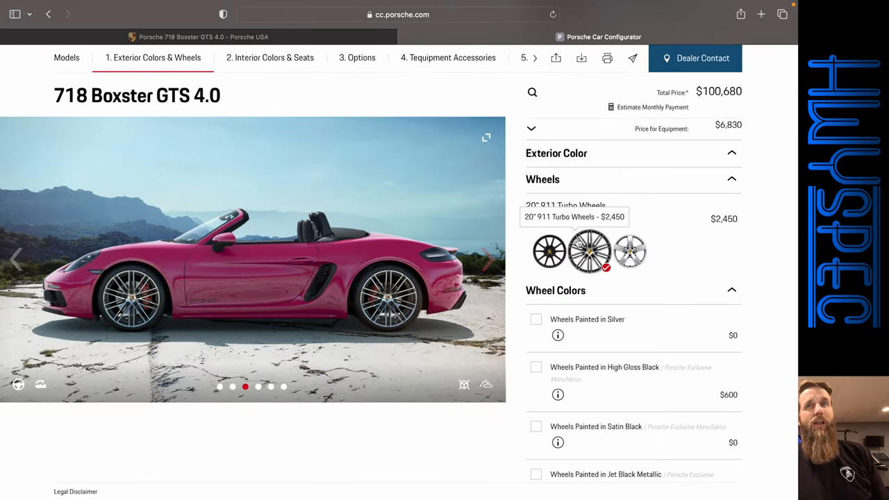
mouse_move(700, 204)
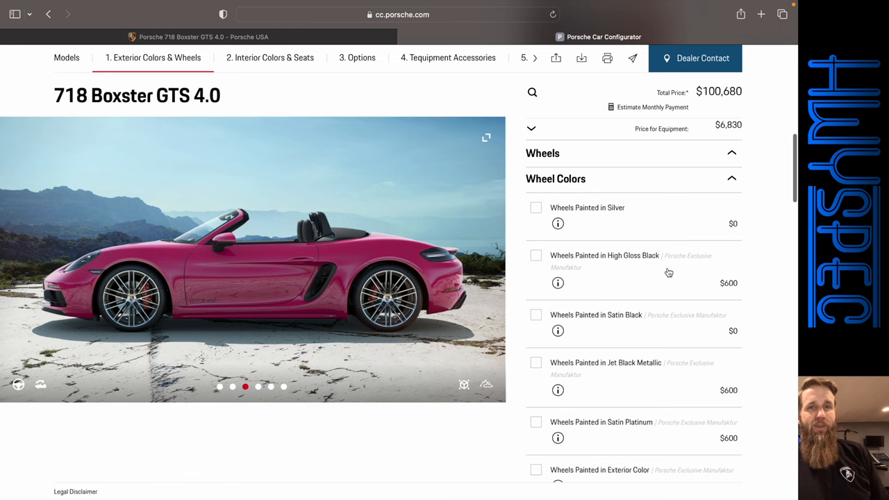
scroll("down", 3)
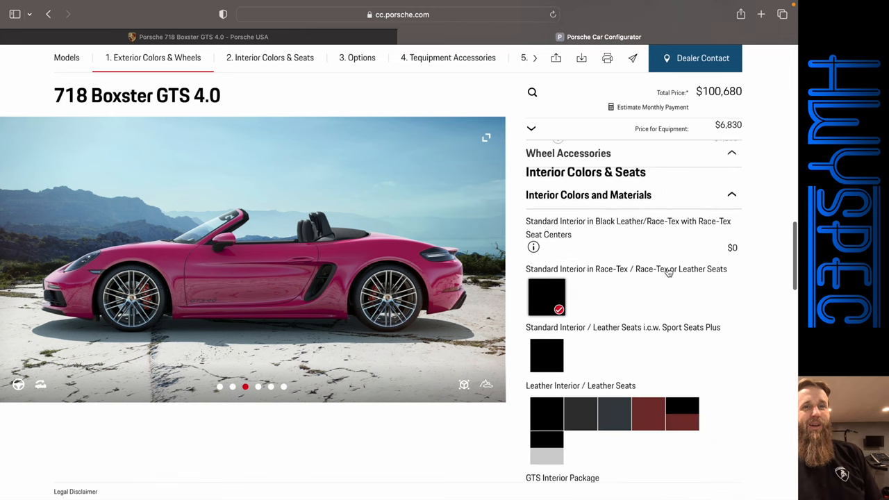
- Choose Espresso/Cognac natural leather with the carbon fibre heated sport steering wheel ($105,260)
left_click(270, 58)
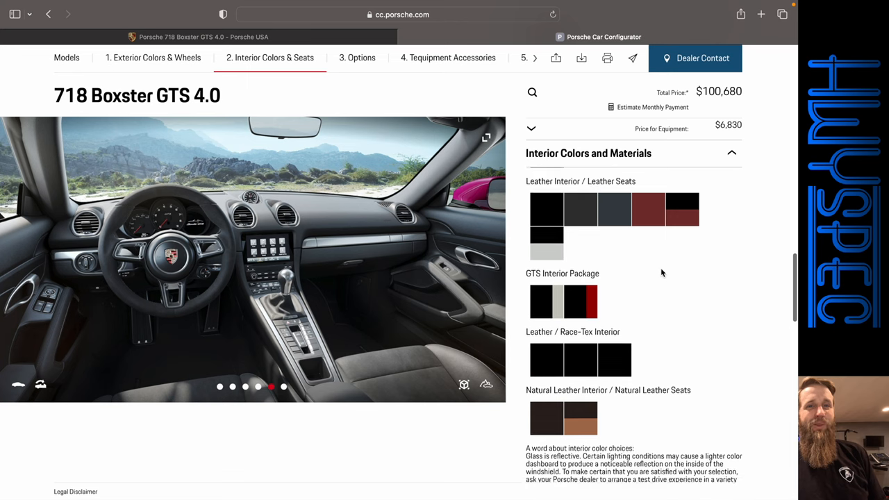
scroll("down", 3)
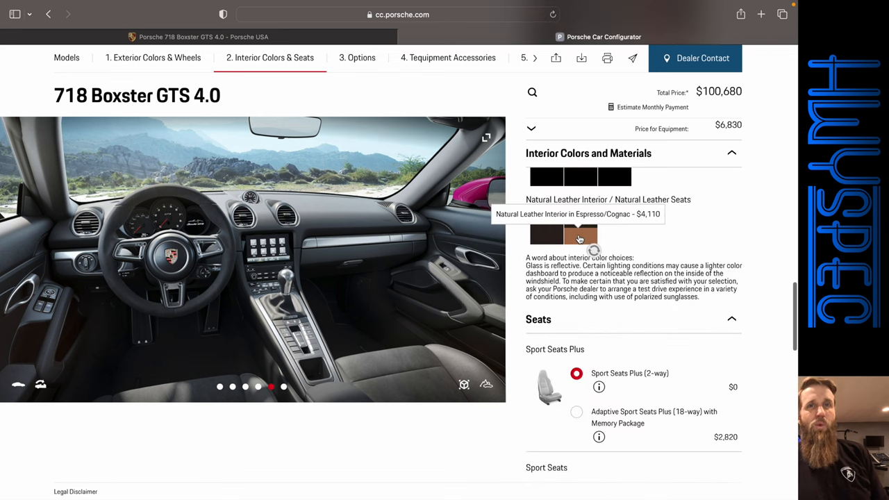
left_click(579, 236)
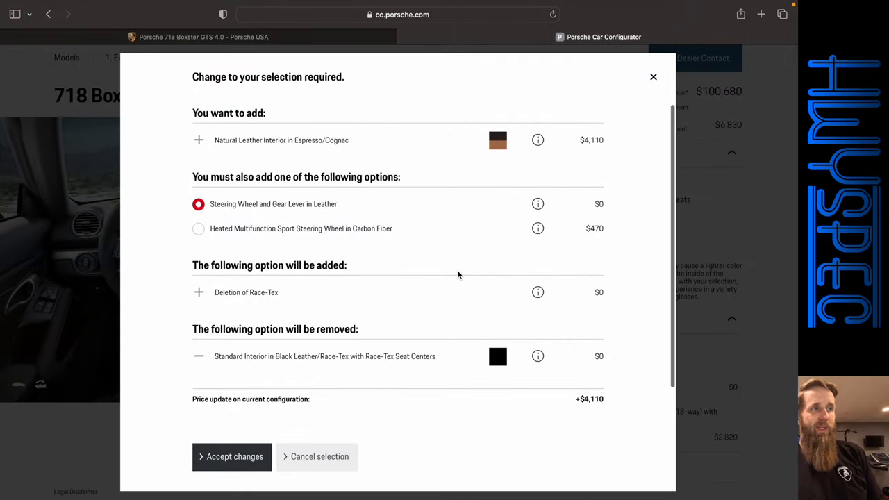
left_click(199, 228)
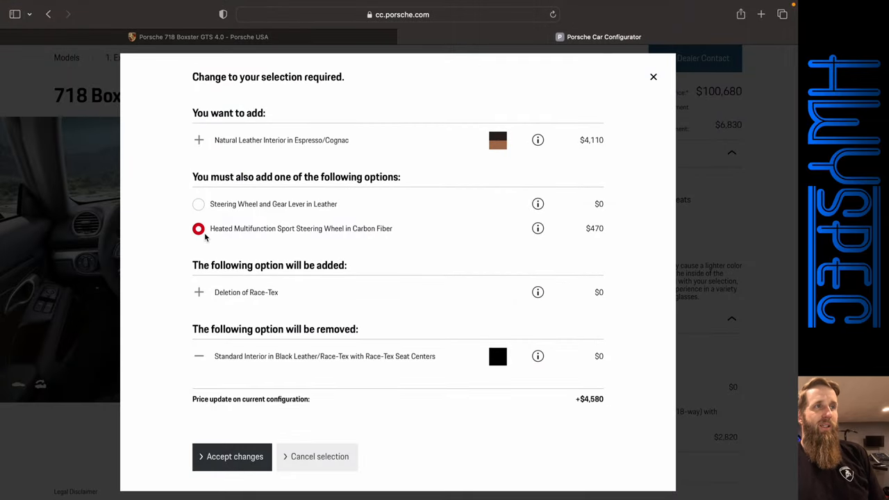
left_click(231, 456)
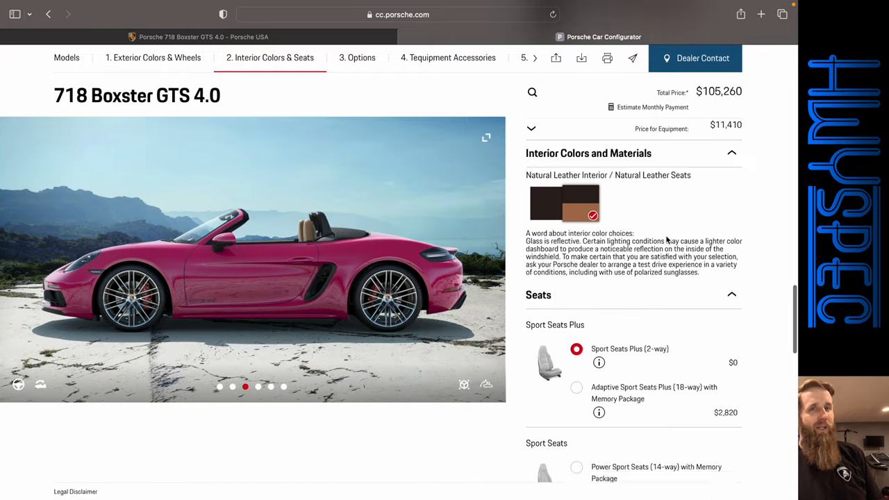
scroll("down", 3)
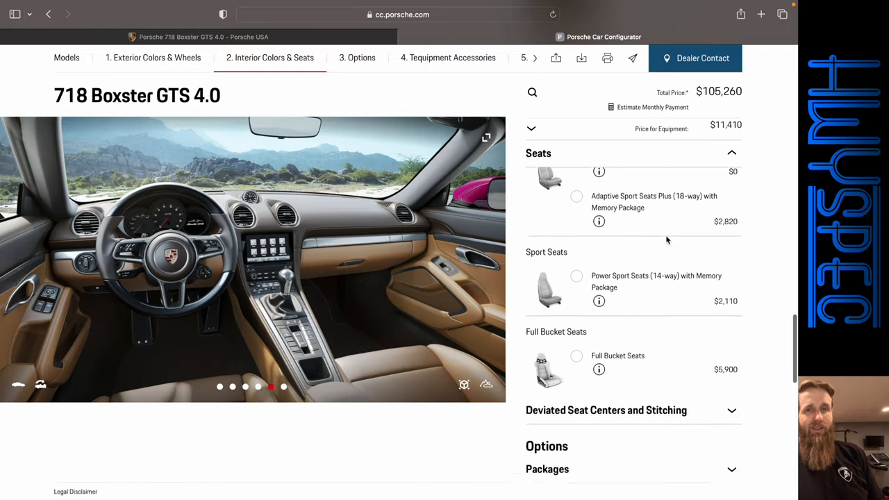
- Fit Full Bucket Seats with the Leather/Race-Tex Black/Chalk GTS Interior Package ($112,900)
scroll("down", 3)
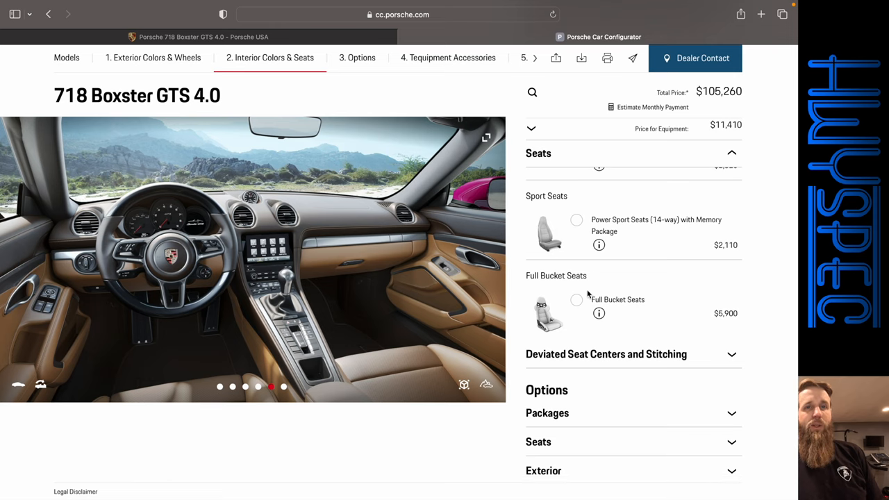
left_click(576, 300)
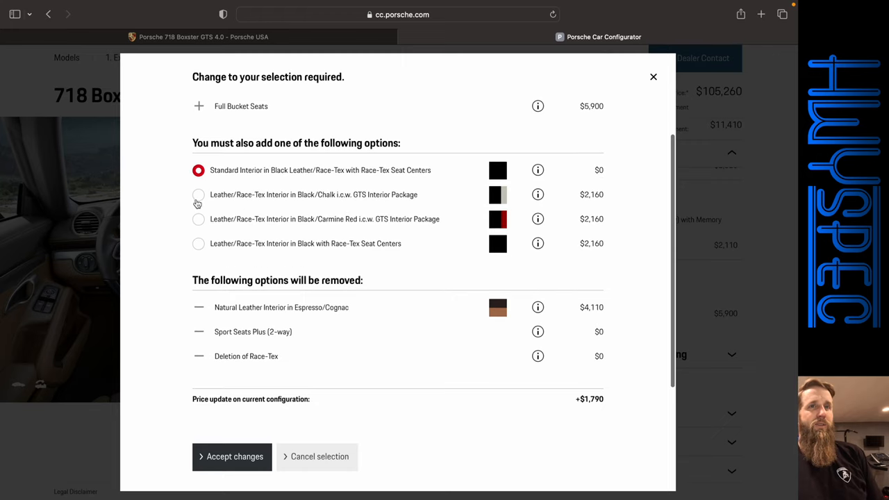
left_click(199, 194)
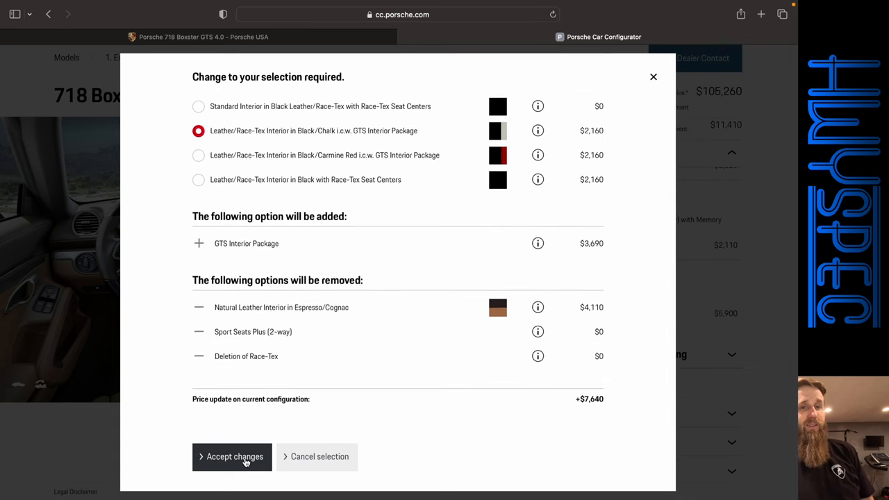
left_click(234, 456)
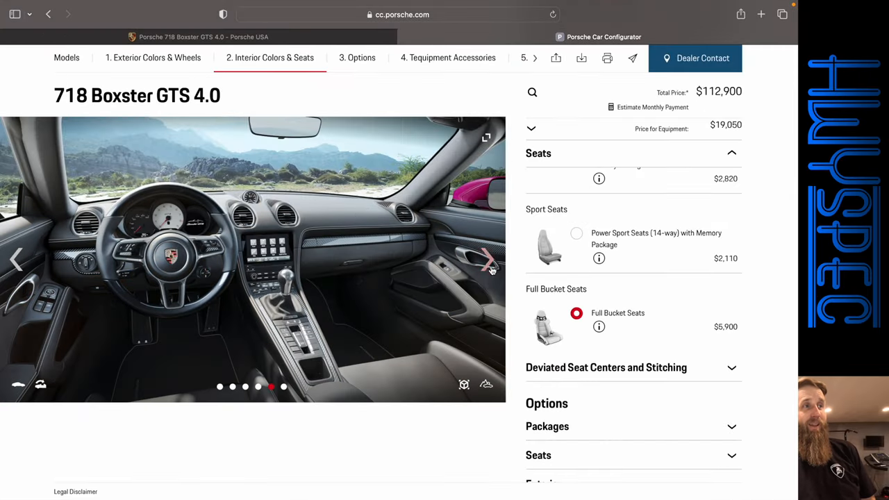
left_click(486, 260)
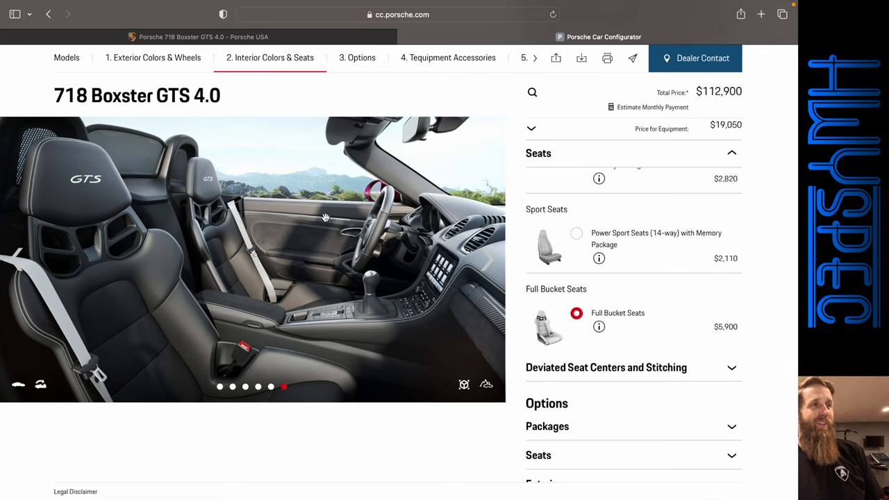
mouse_move(695, 265)
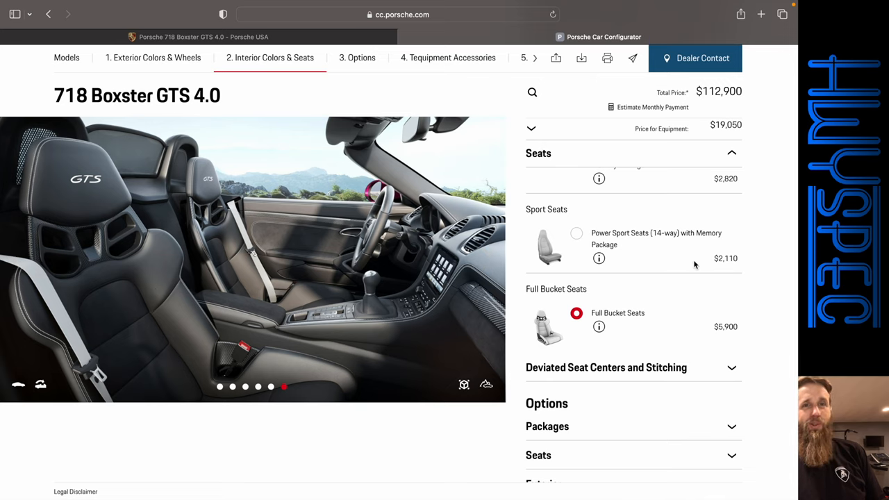
- Try both deviated stitching packages, dismiss their errors, then tick Seat Centers in Deviated Leather
left_click(606, 367)
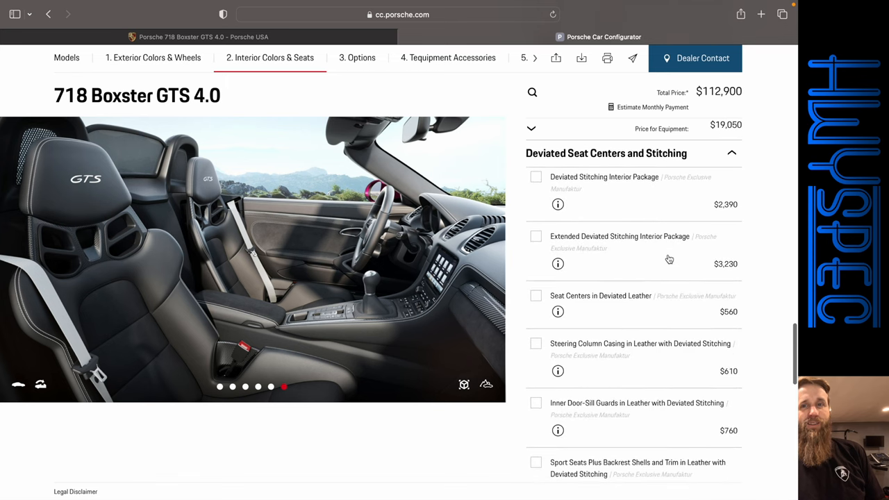
scroll("down", 3)
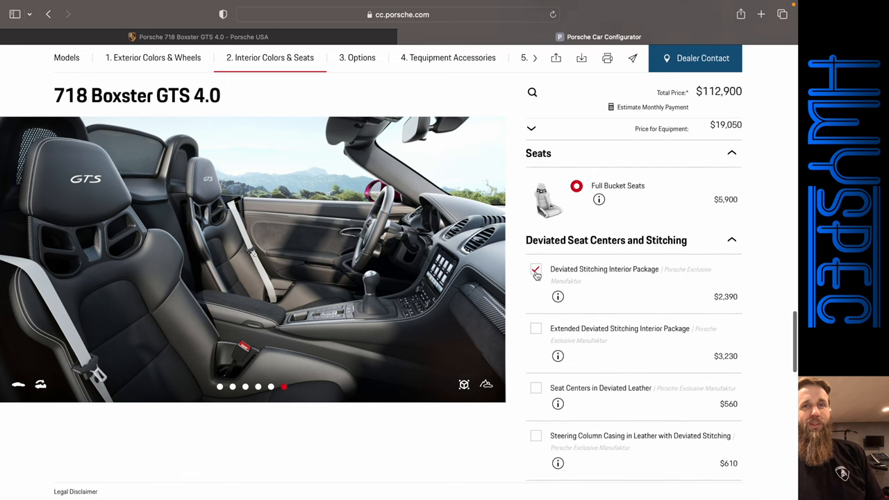
left_click(535, 270)
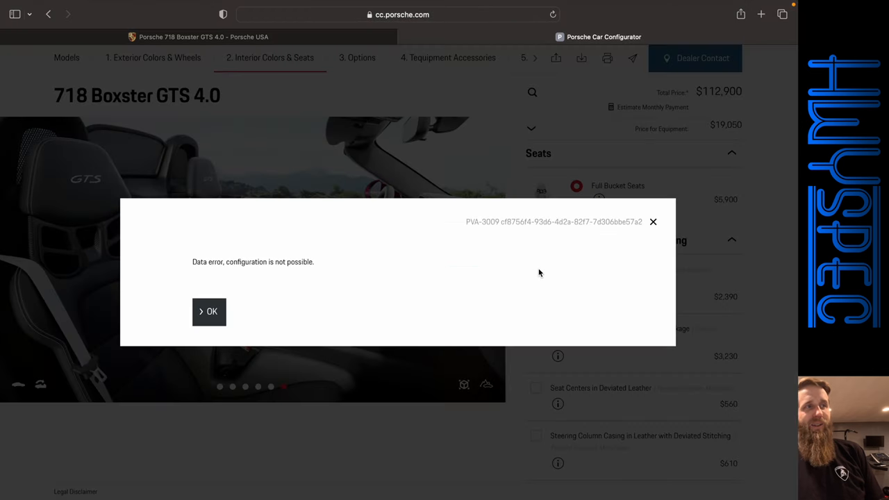
left_click(208, 311)
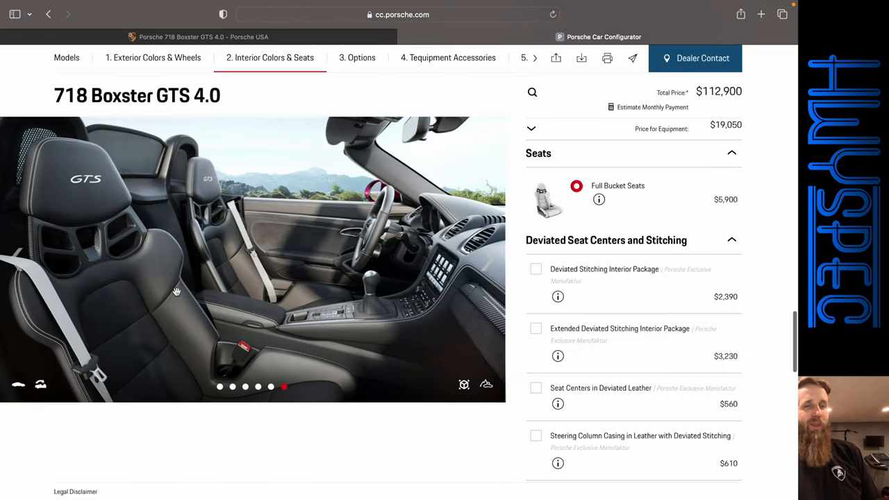
left_click(536, 329)
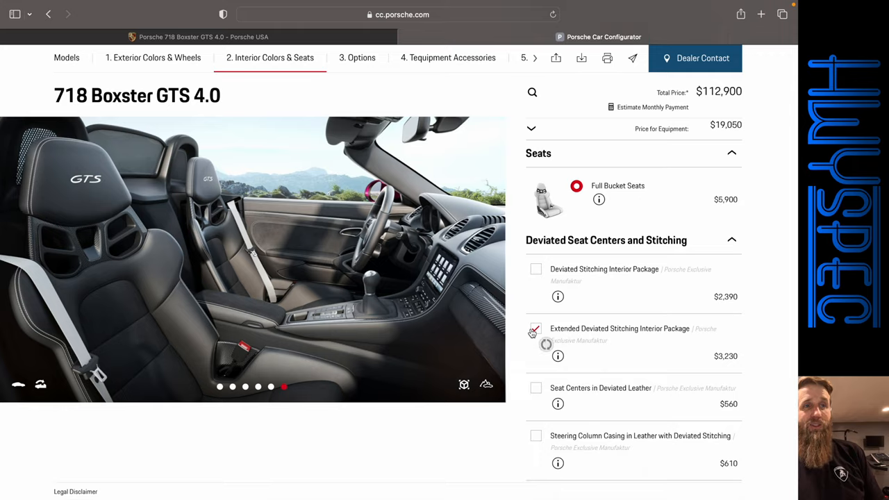
left_click(535, 328)
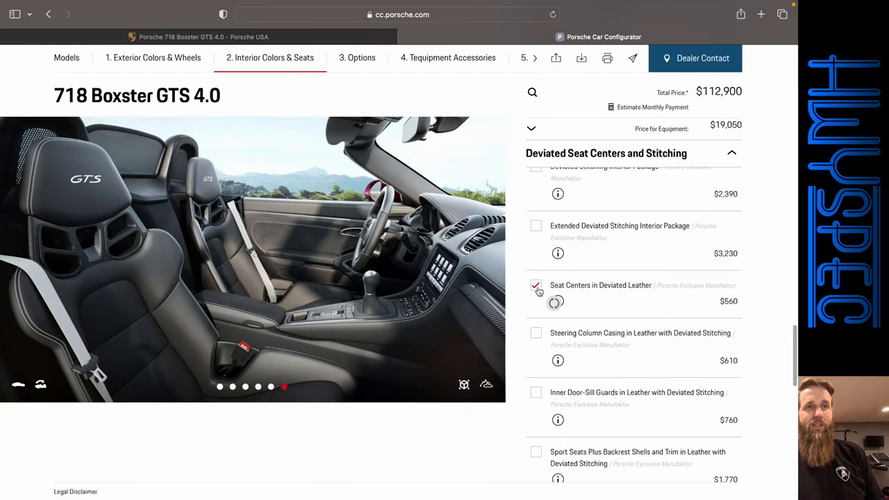
left_click(535, 284)
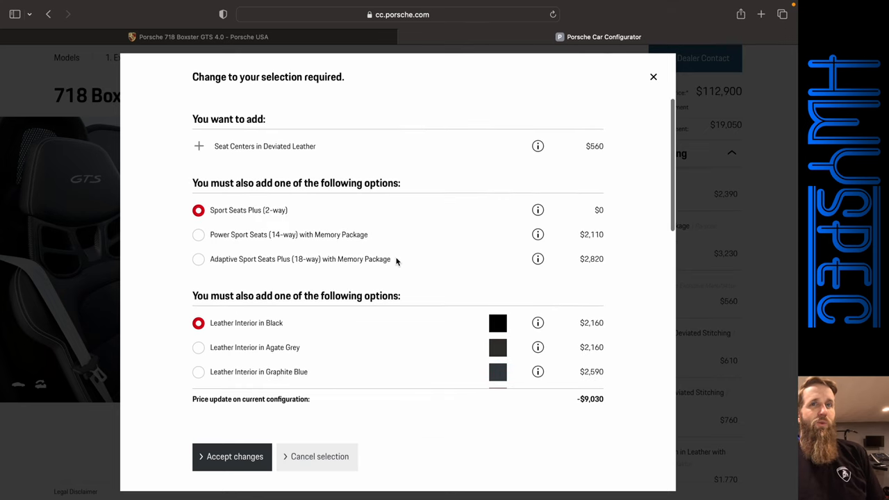
- Accept Adaptive Sport Seats Plus and choose Bordeaux Red deviated leather seat centres ($108,640)
left_click(198, 259)
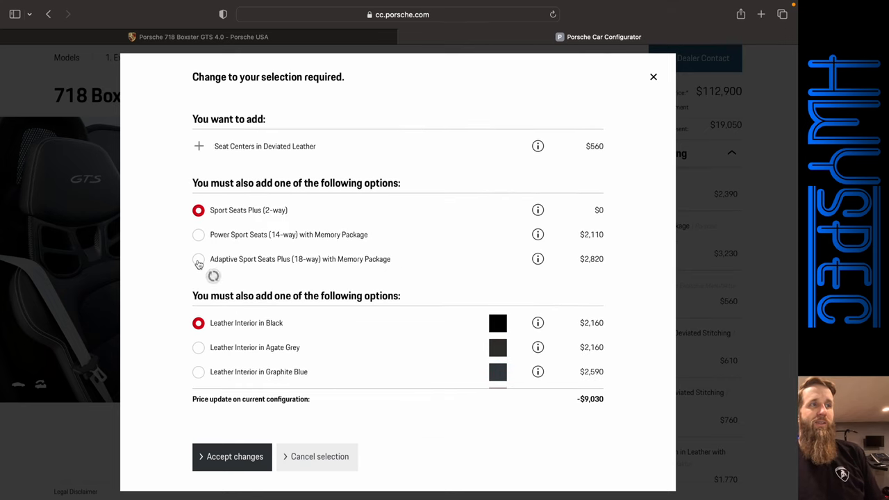
scroll("down", 3)
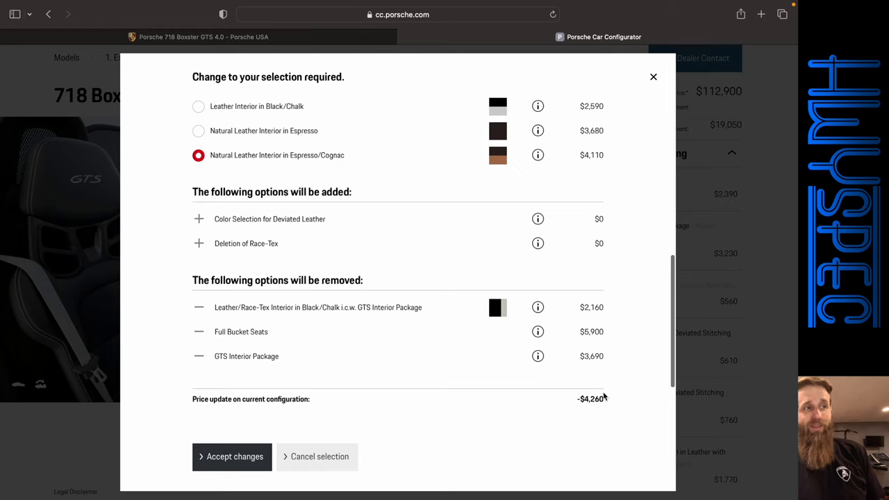
mouse_move(604, 341)
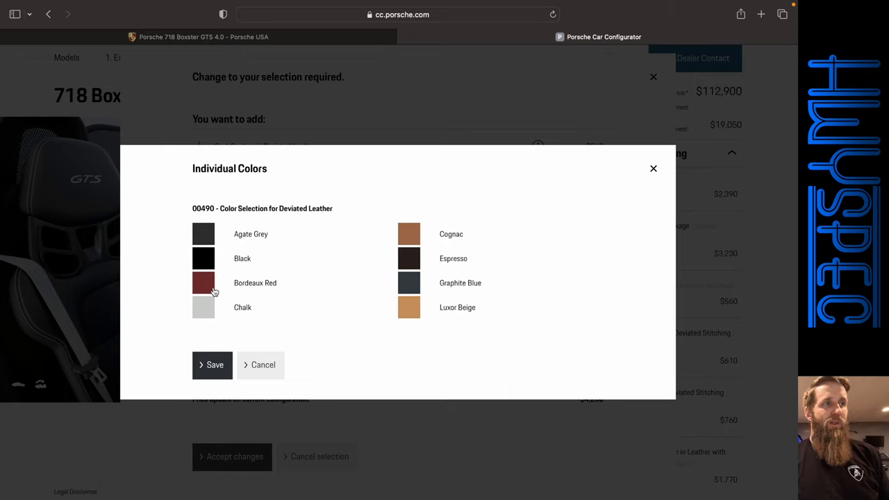
left_click(214, 365)
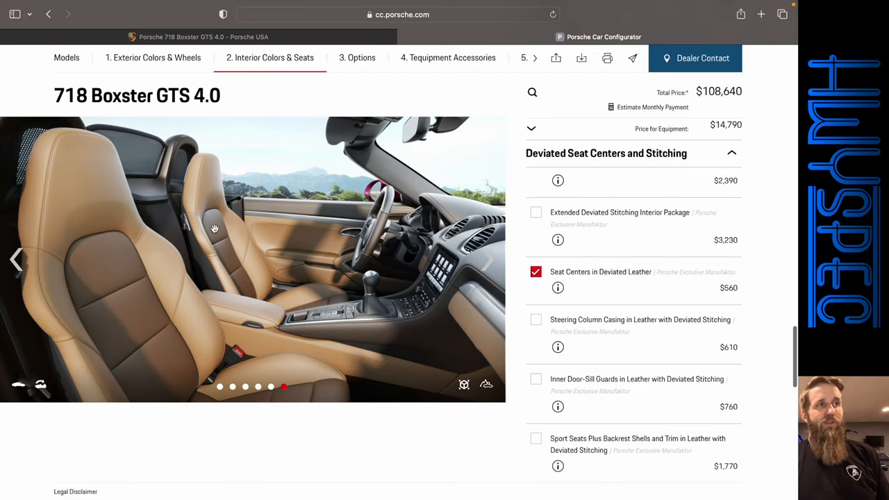
mouse_move(342, 302)
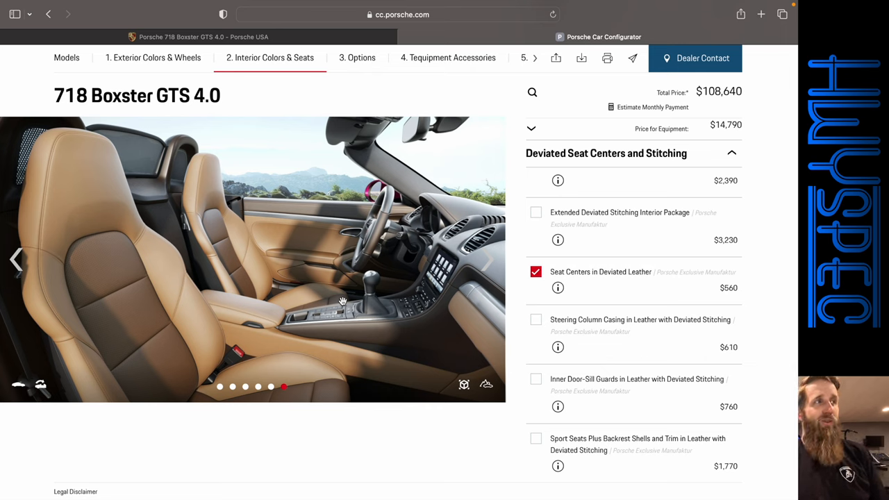
- Add the leather steering column casing, accept its changes, and pick a stitching colour ($108,780)
scroll("down", 3)
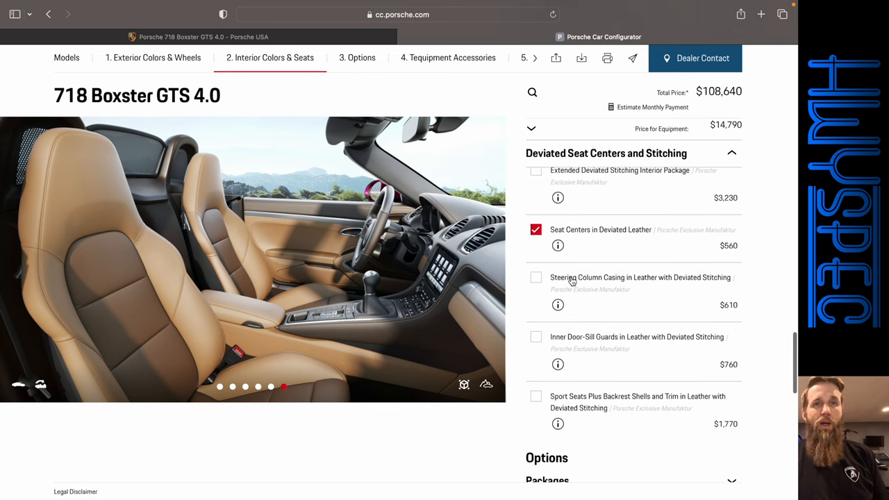
mouse_move(538, 276)
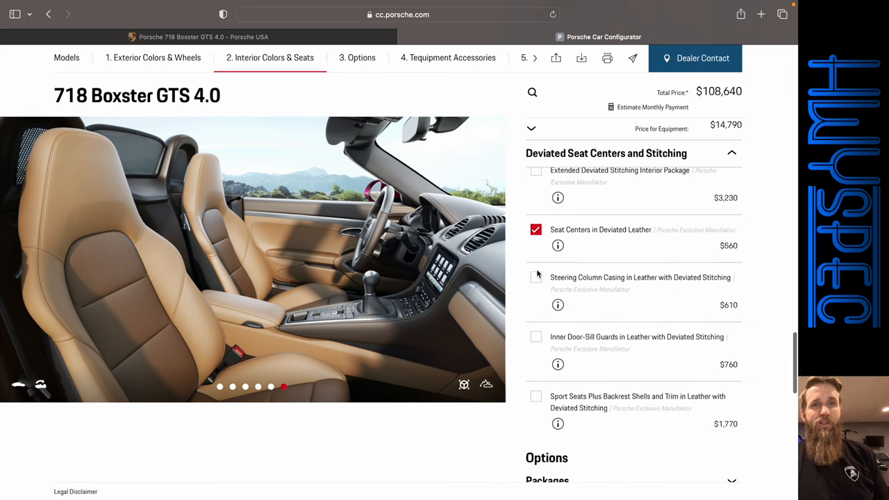
left_click(535, 277)
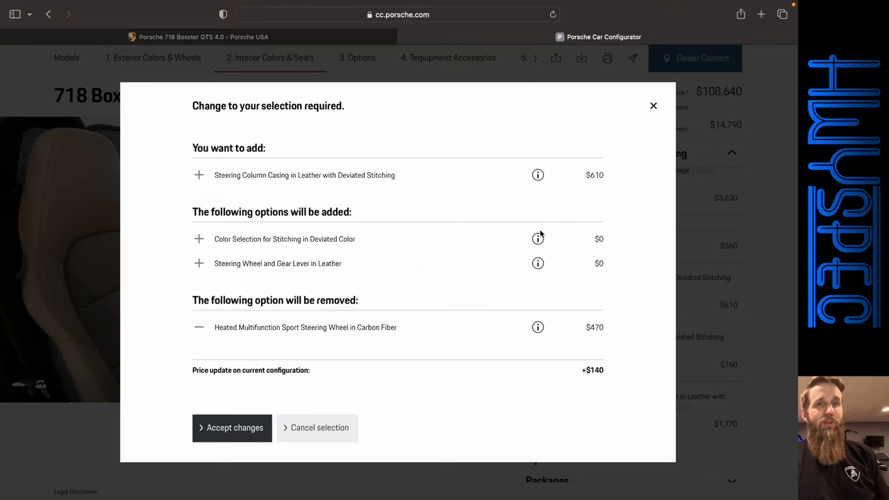
mouse_move(459, 338)
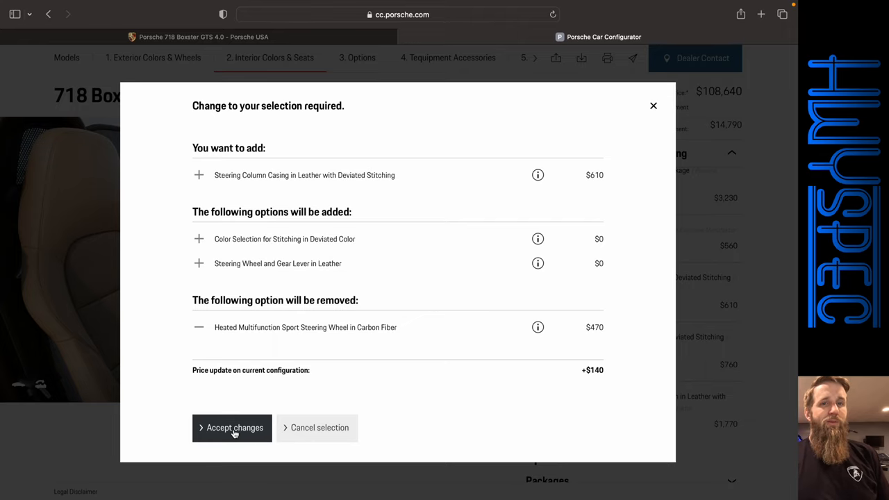
left_click(234, 427)
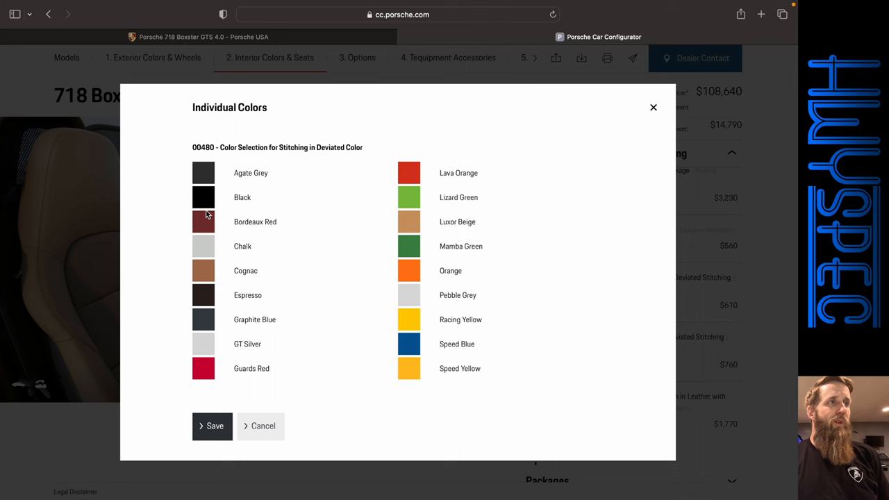
left_click(214, 426)
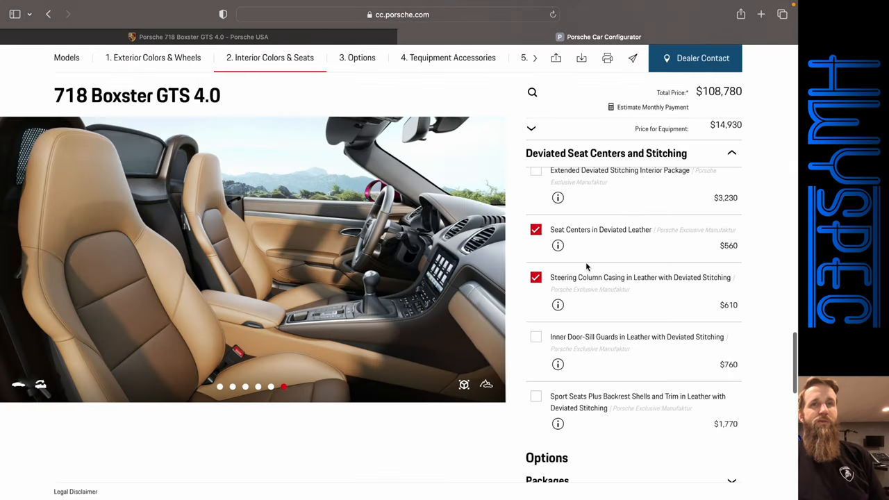
mouse_move(540, 201)
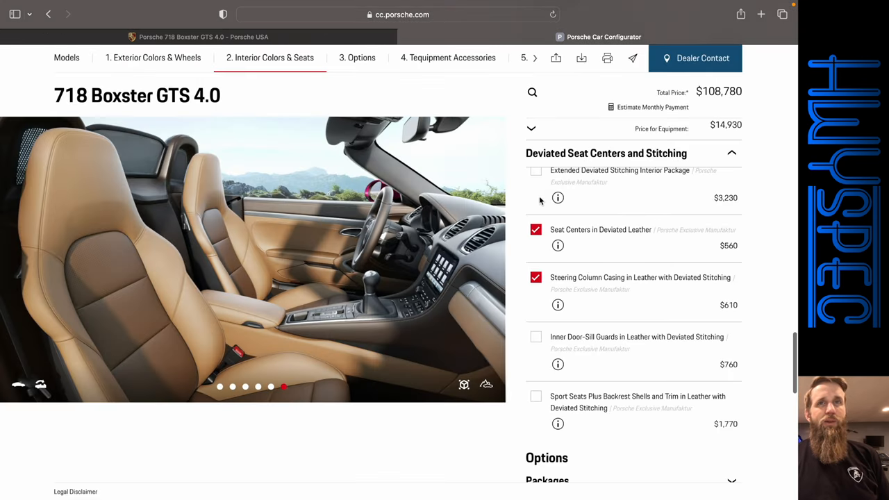
- Add the Extended Deviated Stitching Interior Package in Bordeaux Red leather, replacing Espresso/Cognac
left_click(535, 171)
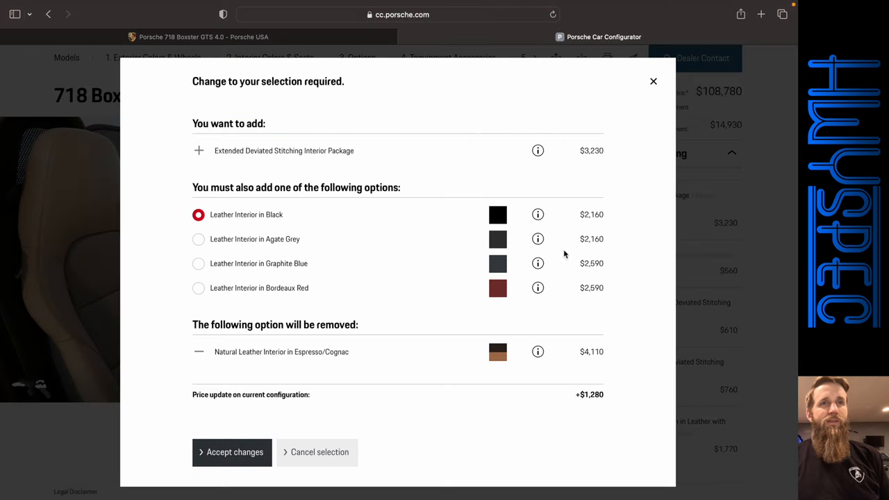
mouse_move(419, 229)
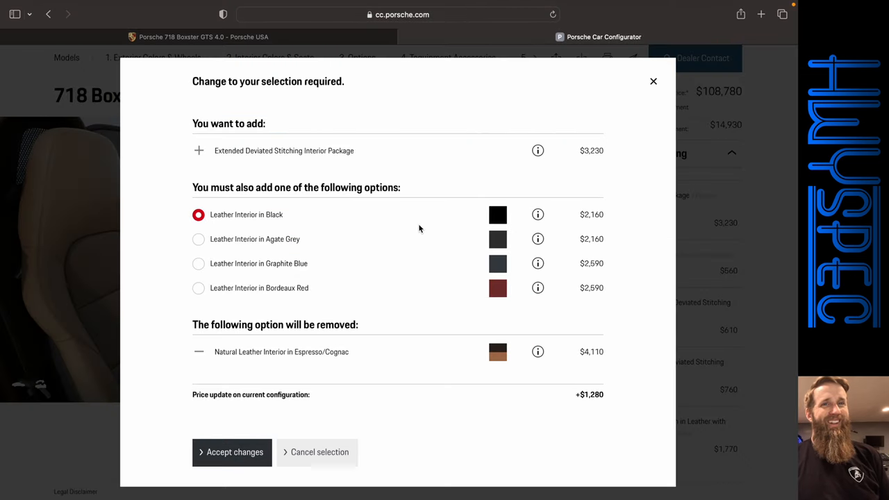
left_click(198, 287)
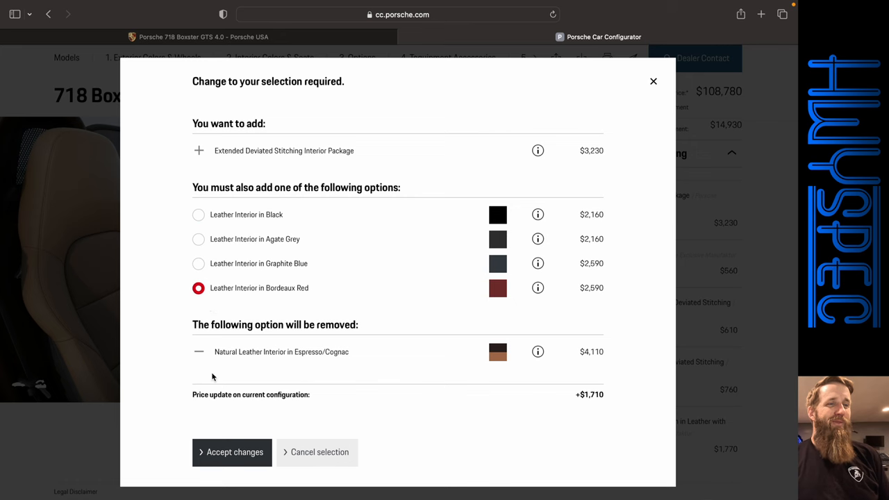
left_click(232, 452)
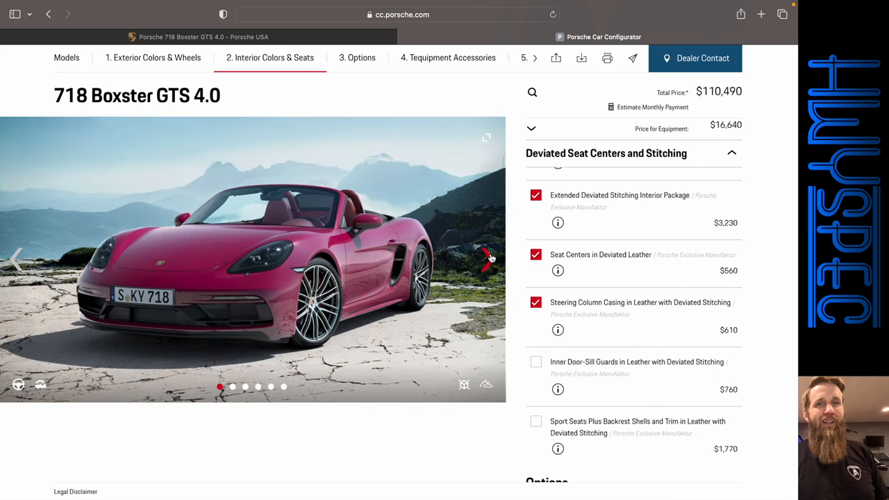
- Add deviated-stitching leather inner door-sill guards and Sport Seats Plus leather backrest shells
scroll("down", 3)
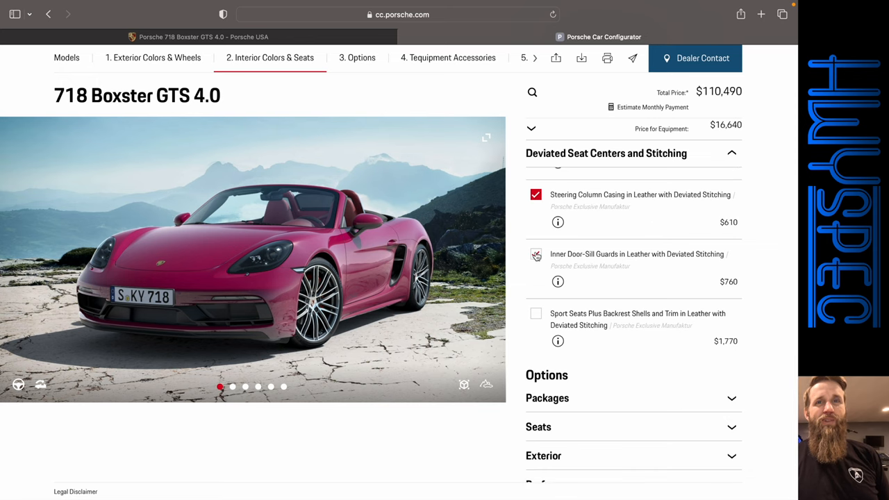
left_click(535, 255)
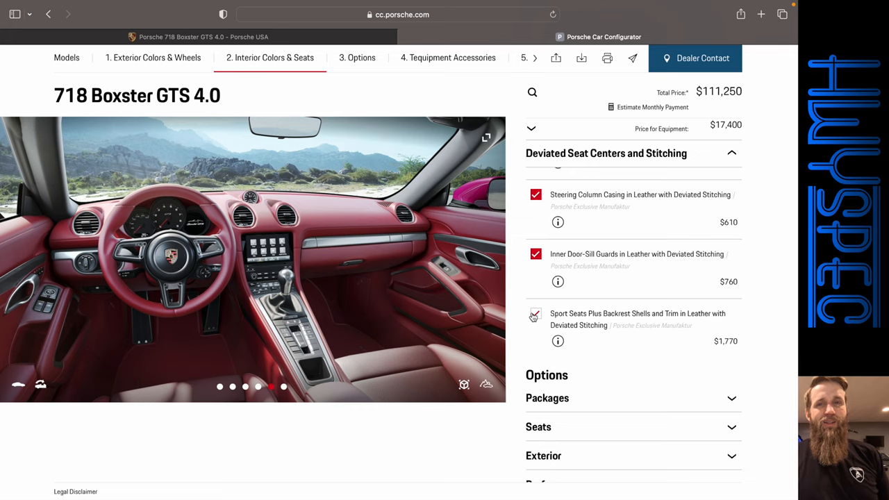
left_click(535, 314)
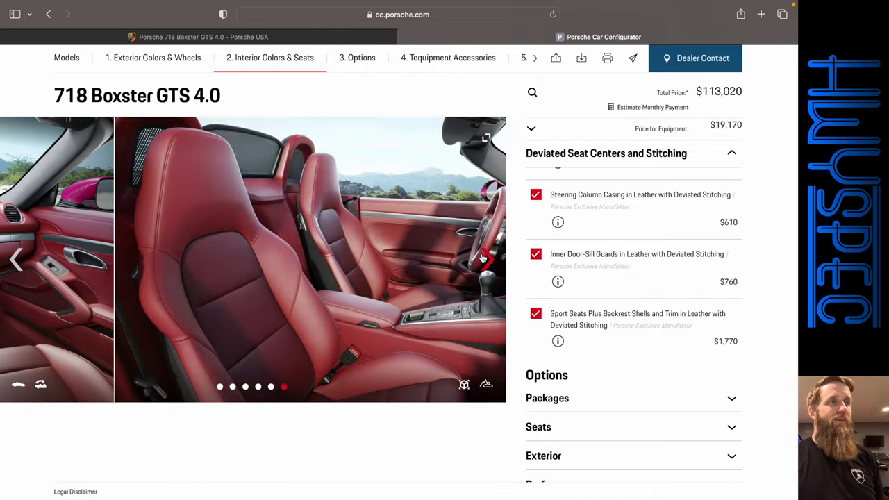
scroll("down", 3)
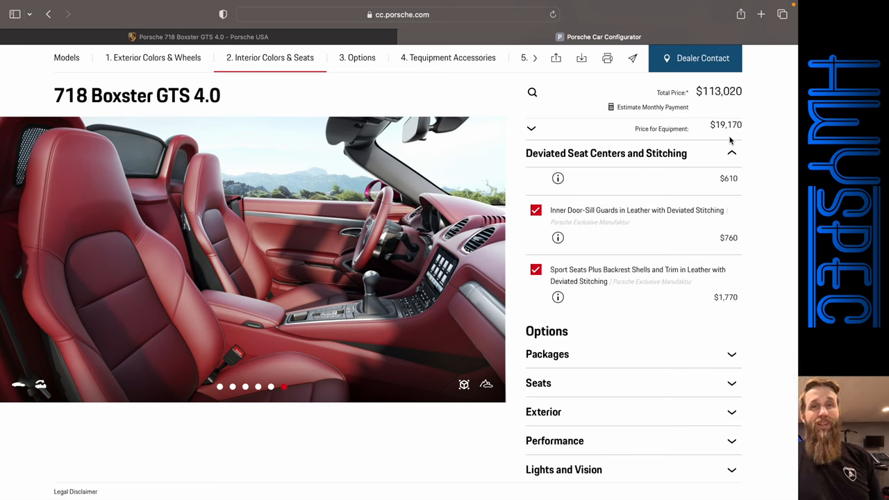
scroll("down", 3)
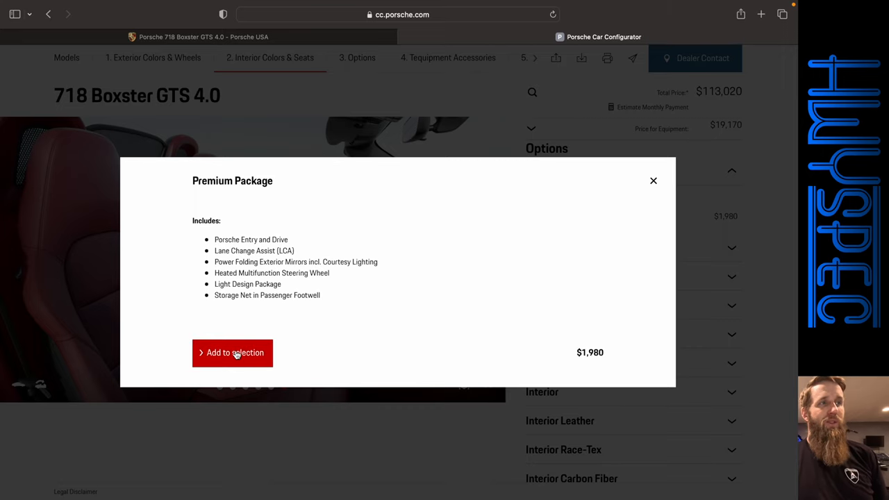
- Add the Premium Package with Heated Multifunction Steering Wheel, bringing the total to $115,000
left_click(231, 352)
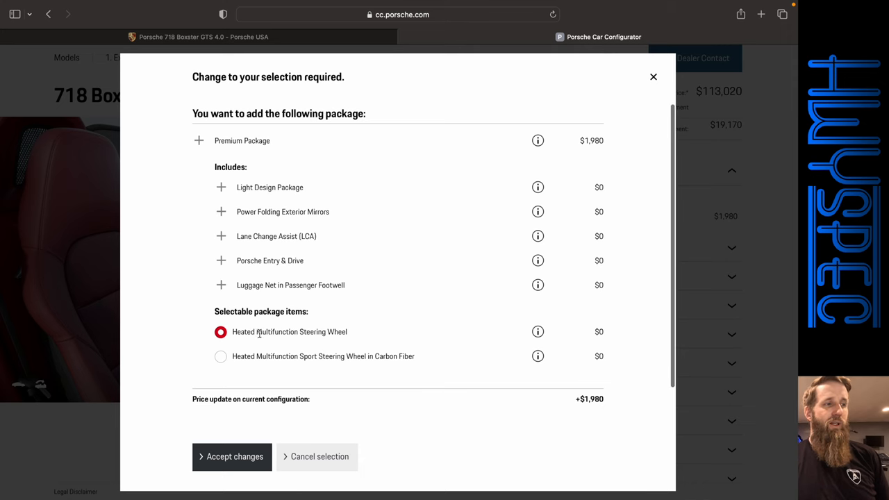
left_click(232, 457)
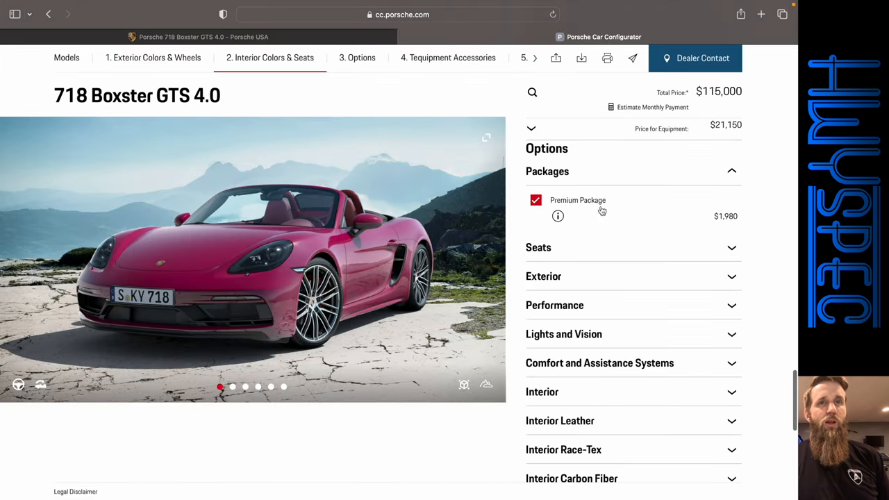
left_click(357, 57)
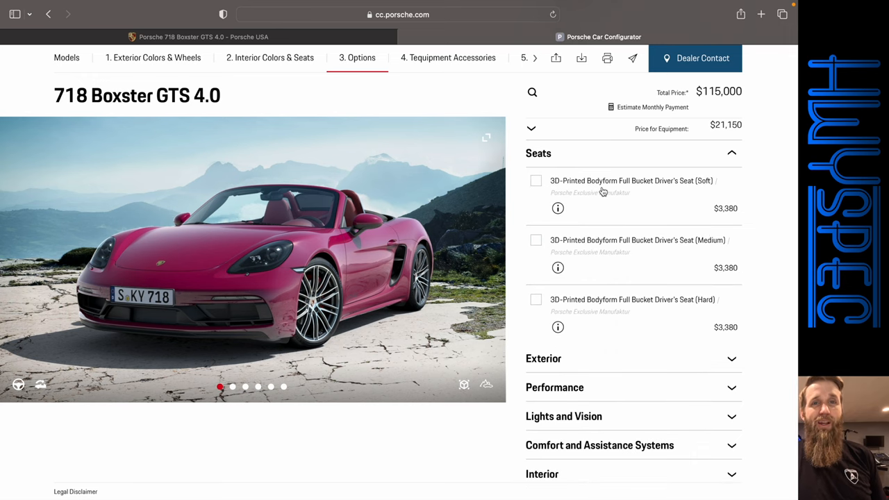
mouse_move(595, 317)
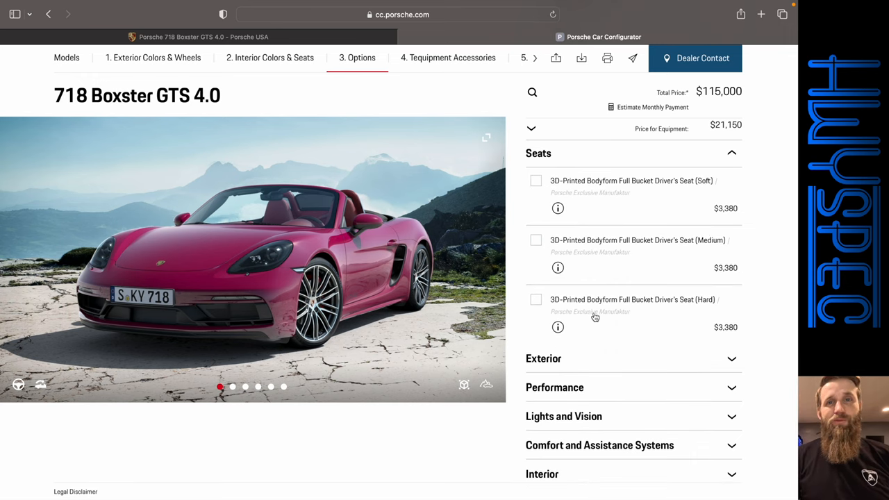
- Try, then remove, the hard 3D-printed bucket driver's seat, keeping the total at $115,000
left_click(535, 300)
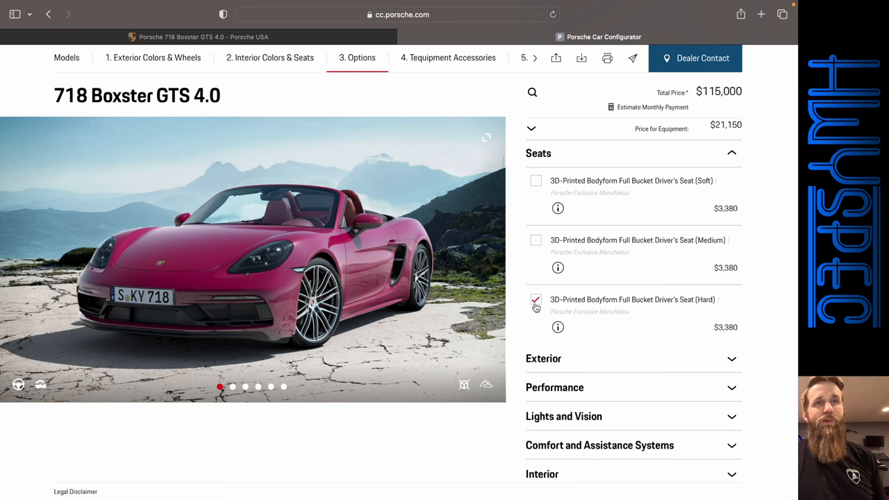
left_click(535, 299)
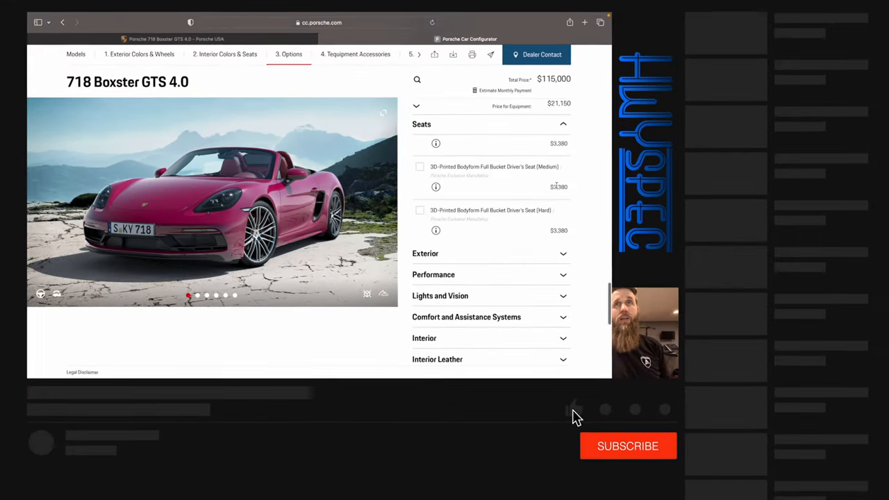
left_click(627, 445)
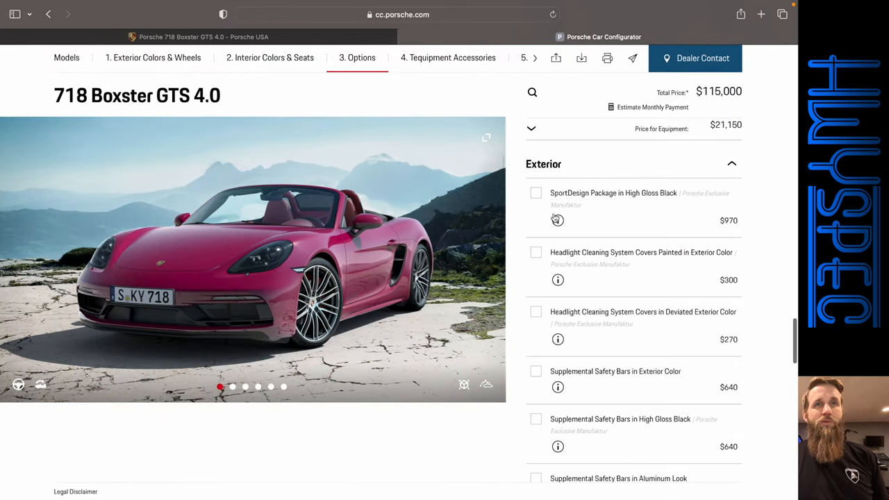
- Add the SportDesign Package, exterior-colour parts and high-gloss black door handles ($116,610)
left_click(536, 192)
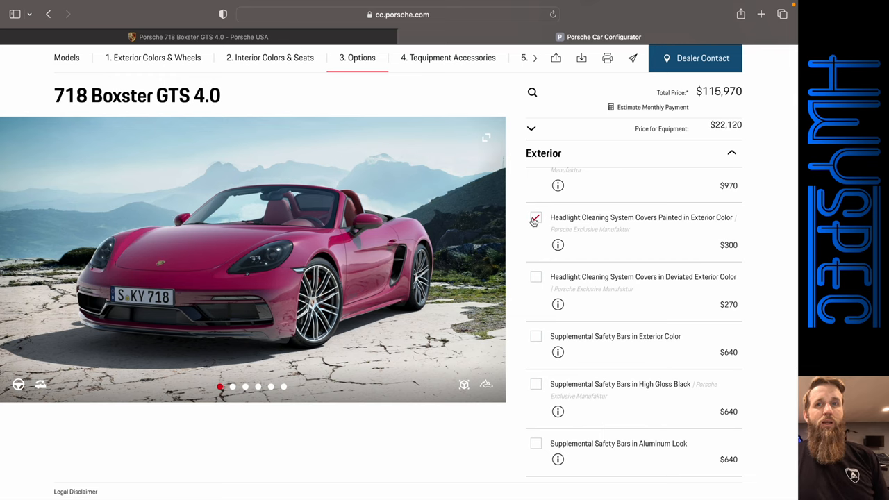
left_click(535, 218)
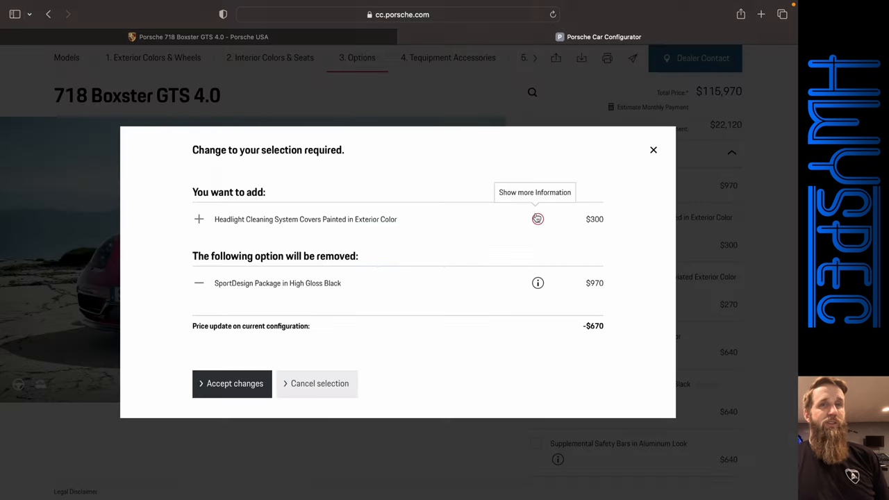
mouse_move(267, 367)
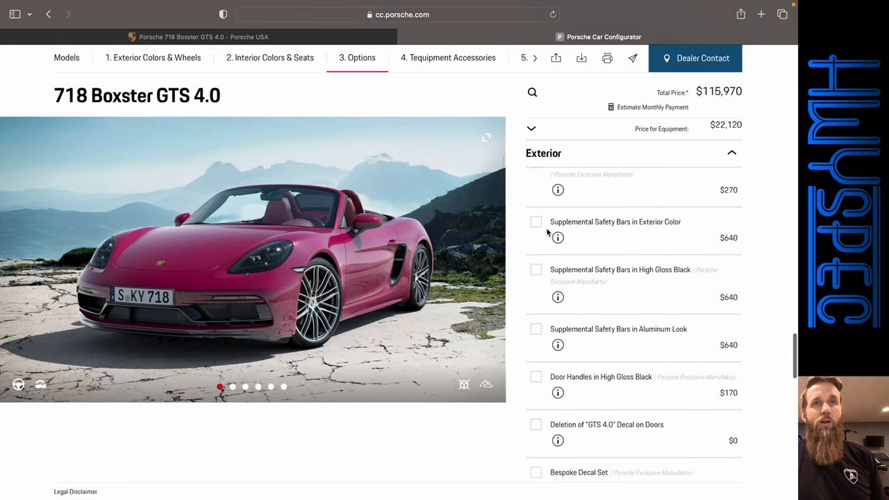
left_click(535, 222)
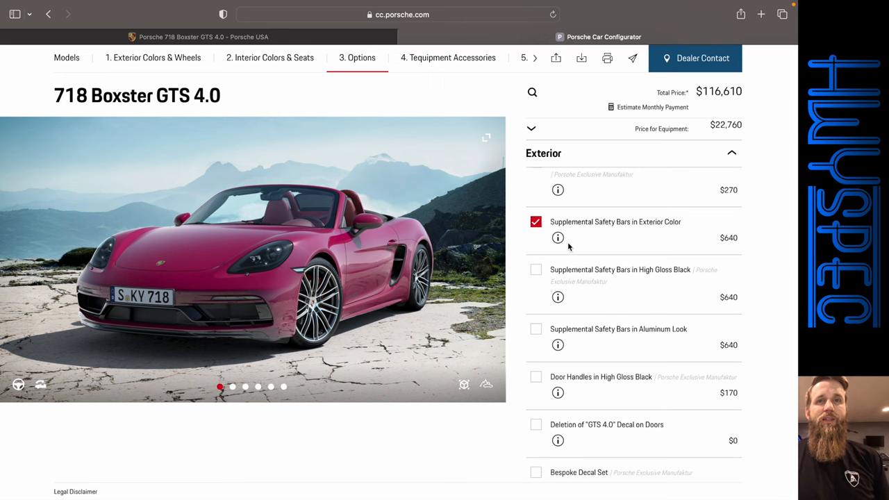
scroll("down", 3)
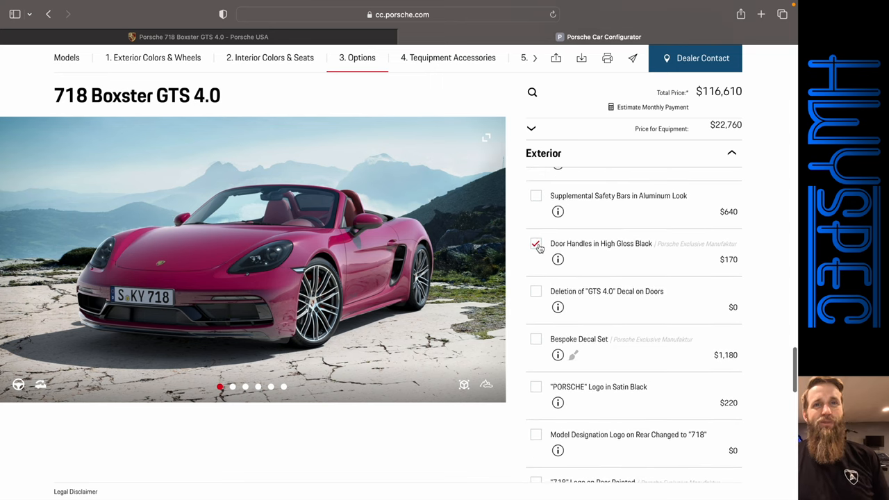
left_click(536, 246)
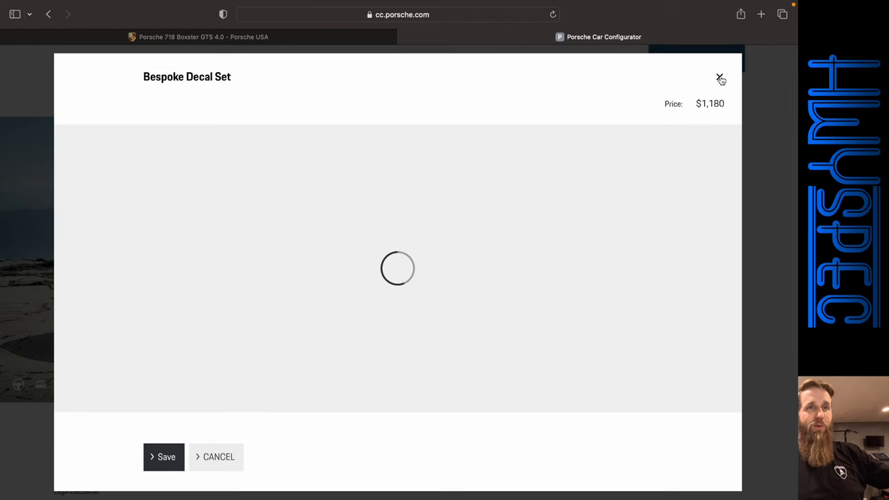
- Close the Bespoke Decal Set details and add the satin black PORSCHE logo
left_click(720, 76)
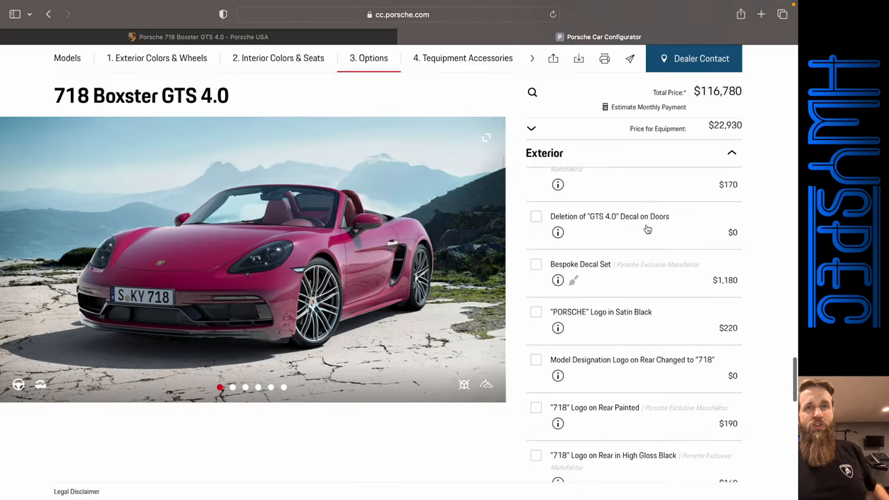
scroll("down", 3)
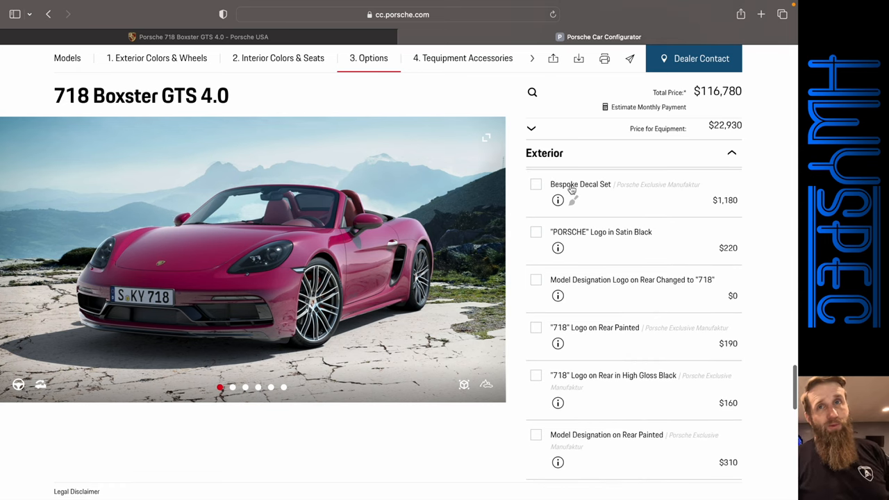
mouse_move(725, 190)
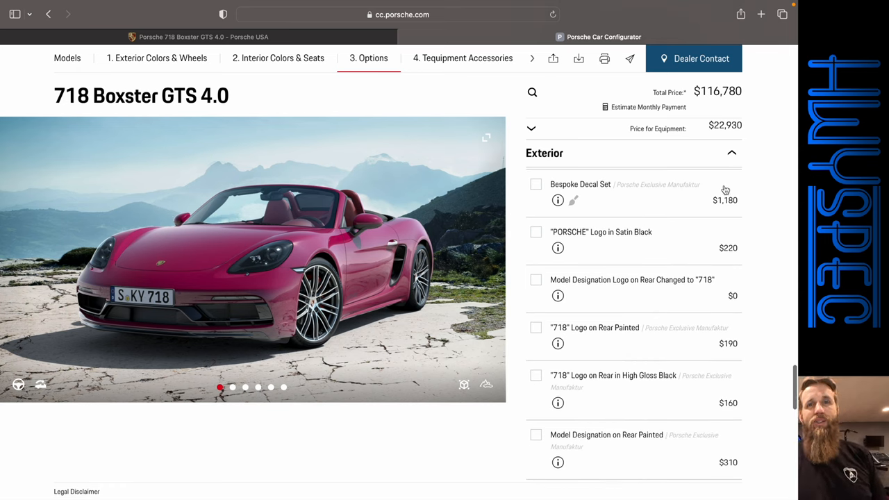
scroll("down", 3)
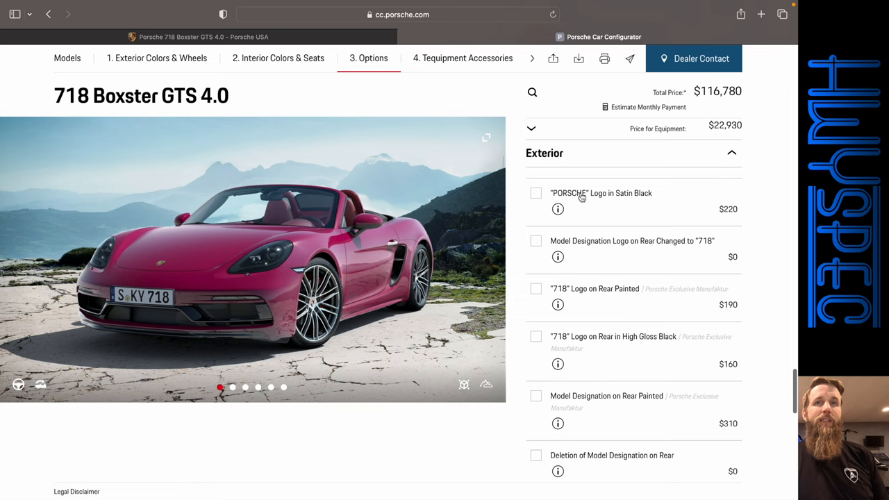
mouse_move(727, 207)
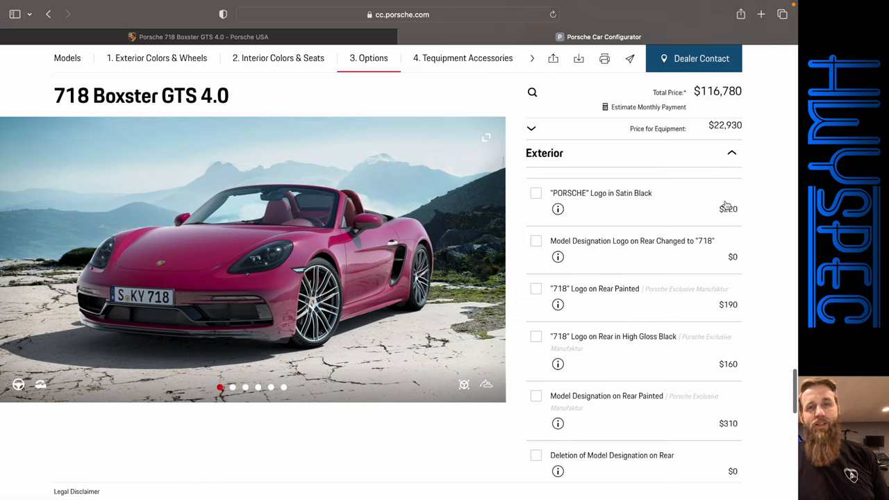
left_click(535, 193)
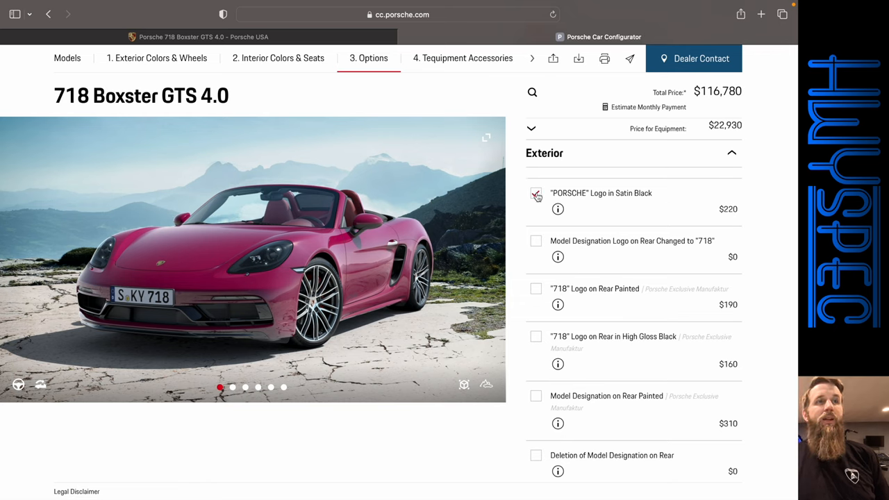
left_click(535, 194)
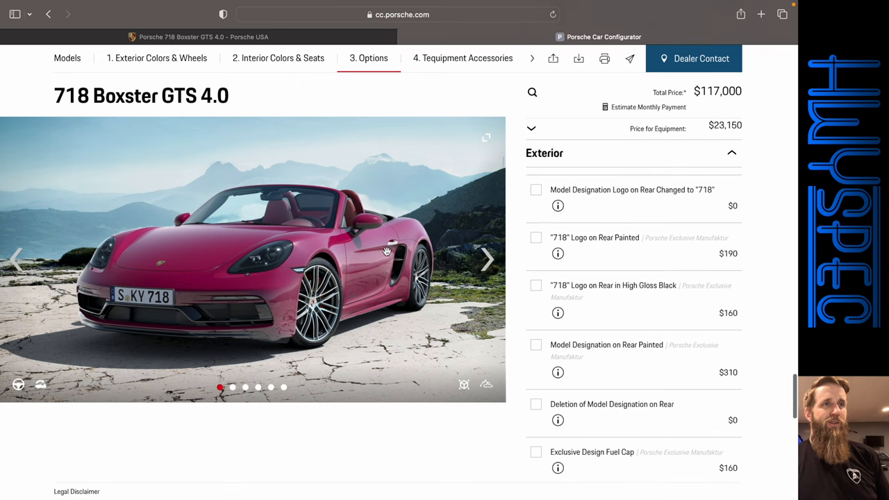
left_click(486, 261)
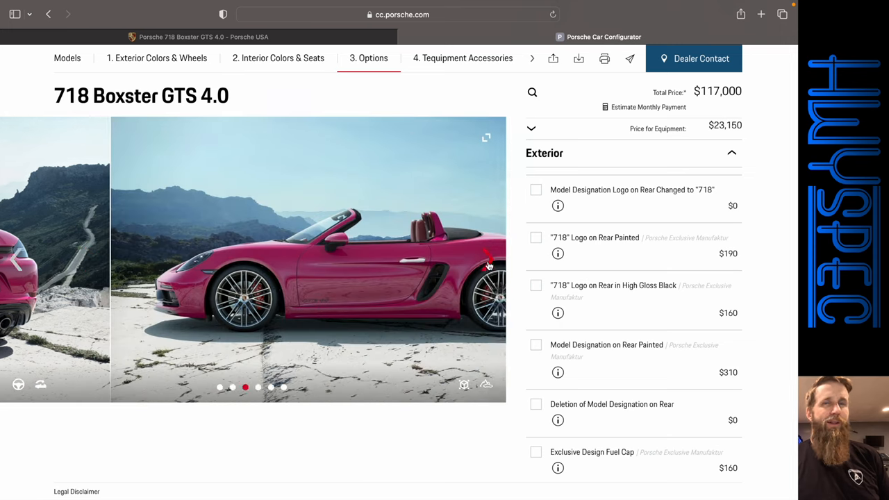
- Add the painted rear model designation, high-gloss black rear wing and Exclusive Design fuel cap
scroll("down", 3)
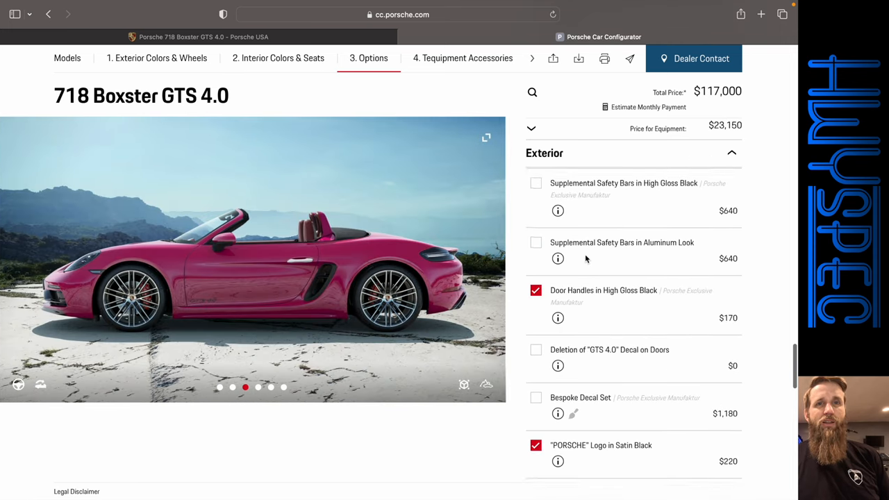
scroll("down", 3)
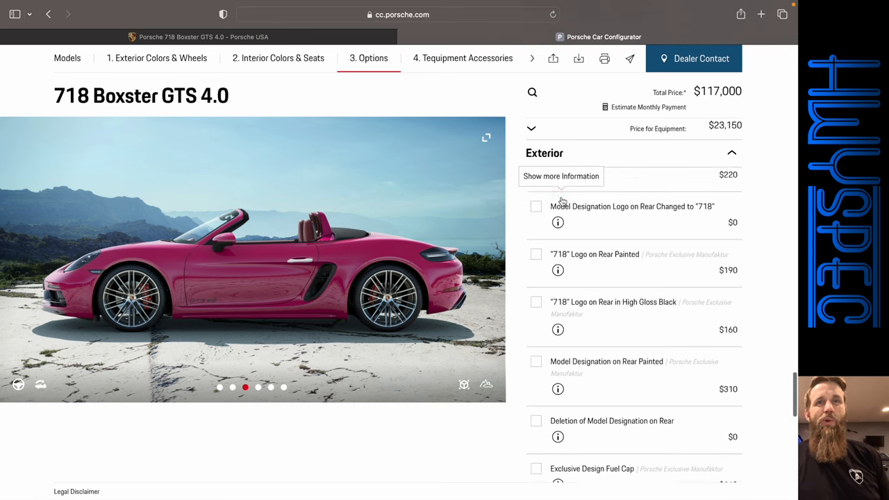
scroll("down", 3)
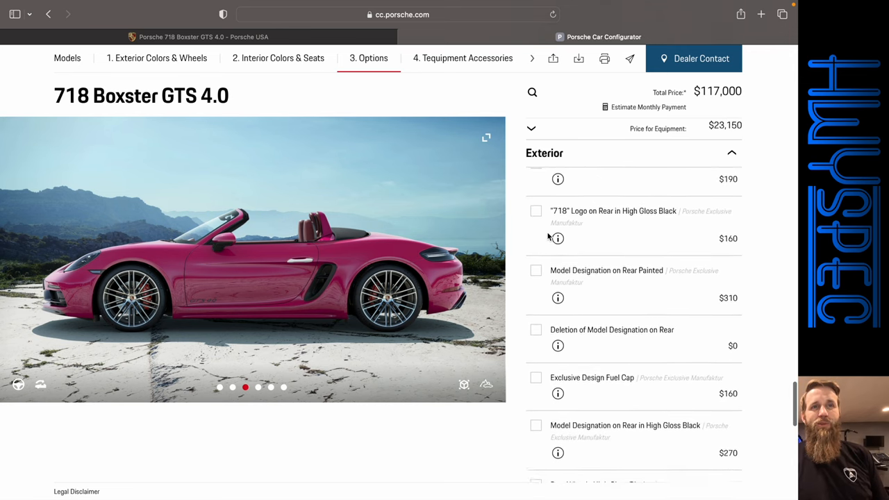
left_click(535, 270)
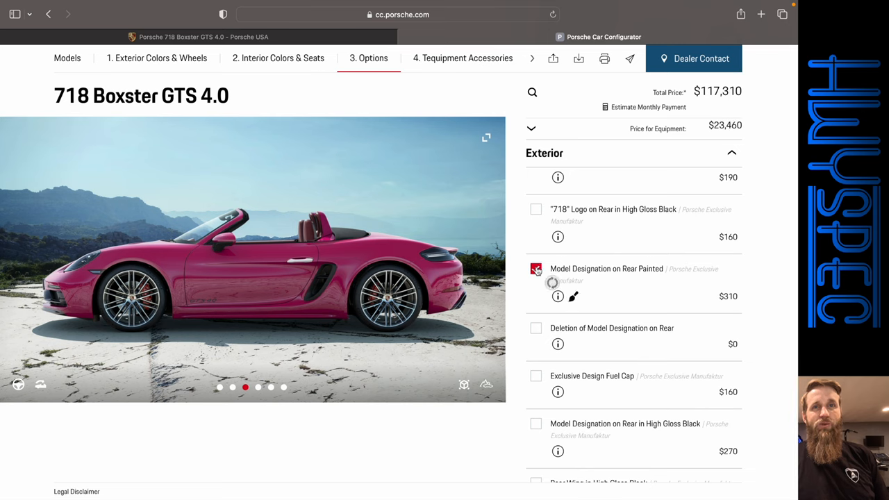
left_click(536, 269)
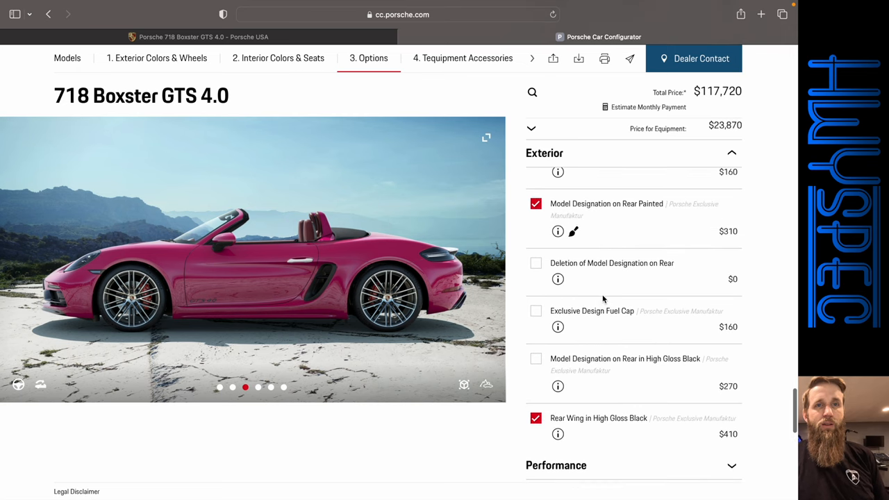
left_click(536, 310)
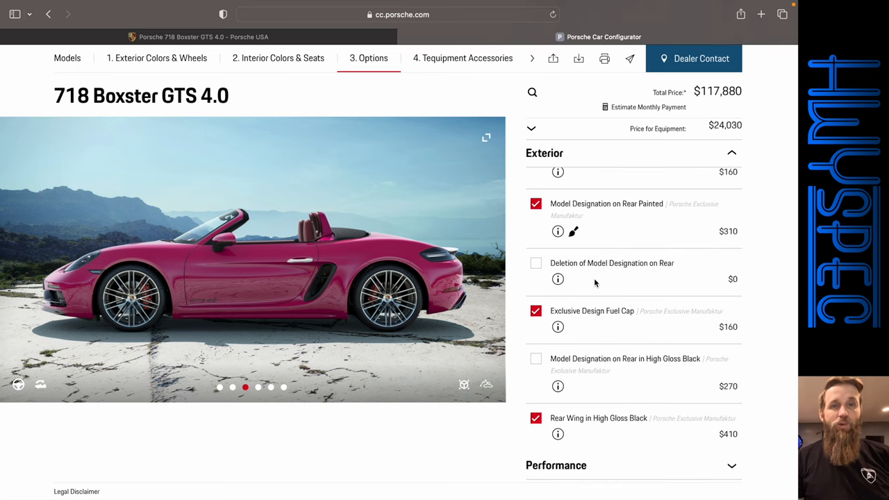
scroll("down", 3)
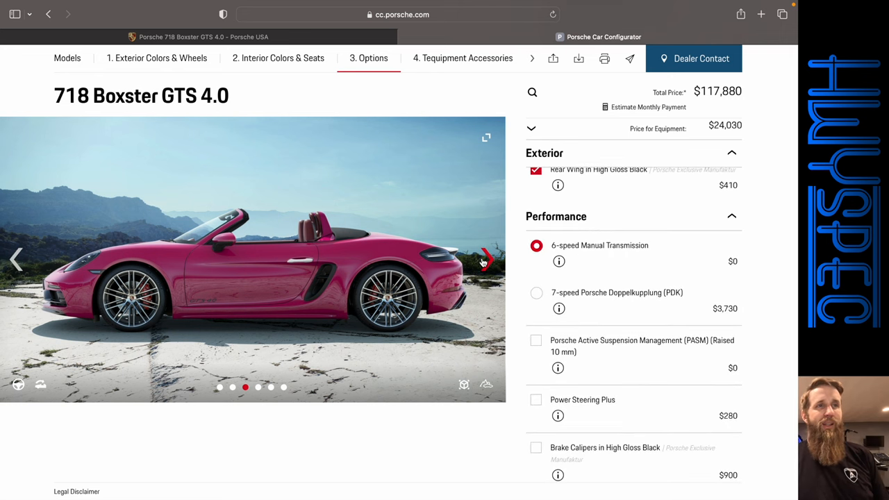
- Switch to the 7-speed PDK transmission and add Power Steering Plus
left_click(484, 259)
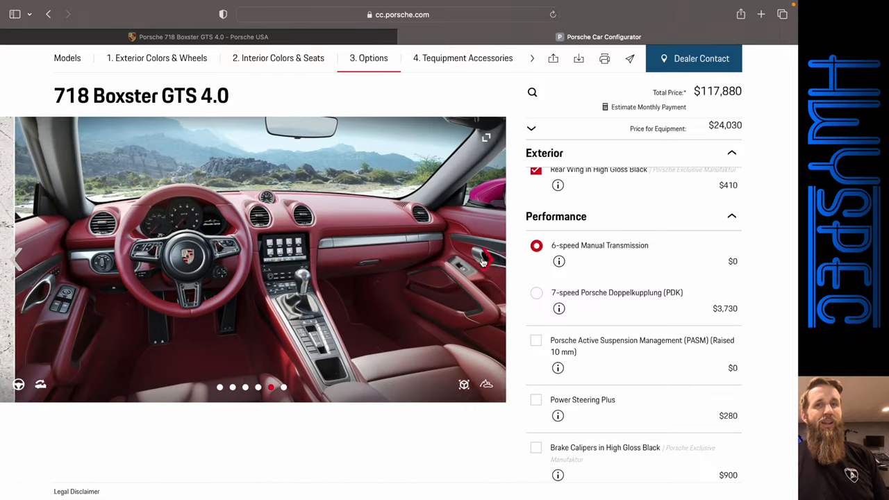
left_click(536, 292)
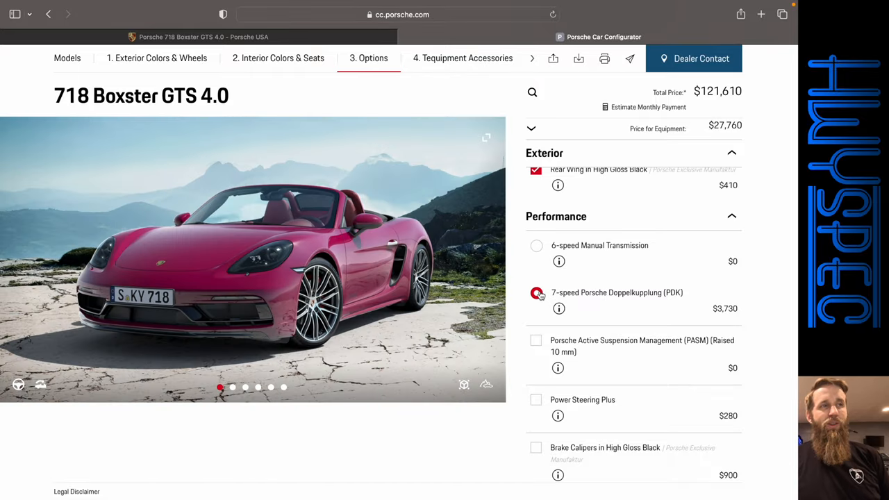
left_click(537, 292)
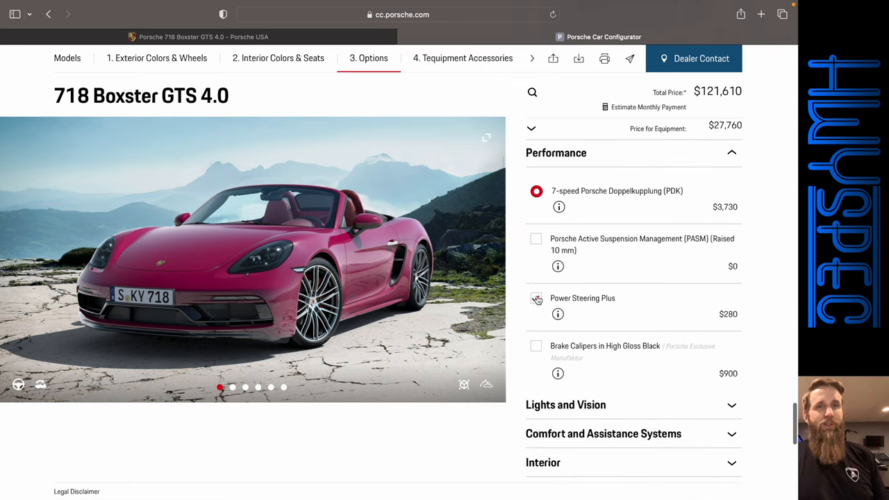
left_click(536, 298)
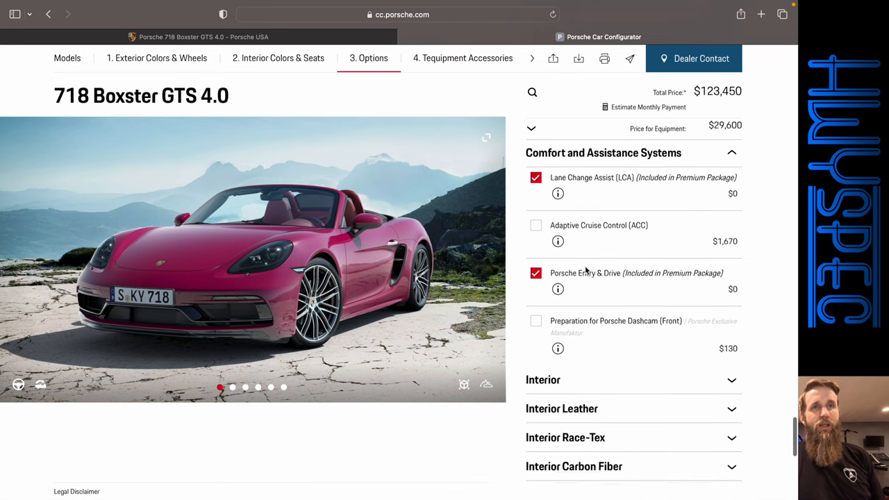
- Add Adaptive Cruise Control and front dashcam preparation, totaling $125,990
left_click(536, 224)
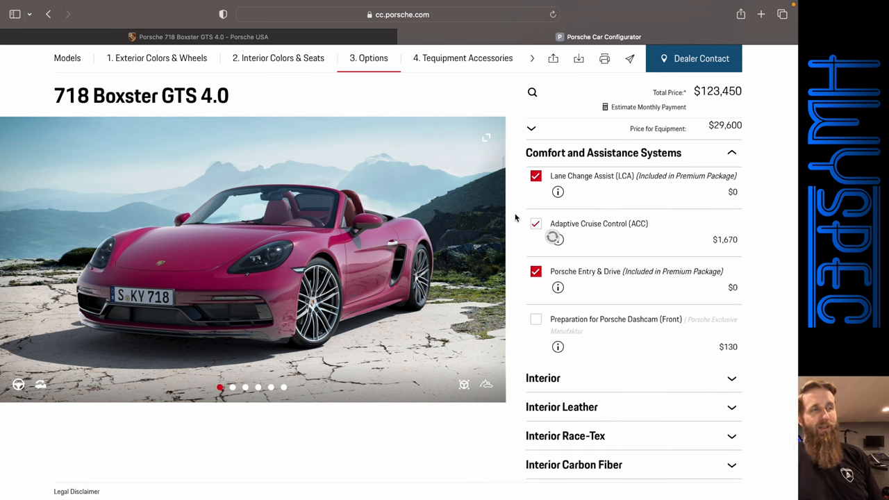
left_click(536, 223)
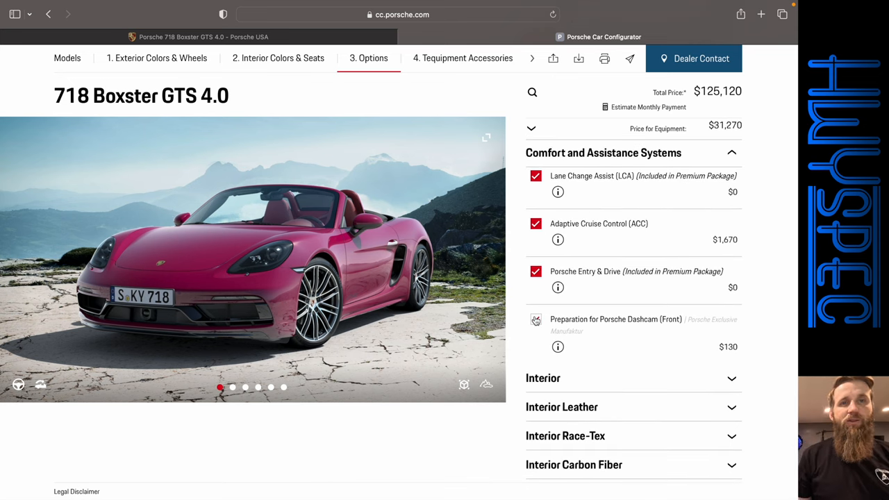
left_click(535, 320)
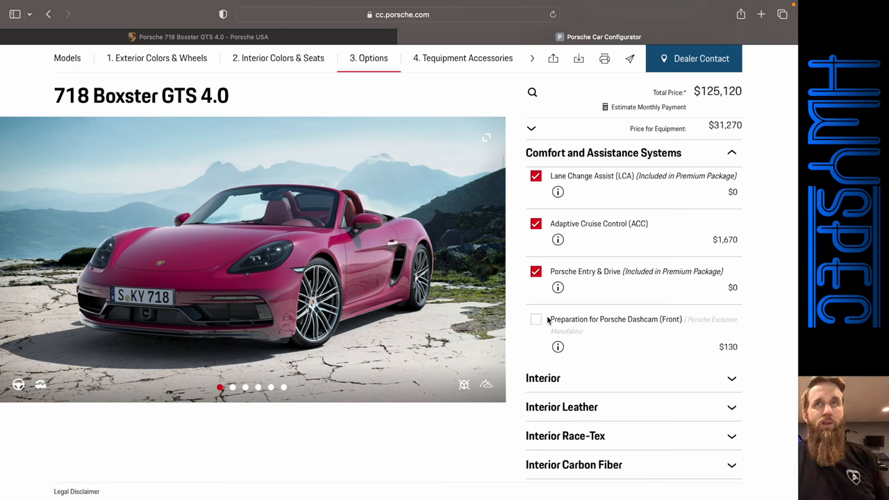
left_click(535, 319)
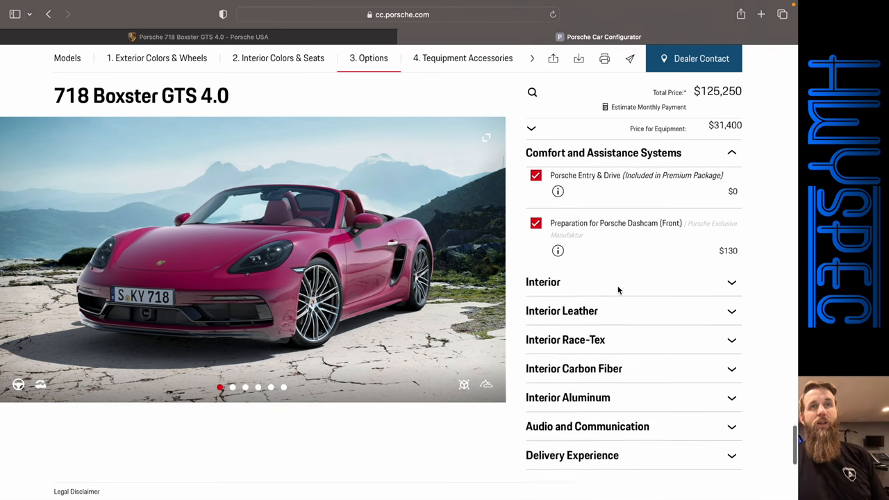
left_click(543, 282)
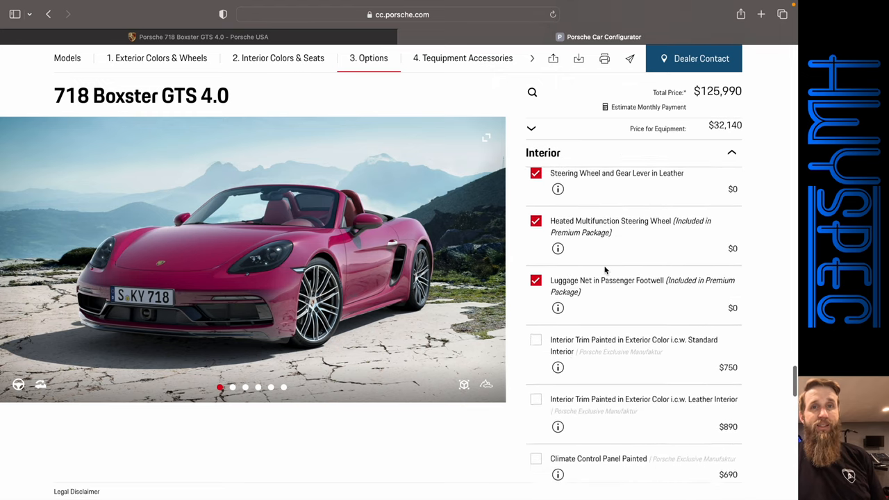
- Add interior trim painted in the exterior colour
scroll("down", 3)
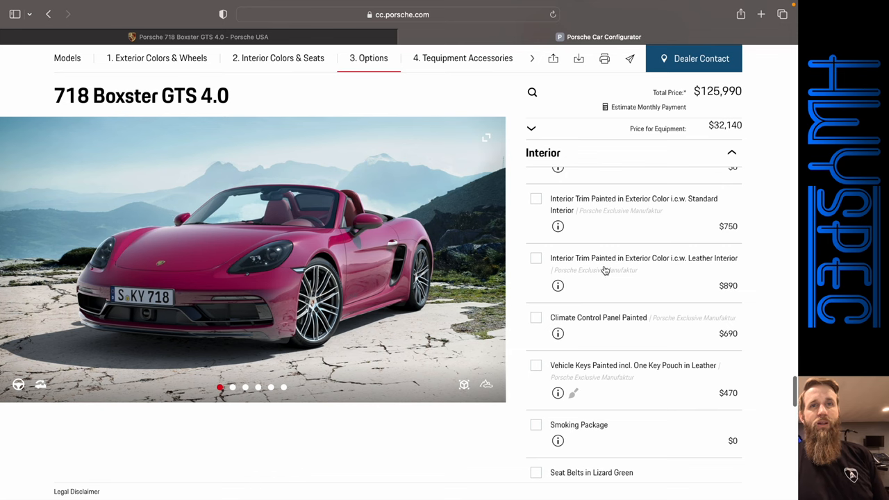
left_click(486, 260)
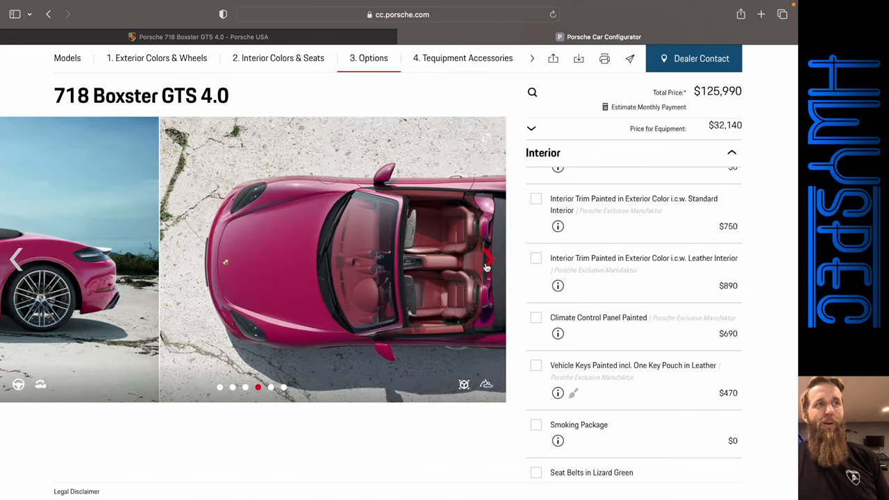
left_click(535, 258)
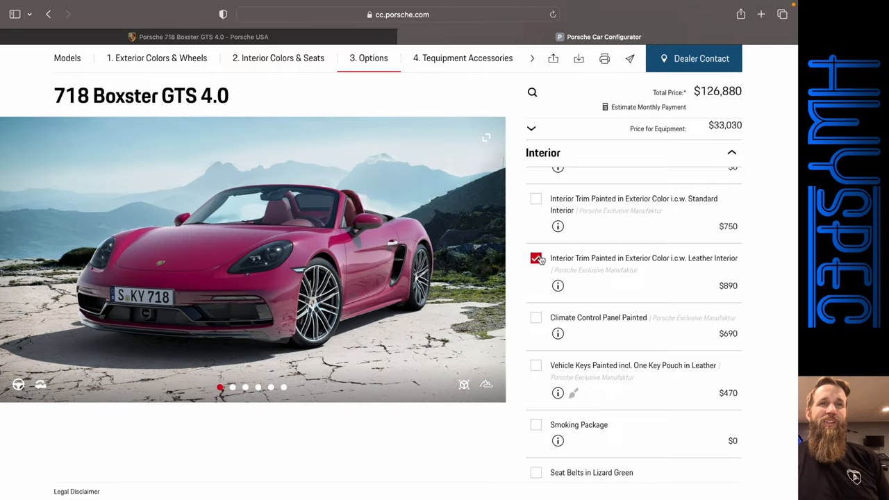
- Add the painted climate control panel, totaling $127,570
left_click(485, 259)
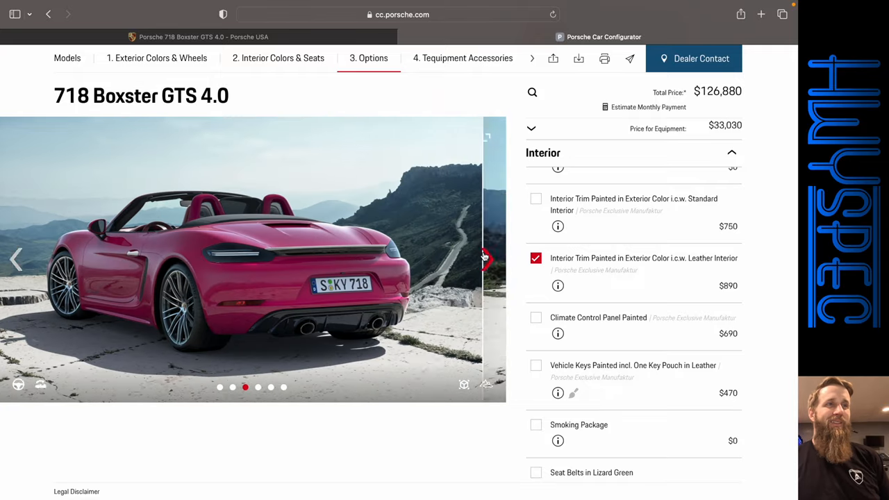
left_click(482, 259)
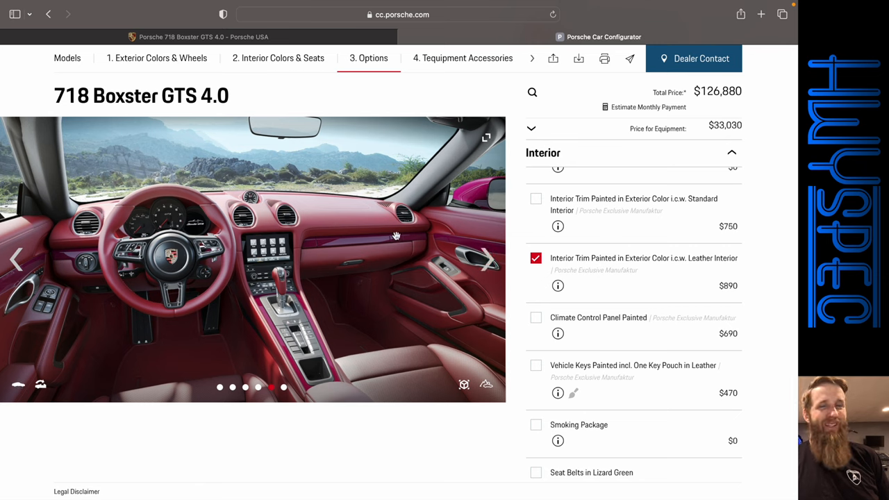
scroll("down", 3)
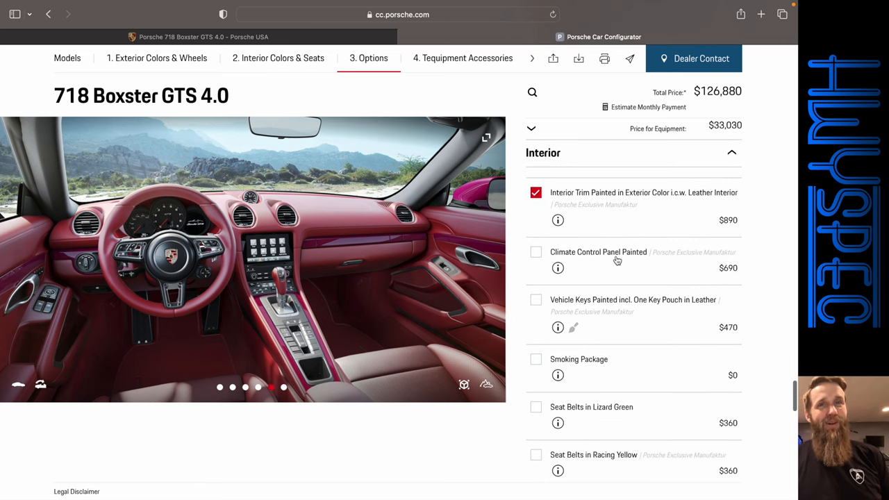
left_click(535, 252)
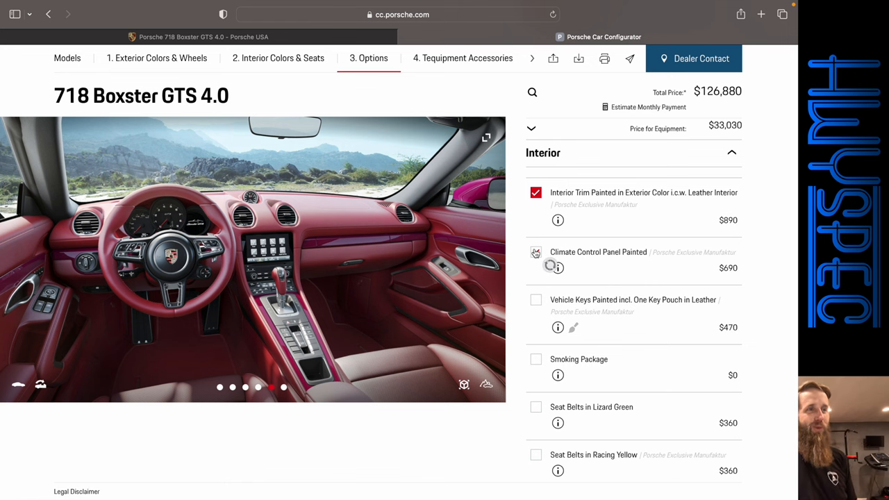
left_click(535, 252)
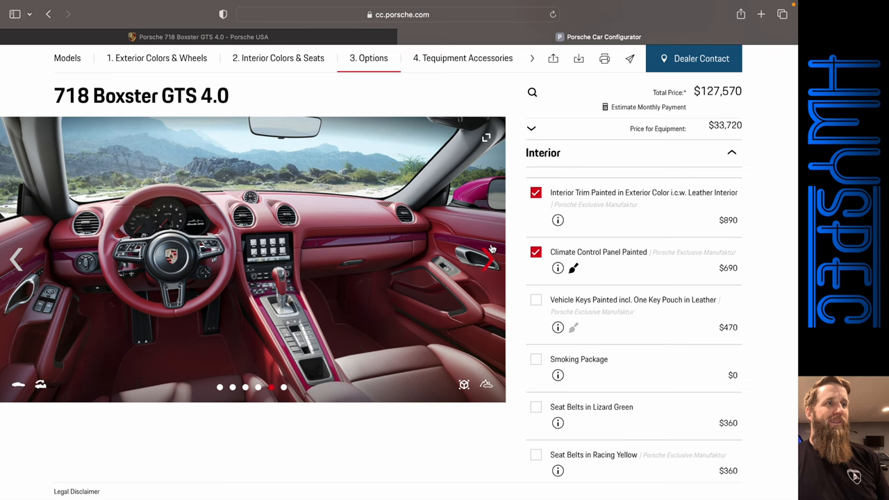
mouse_move(632, 264)
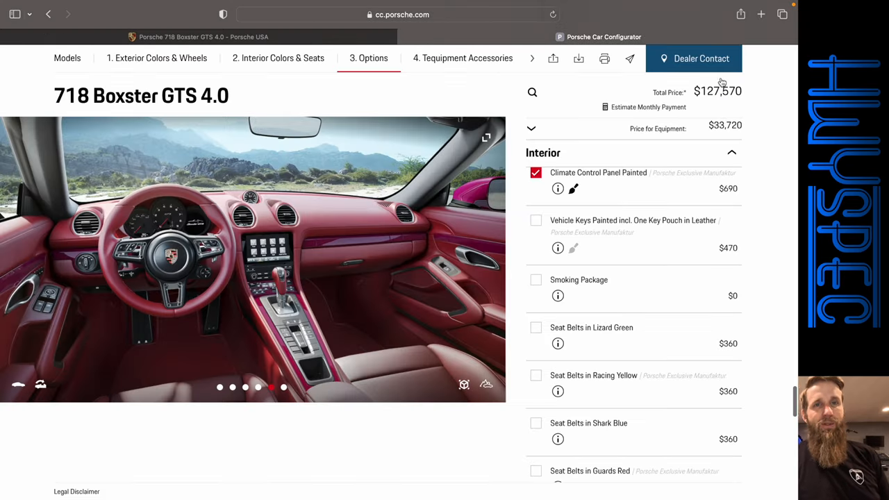
- Add Bordeaux Red seat belts, white dials and a fire extinguisher, totaling $129,190
scroll("down", 3)
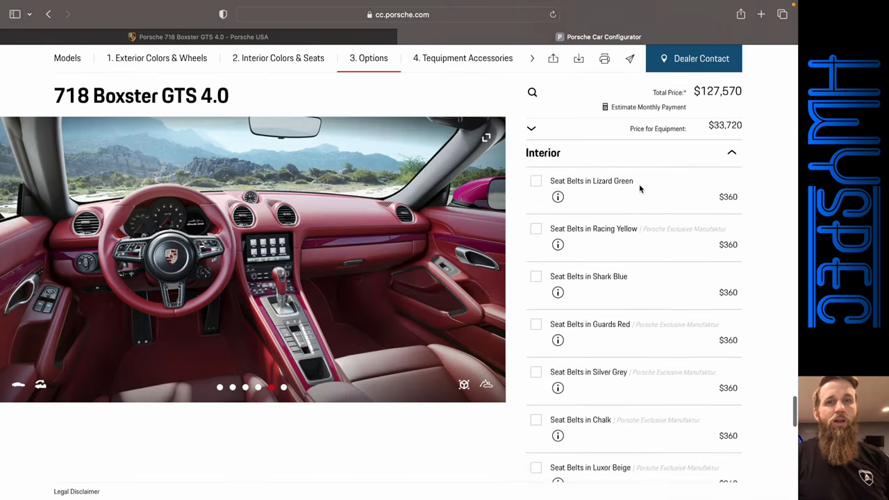
scroll("down", 3)
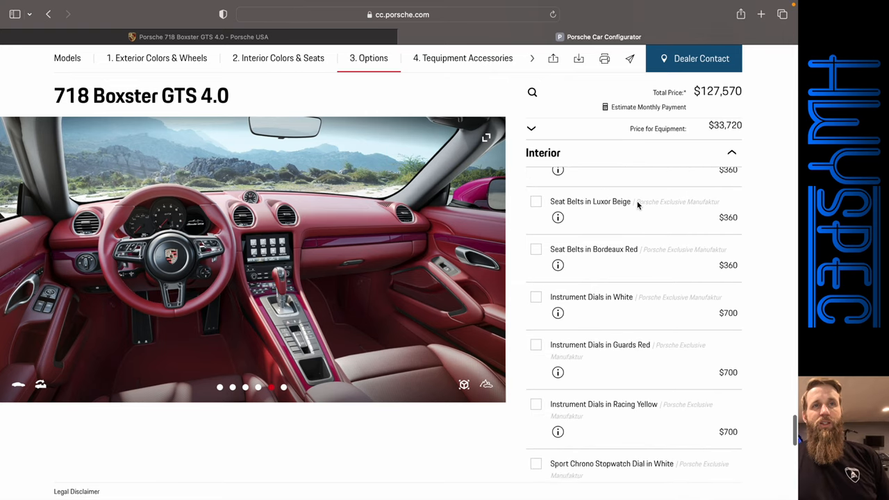
left_click(535, 248)
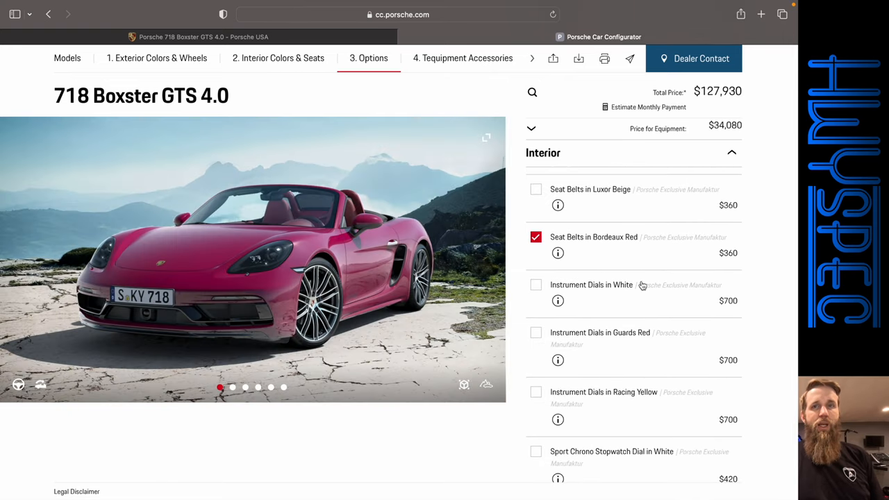
scroll("down", 3)
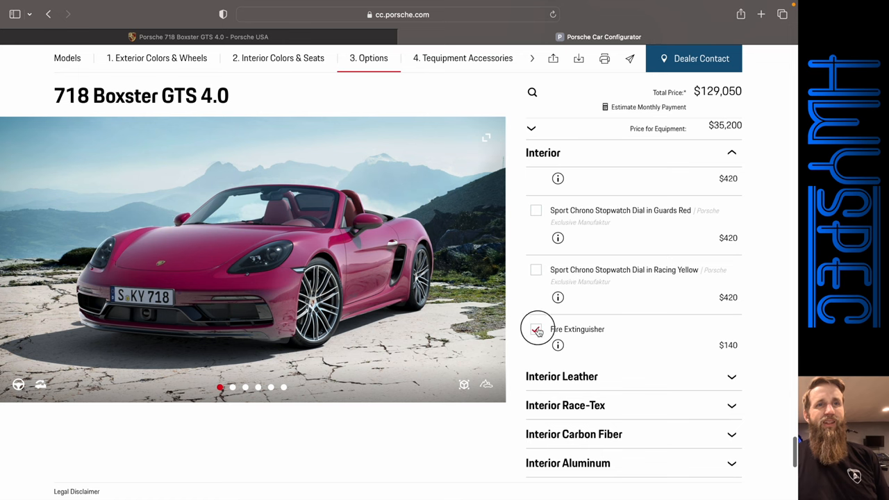
left_click(535, 330)
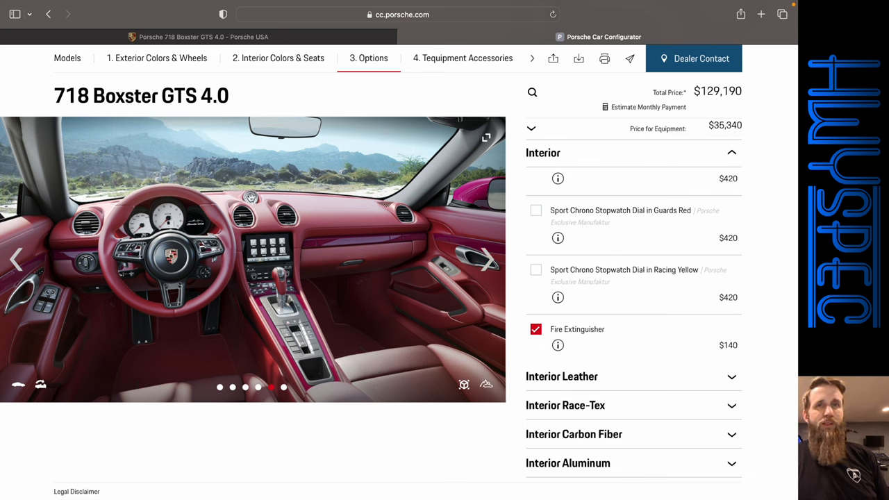
scroll("down", 3)
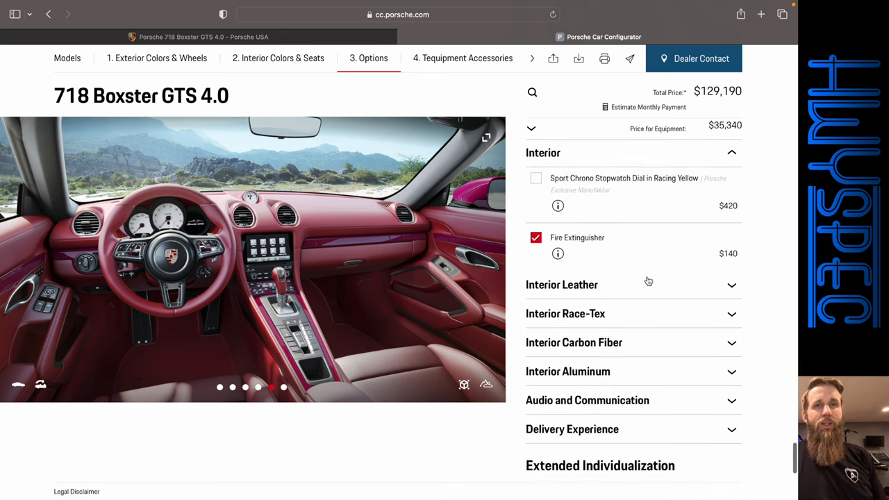
left_click(562, 285)
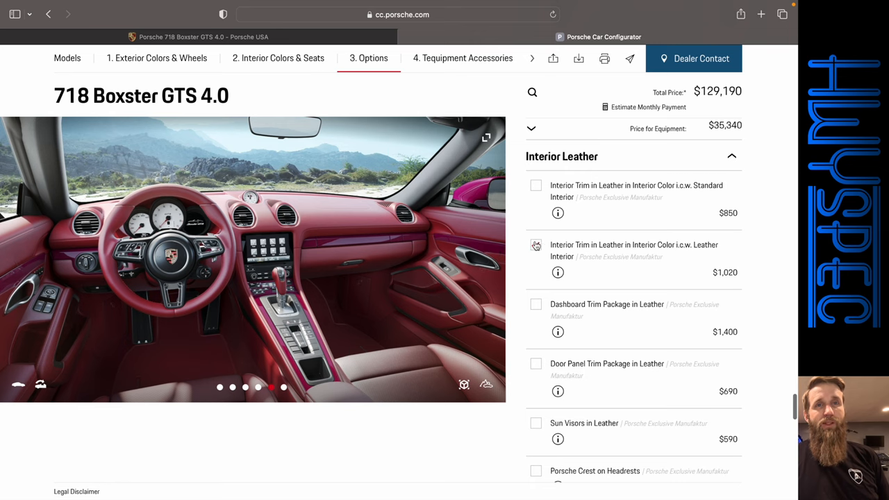
- Swap painted trim for leather trim and add a Bordeaux Red–stitched leather dashboard package
left_click(536, 245)
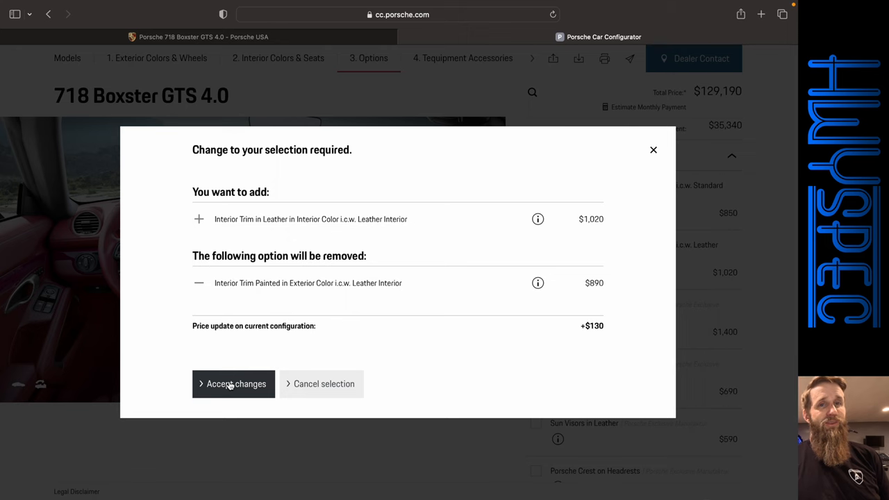
left_click(236, 383)
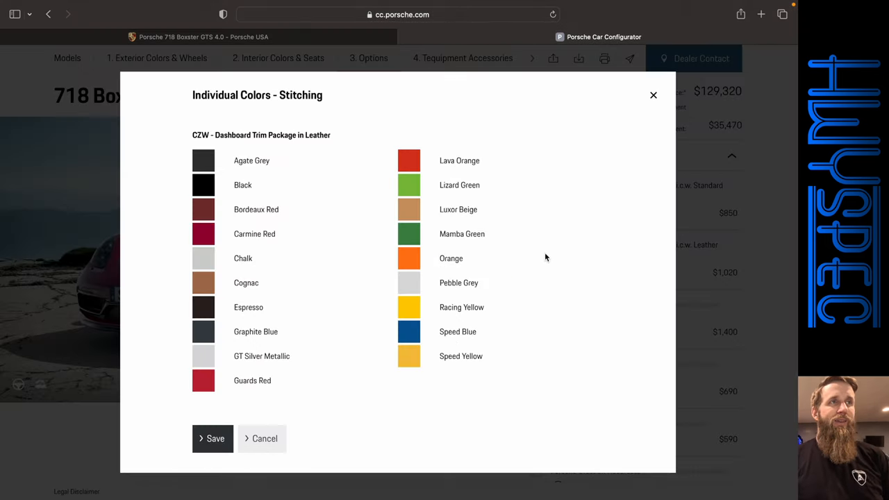
left_click(203, 209)
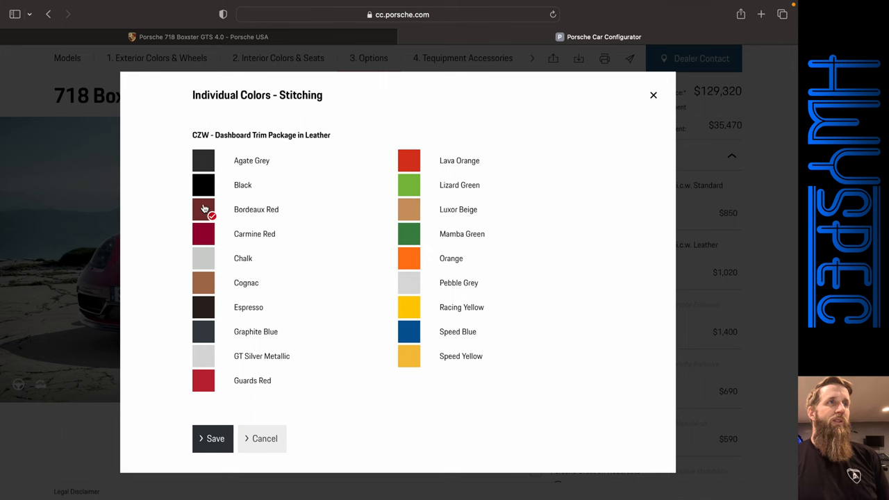
left_click(215, 438)
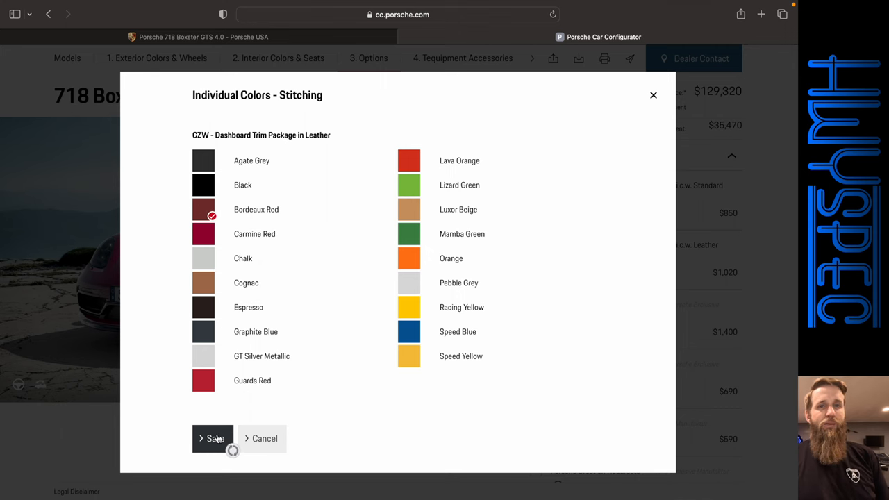
left_click(213, 438)
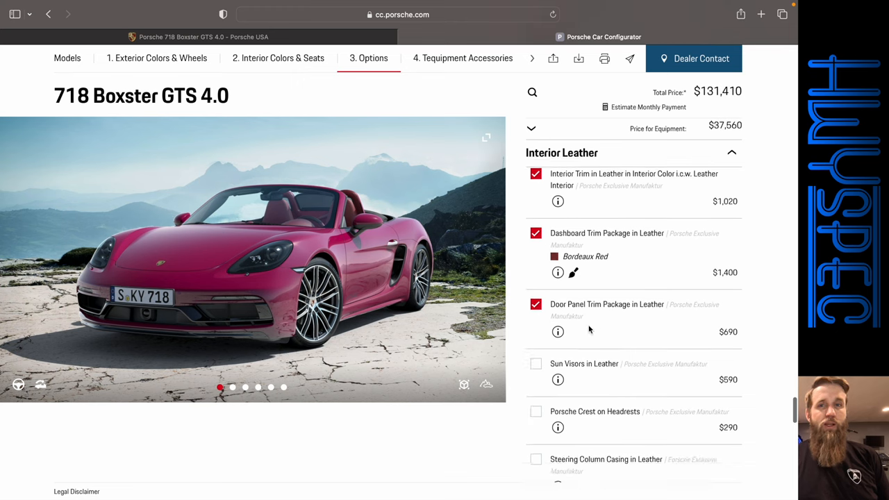
- Add leather sun visors, decline the leather steering-column casing and climate-panel swaps, and view the interior
left_click(535, 364)
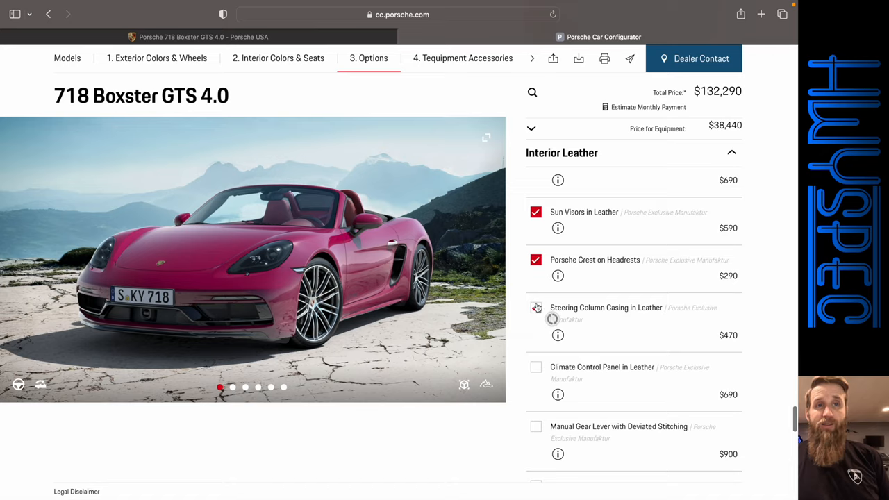
left_click(535, 307)
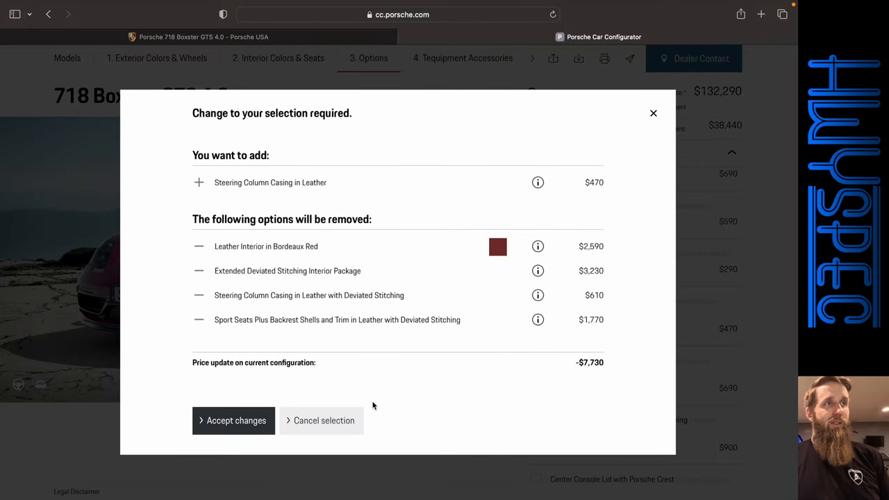
left_click(324, 420)
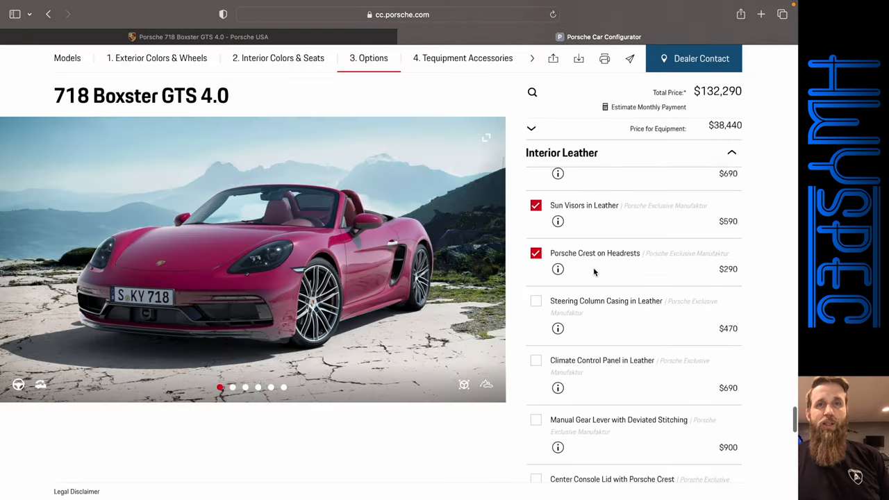
left_click(536, 360)
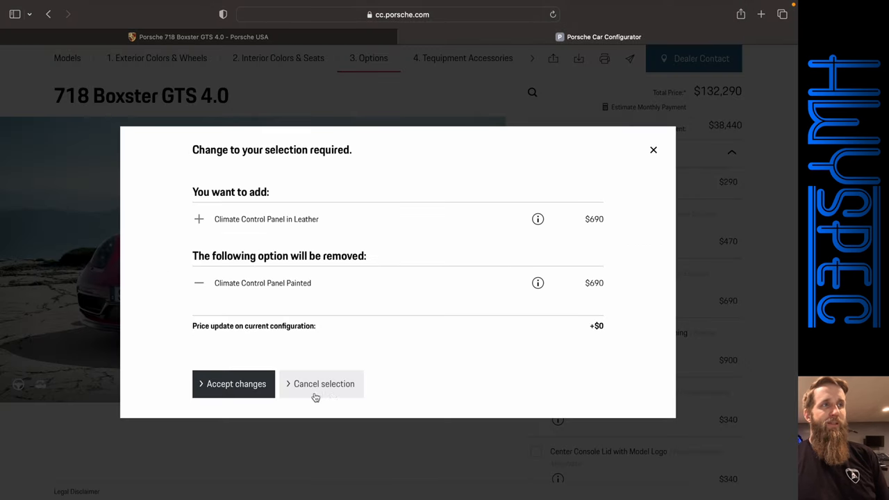
left_click(324, 383)
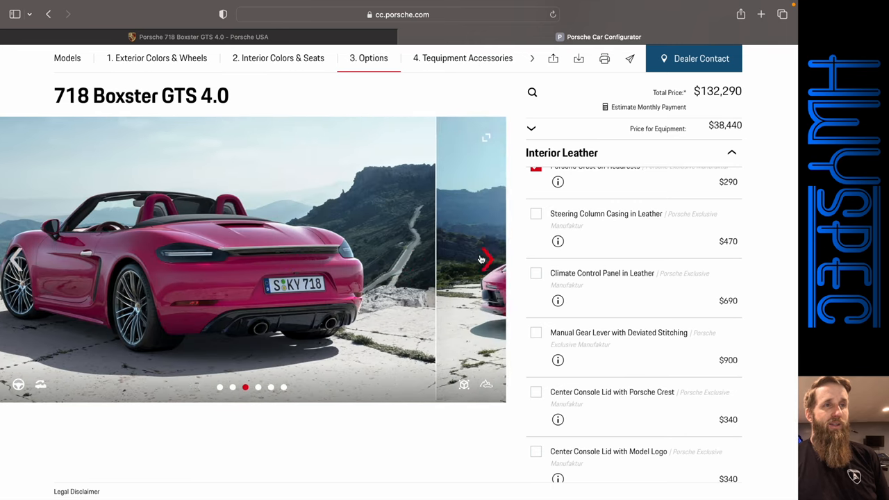
left_click(484, 260)
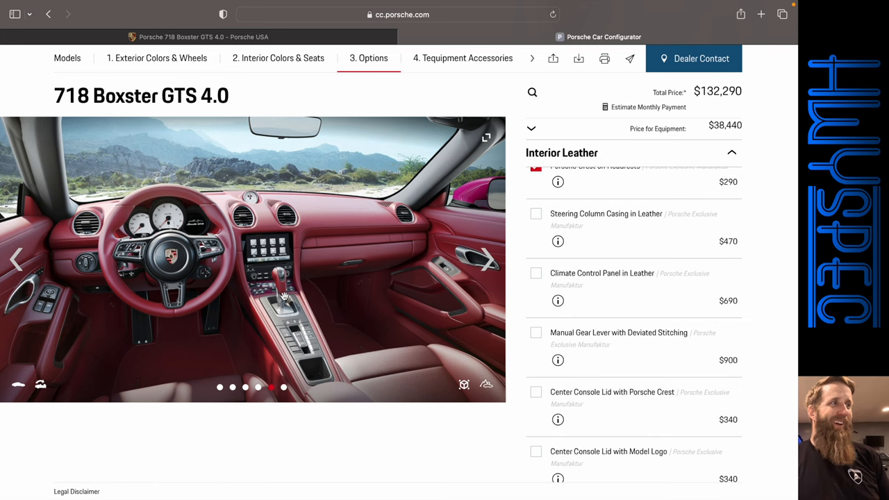
mouse_move(643, 281)
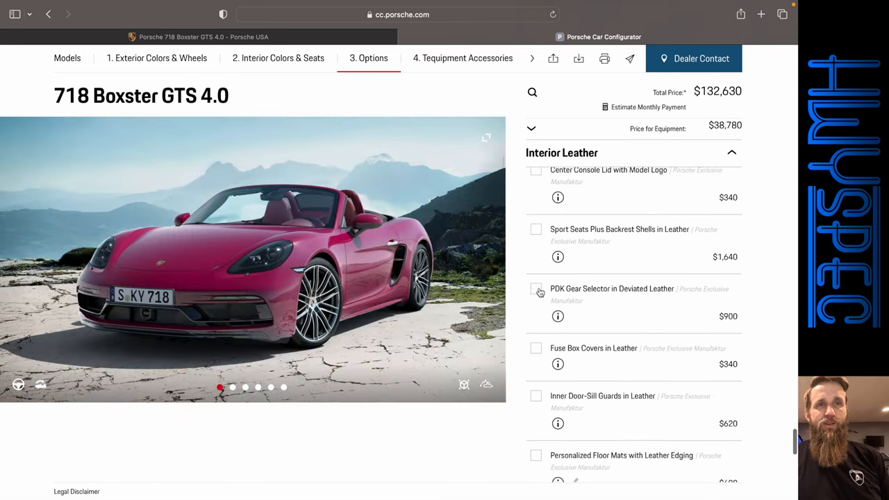
left_click(536, 289)
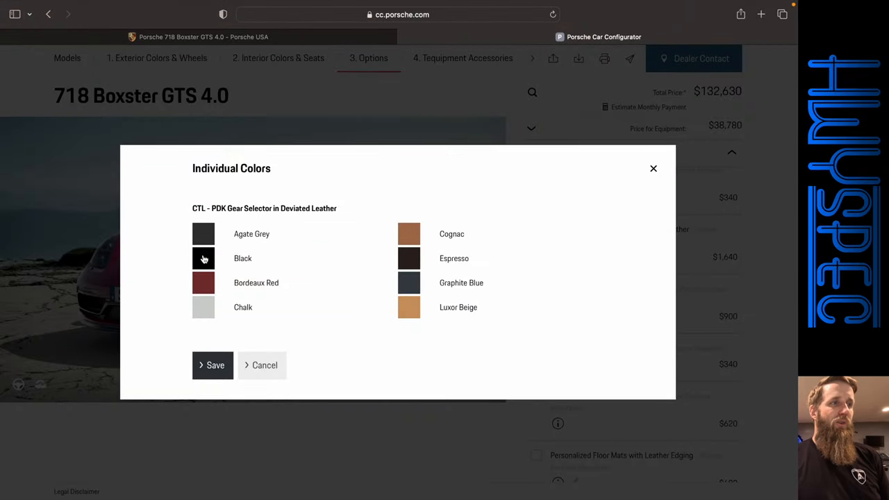
left_click(212, 365)
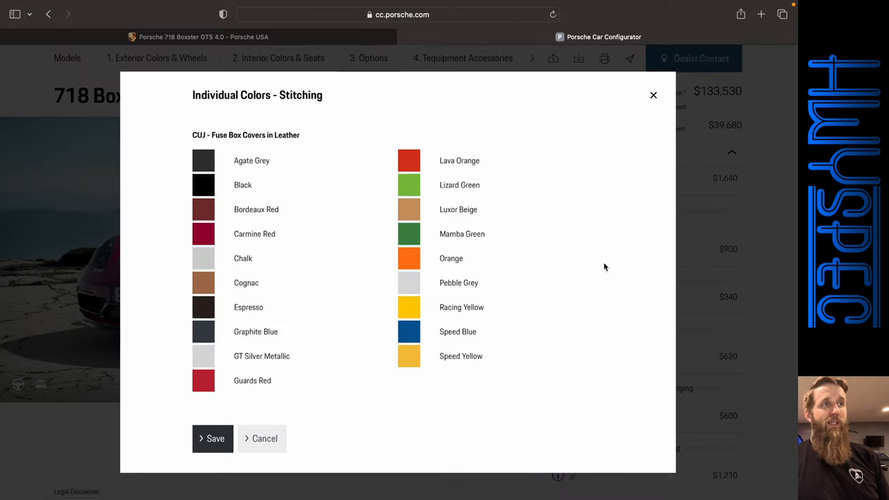
left_click(204, 209)
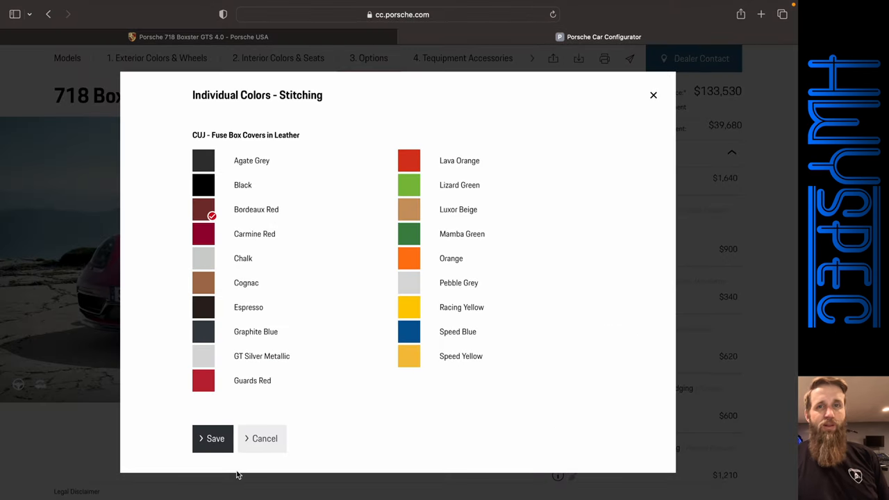
left_click(211, 438)
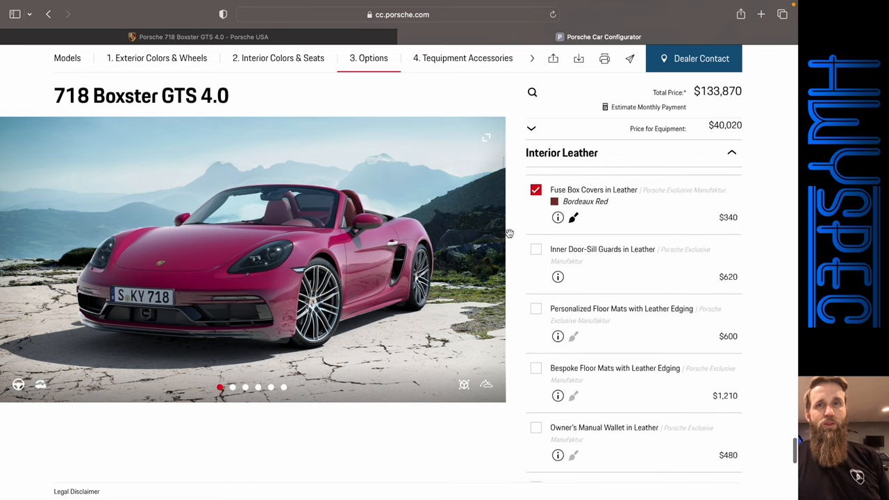
left_click(535, 249)
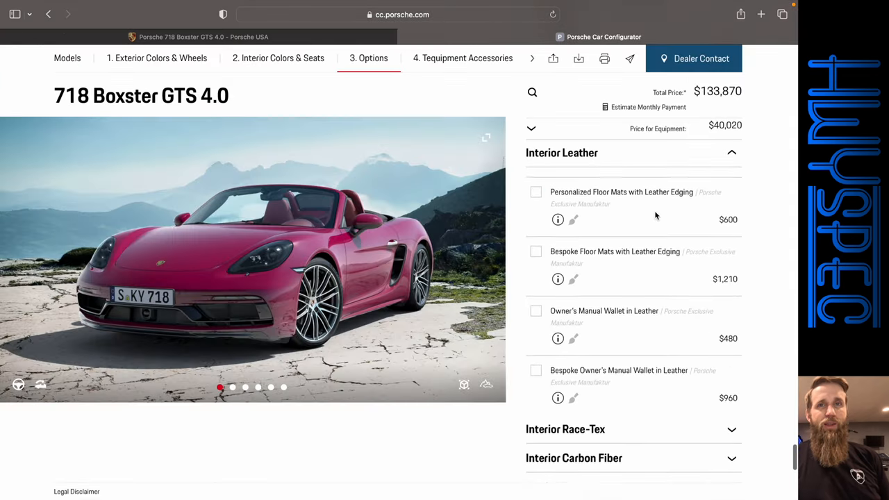
scroll("down", 3)
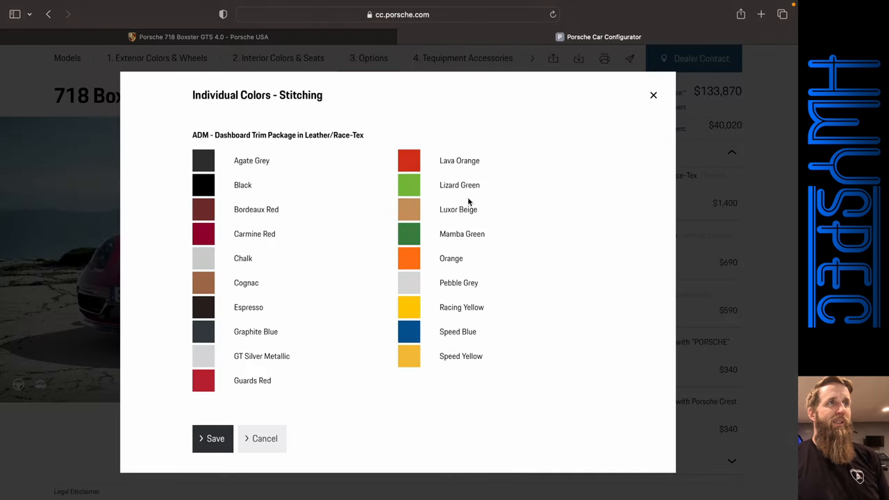
left_click(203, 209)
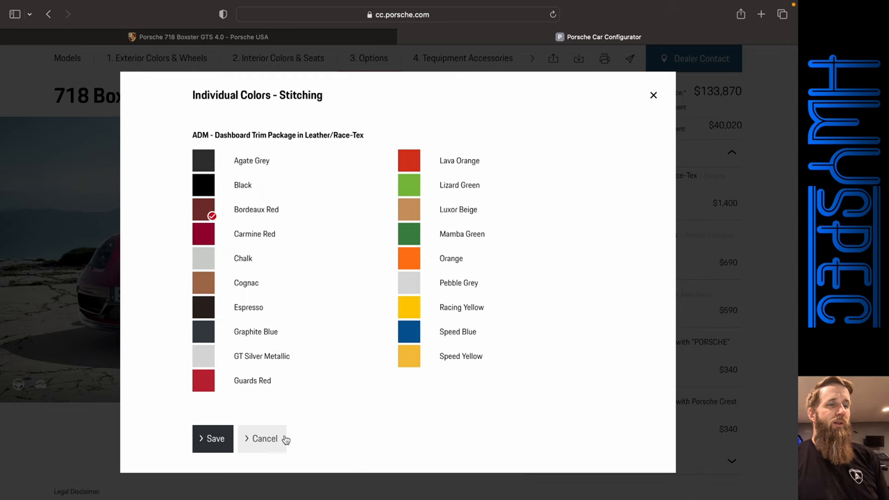
left_click(215, 439)
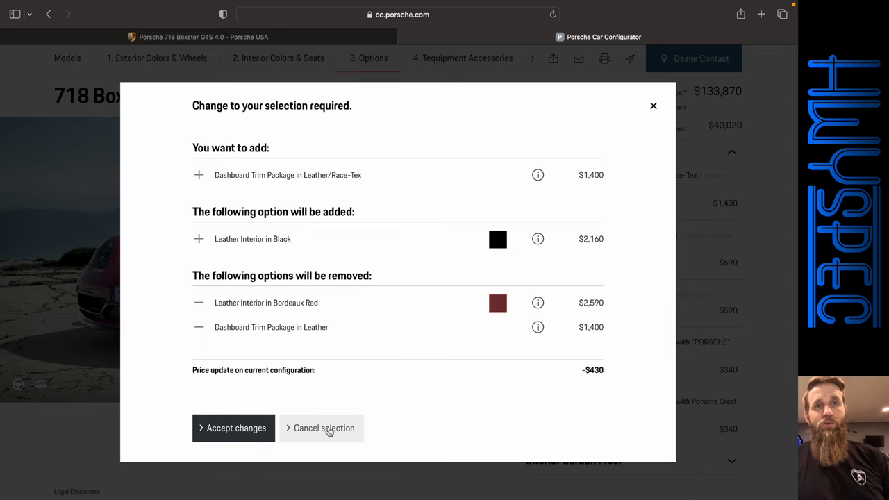
left_click(323, 428)
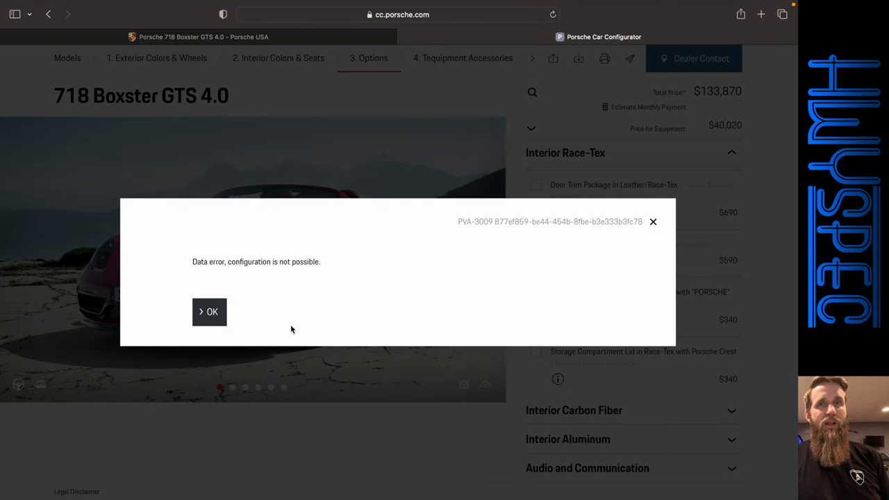
left_click(209, 311)
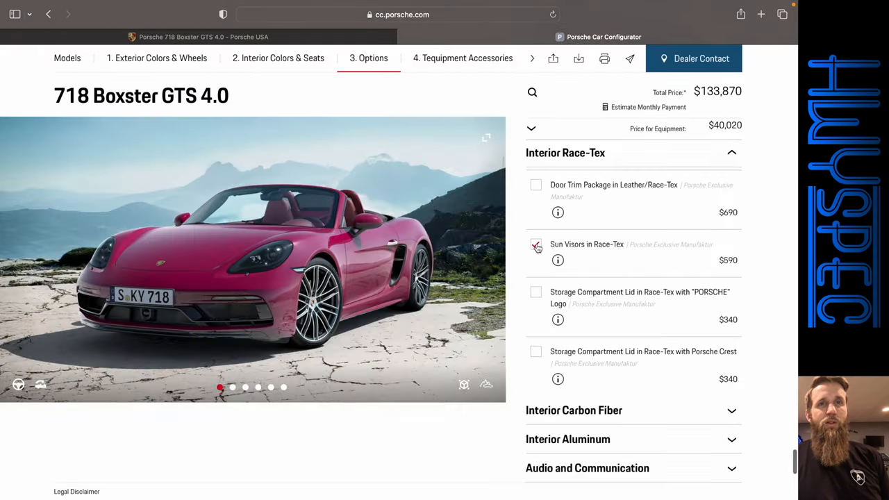
left_click(536, 246)
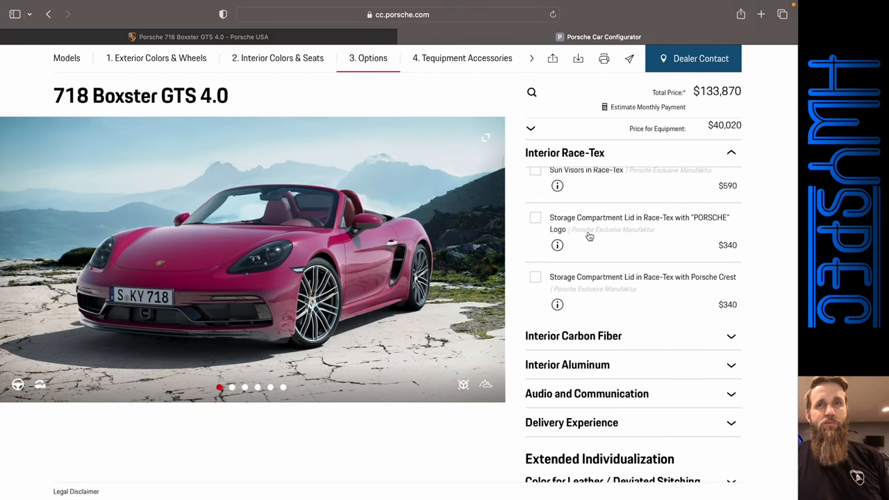
scroll("down", 3)
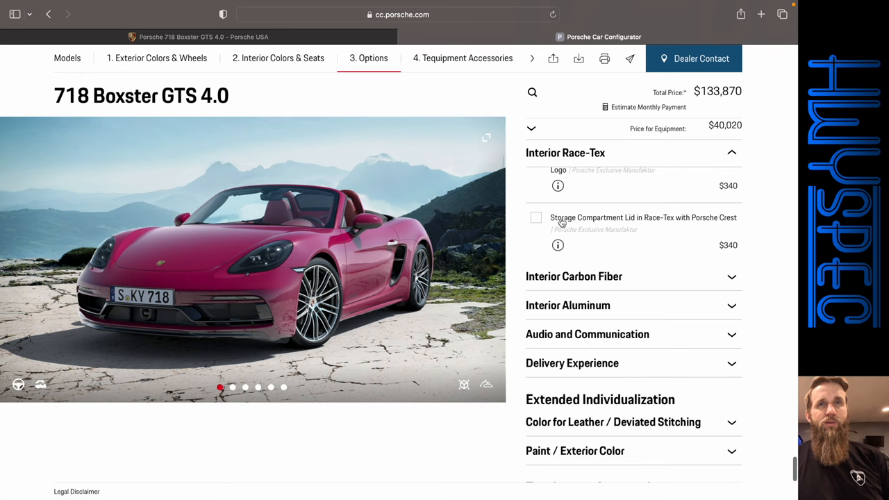
left_click(535, 217)
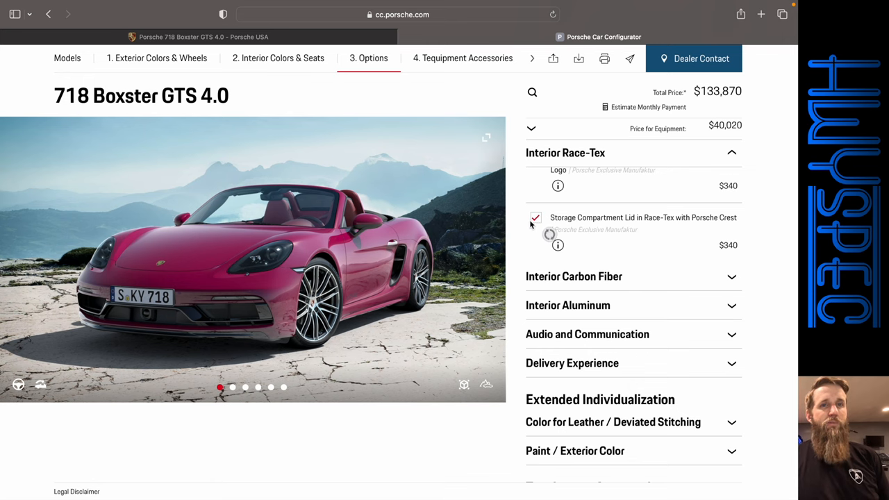
left_click(535, 217)
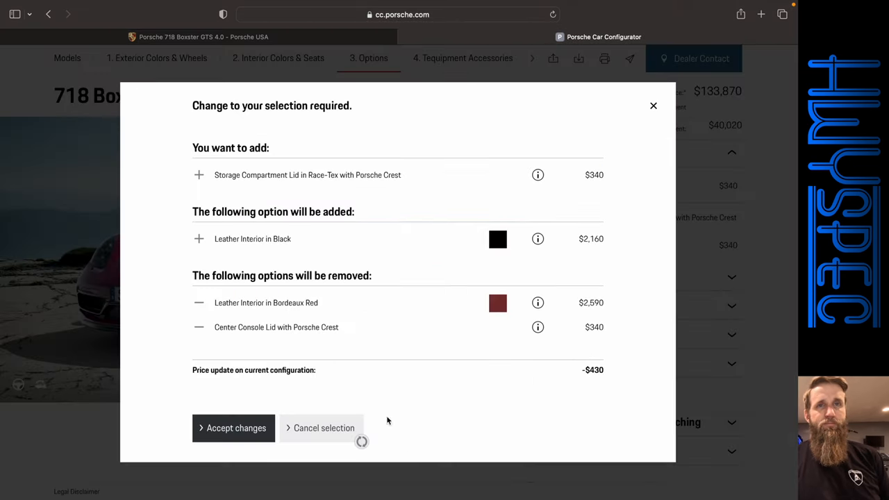
left_click(324, 427)
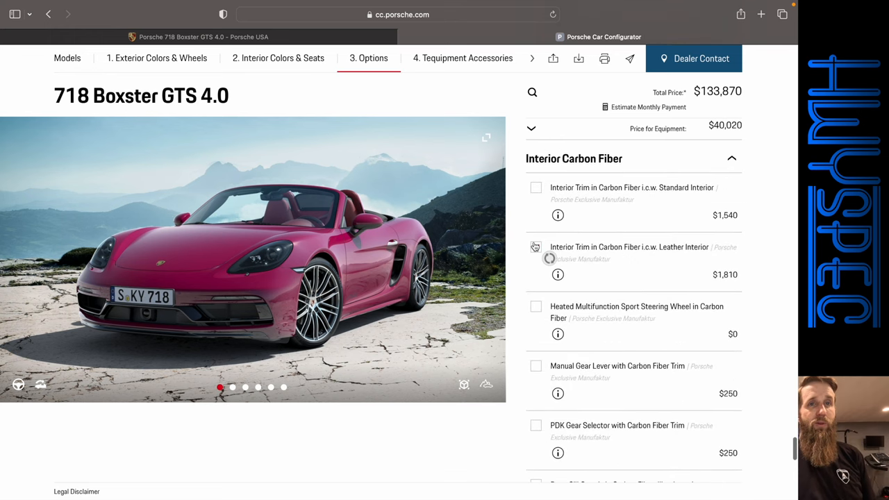
- Swap the leather trim for carbon fiber interior trim and add a Smartphone Compartment, totalling $135,220
left_click(535, 247)
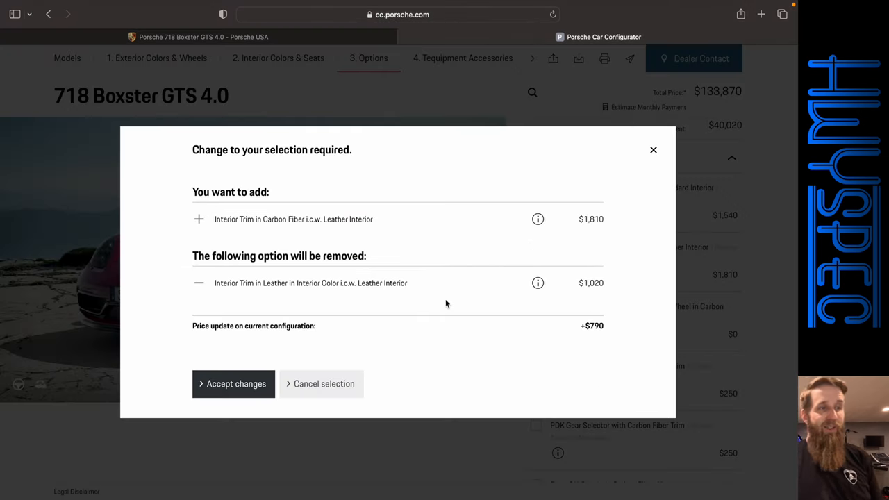
left_click(236, 383)
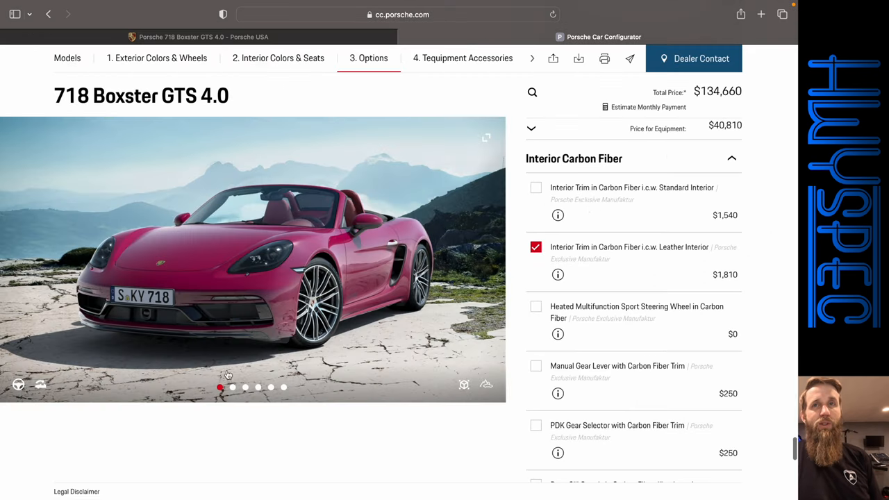
scroll("down", 3)
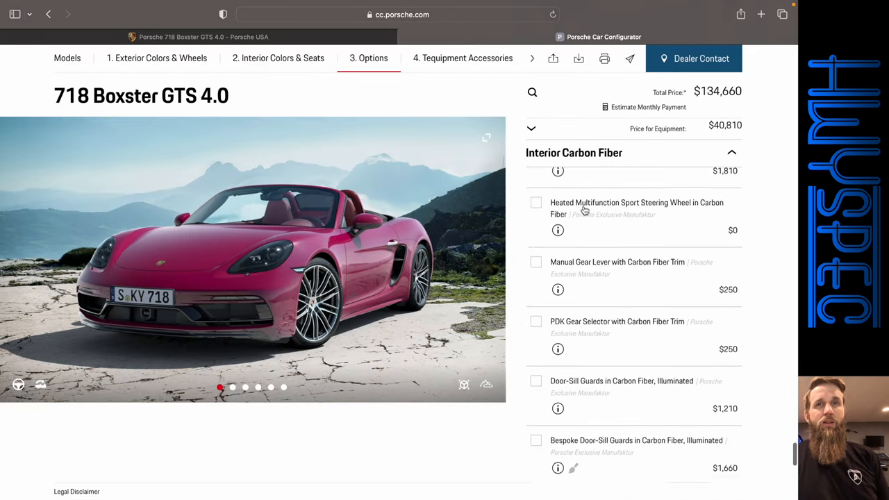
scroll("down", 3)
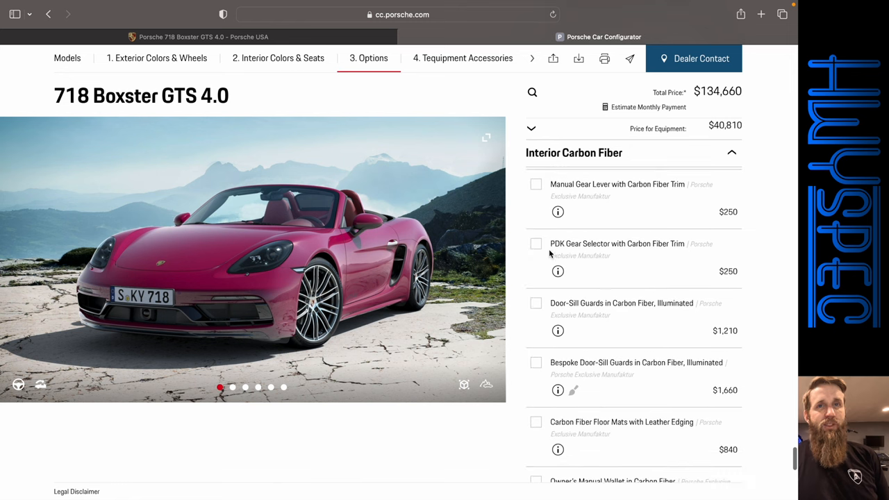
left_click(535, 243)
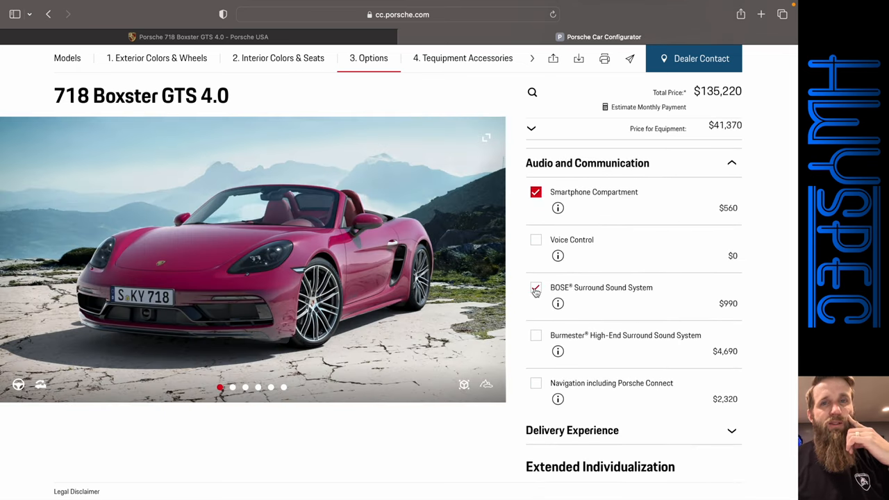
- Tick Burmester sound, navigation with Porsche Connect, and Los Angeles delivery, reaching $142,765
left_click(536, 321)
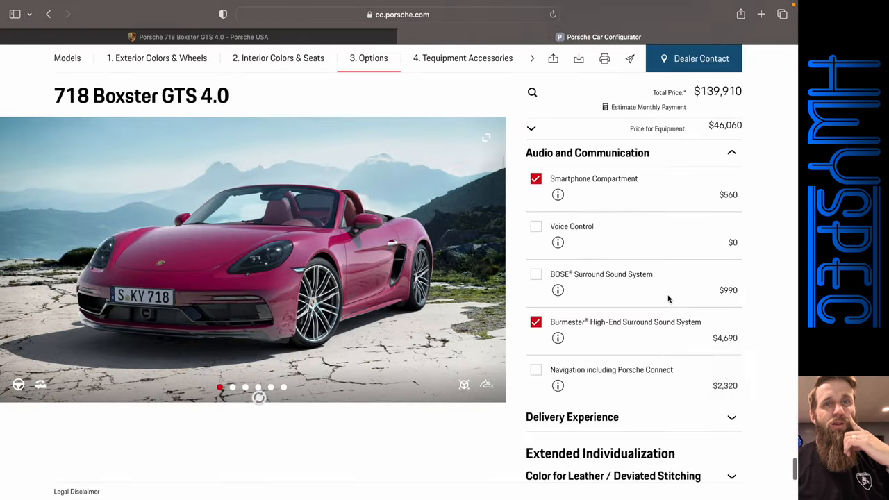
left_click(535, 287)
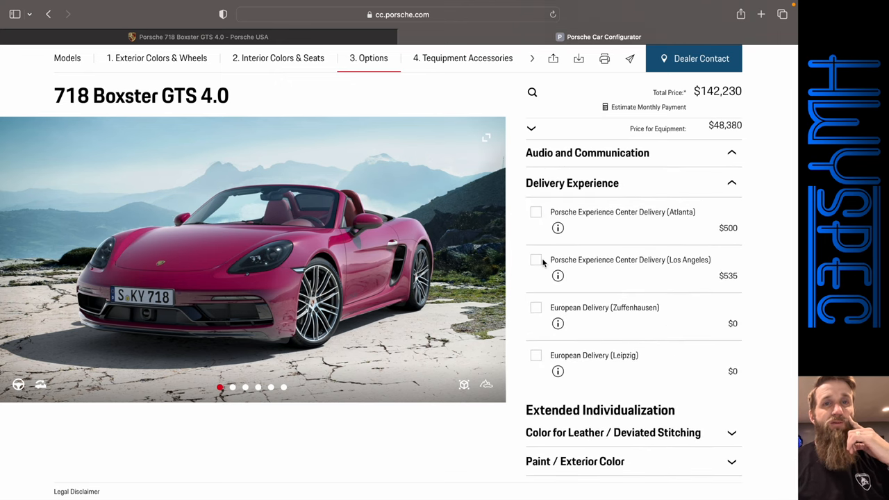
left_click(535, 260)
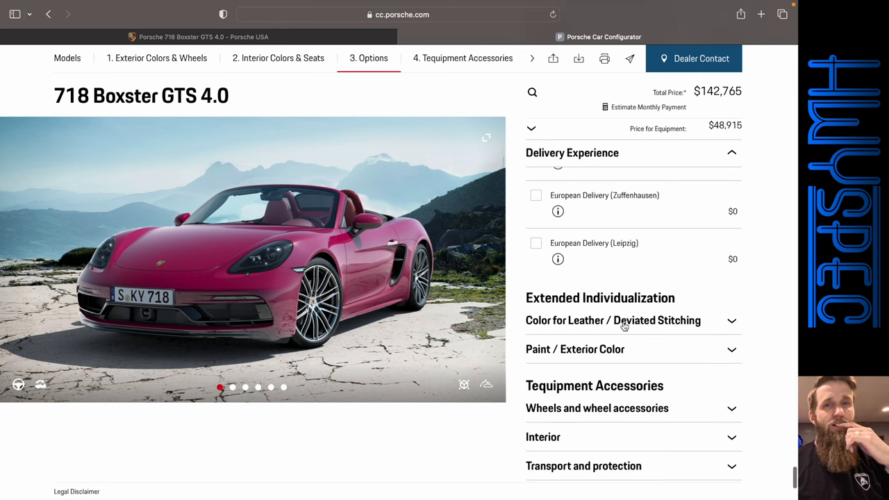
left_click(613, 320)
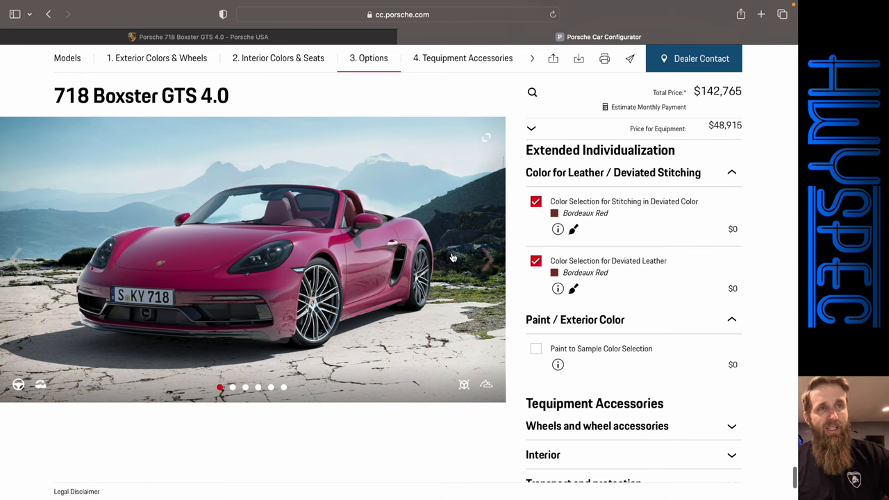
- Cycle the gallery through rear, side, top, dashboard and Bordeaux Red seat views back to the front
left_click(490, 258)
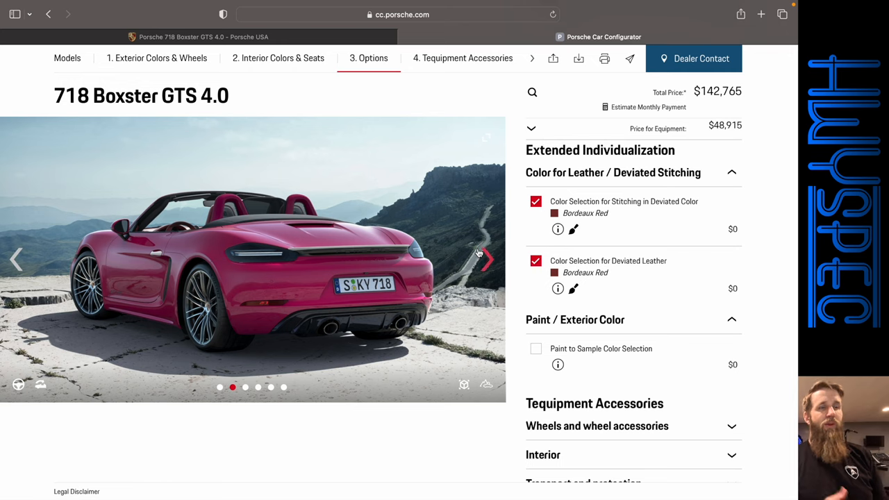
left_click(487, 259)
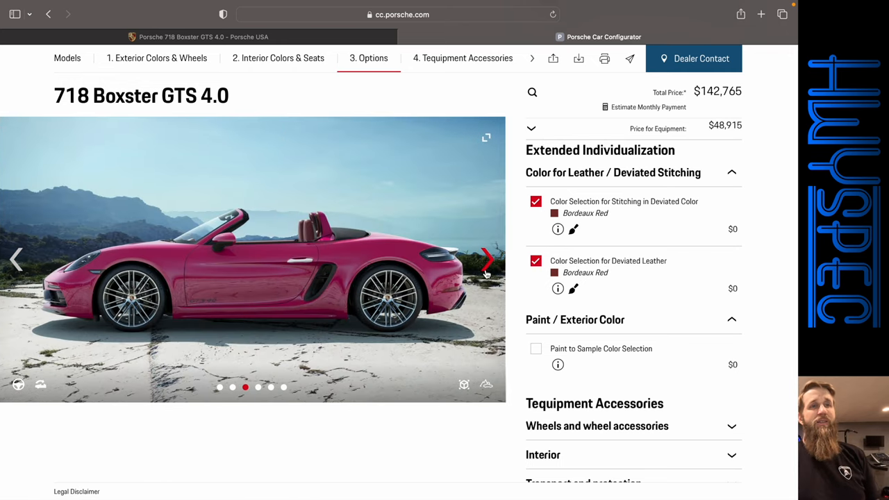
left_click(487, 260)
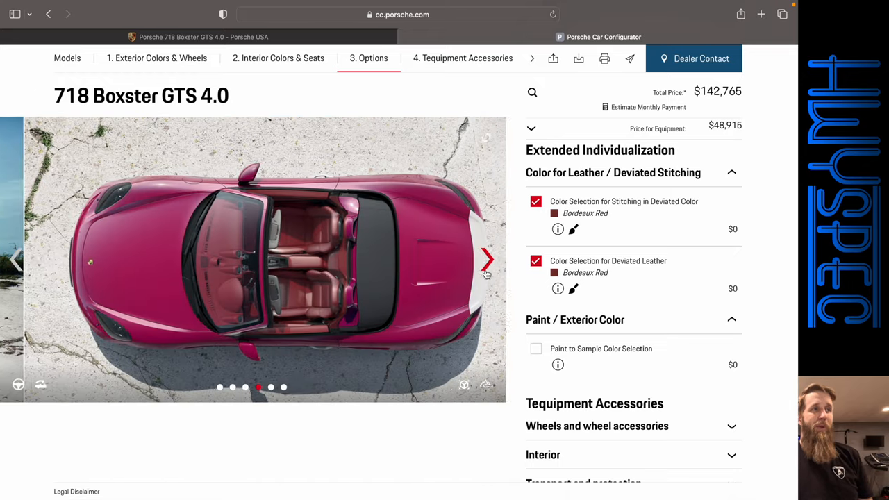
left_click(486, 259)
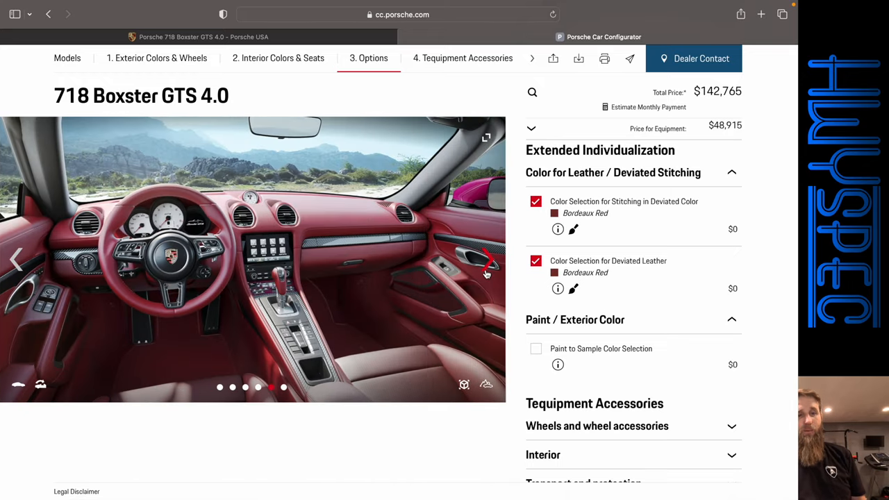
left_click(487, 259)
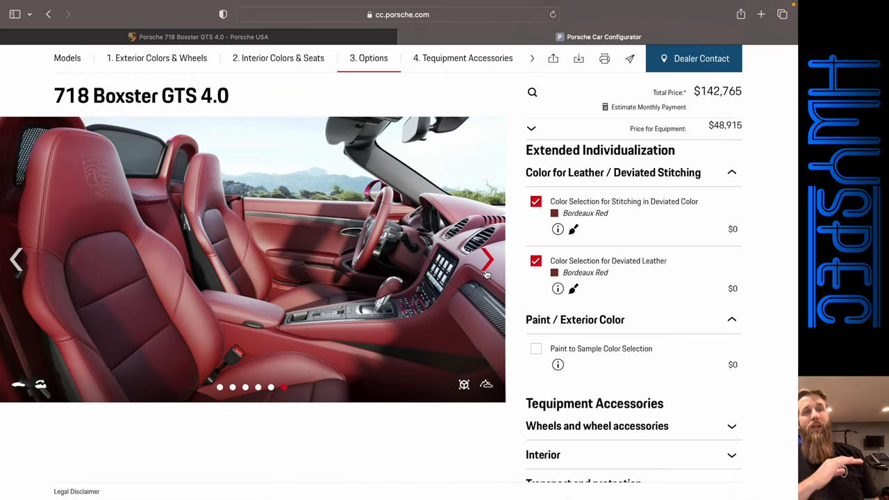
left_click(486, 259)
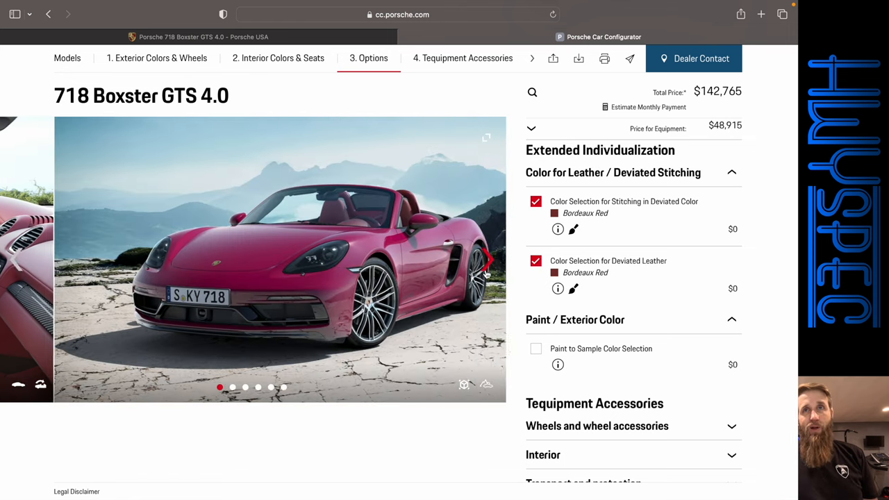